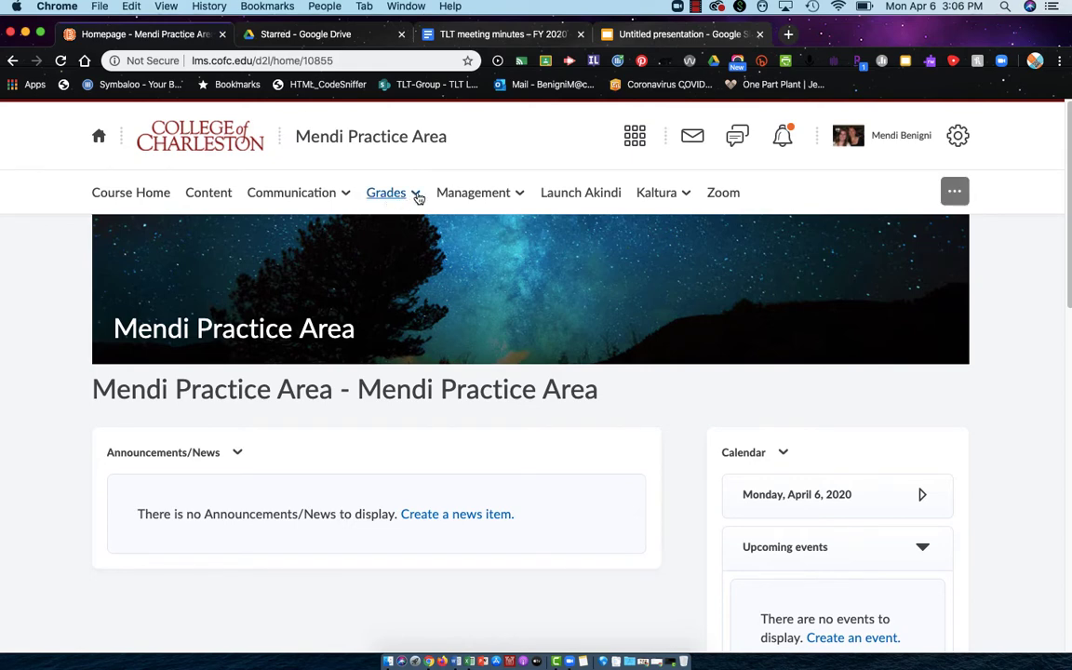
# - Go to Grades and open the Manage Grades page of the course gradebook
pyautogui.click(385, 192)
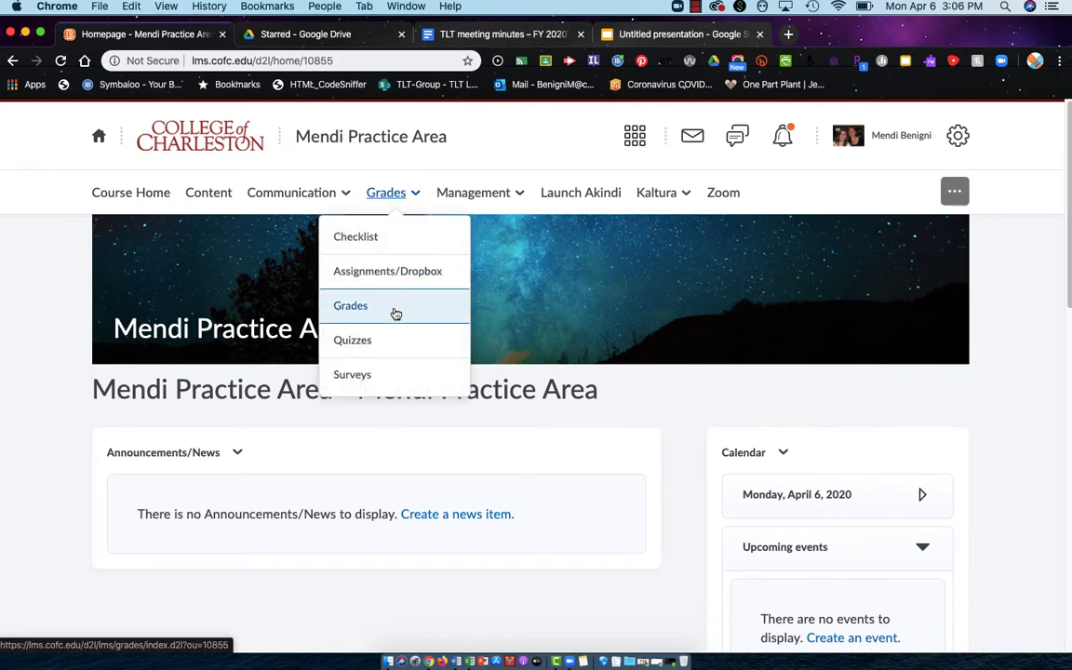
pyautogui.click(350, 305)
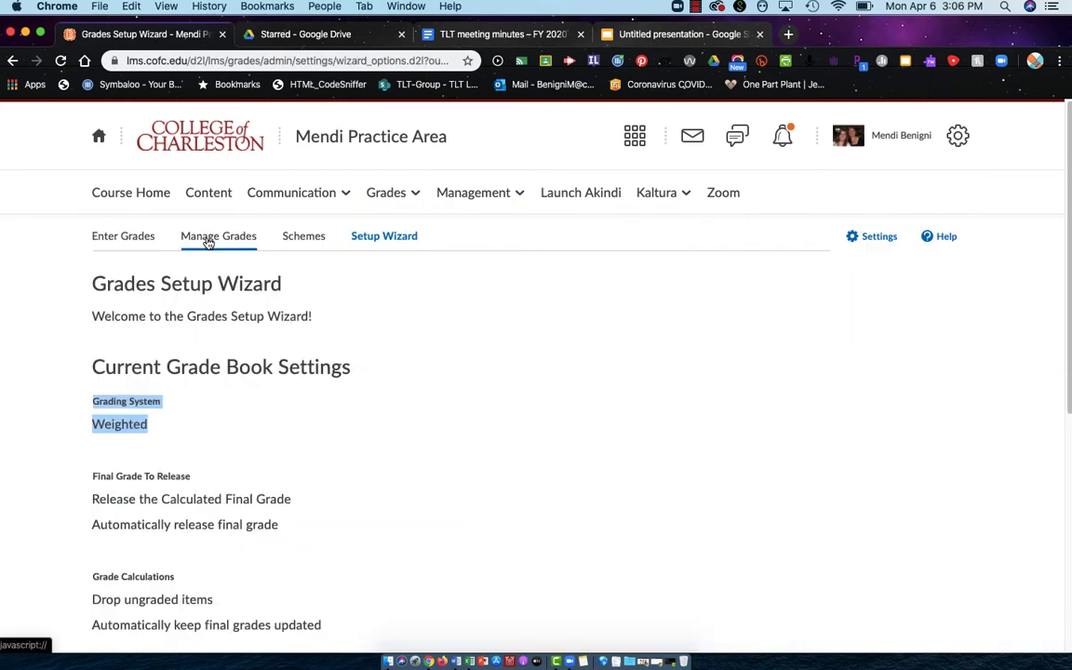
pyautogui.click(218, 235)
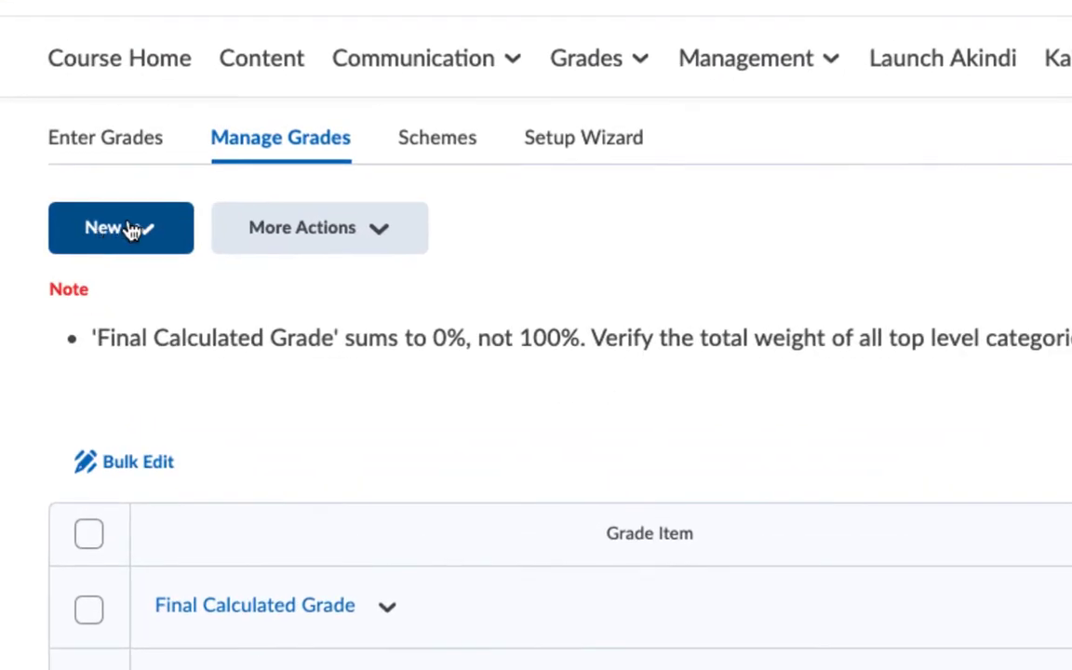
# - Open the New dropdown on Manage Grades to show Item and Category
pyautogui.click(120, 227)
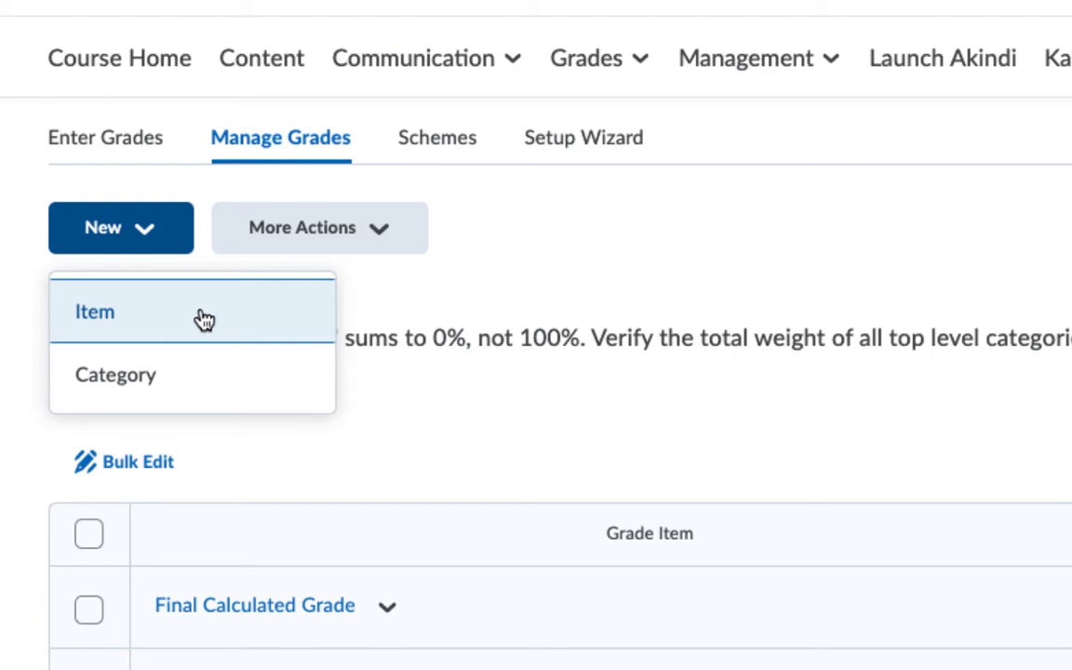
pyautogui.moveTo(178, 395)
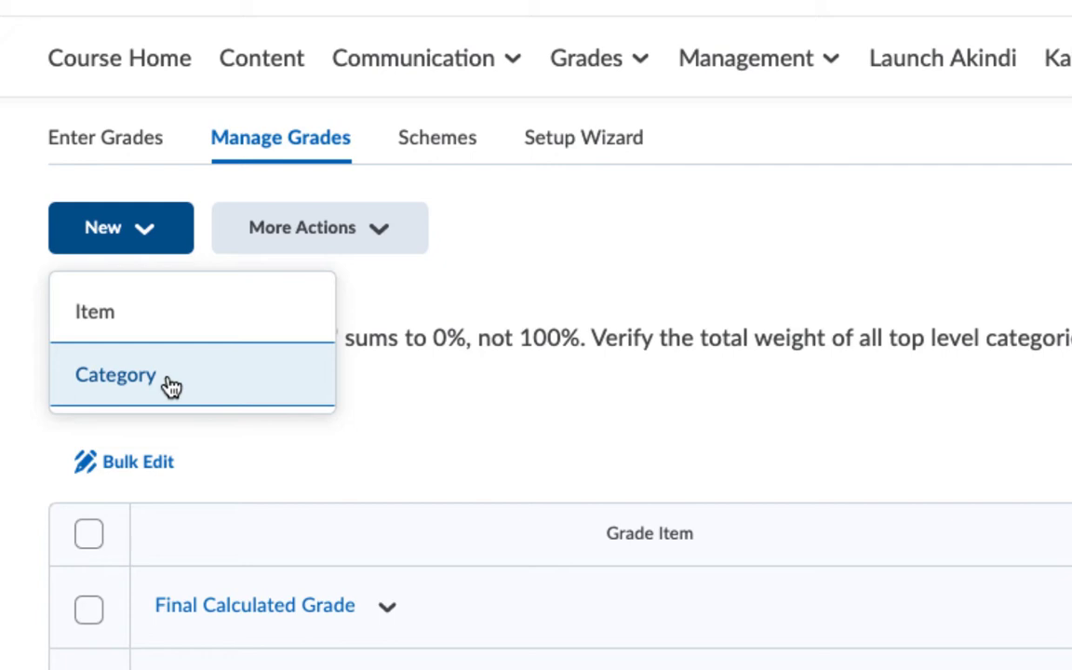
pyautogui.moveTo(154, 386)
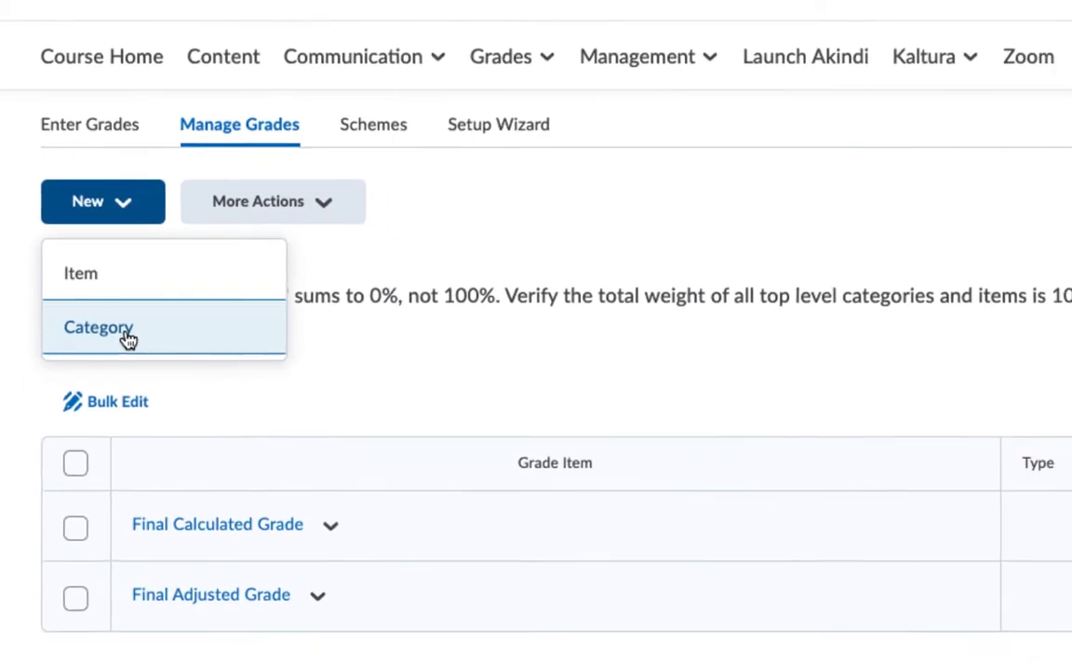
# - Create a Quizzes category with weight 20, leaving exceed-weight unchecked
pyautogui.click(98, 327)
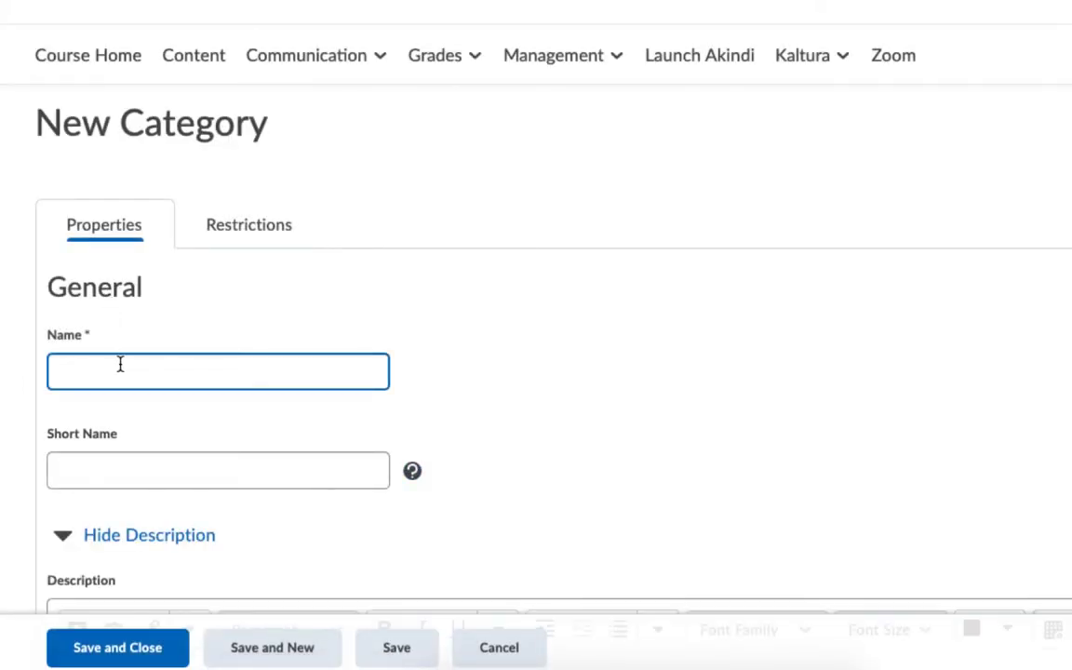
pyautogui.write('Quizz')
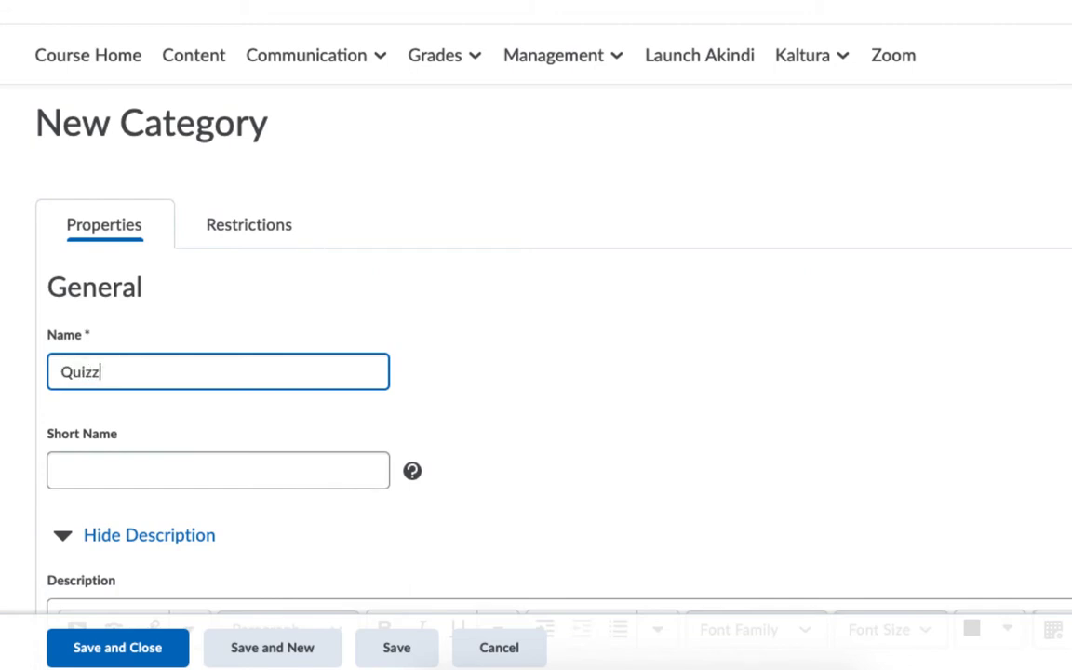
pyautogui.write('es')
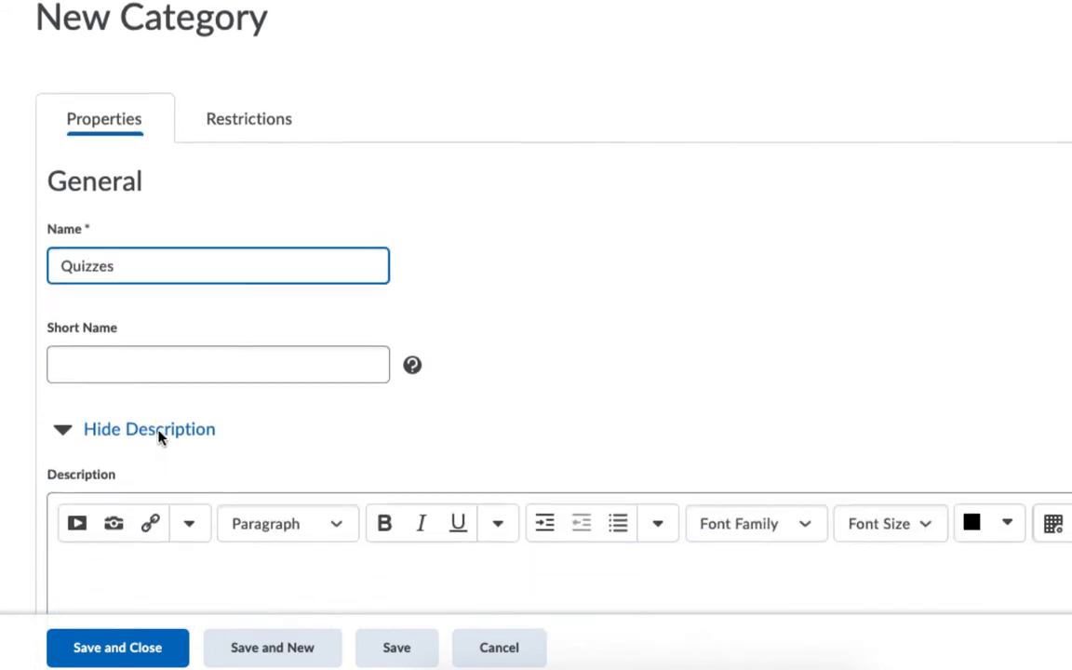
pyautogui.scroll(-3)
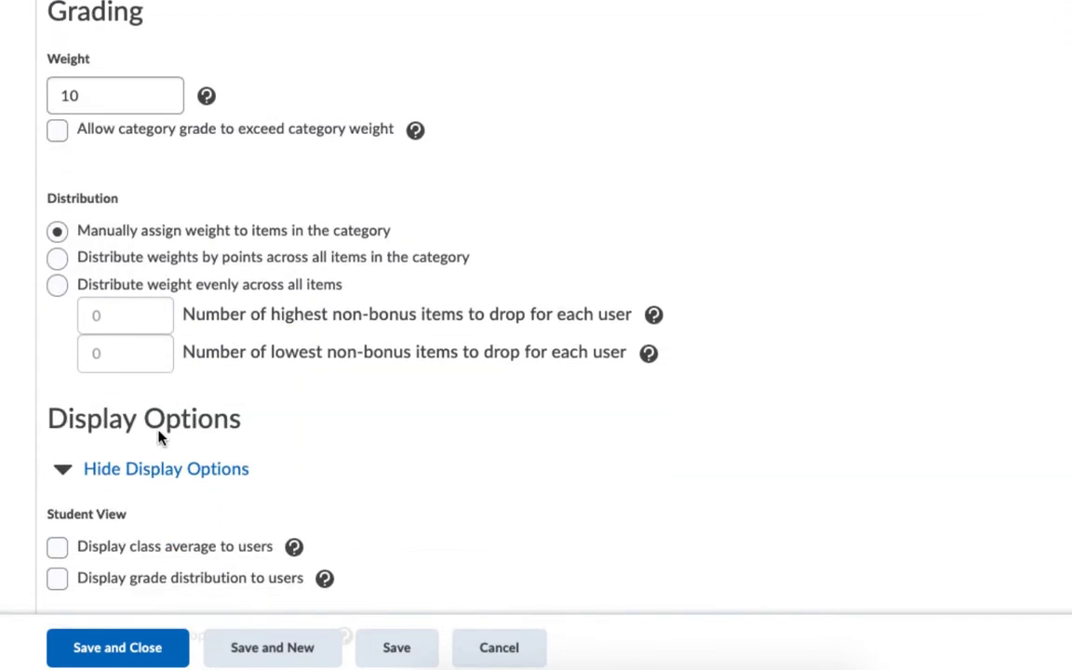
pyautogui.click(114, 95)
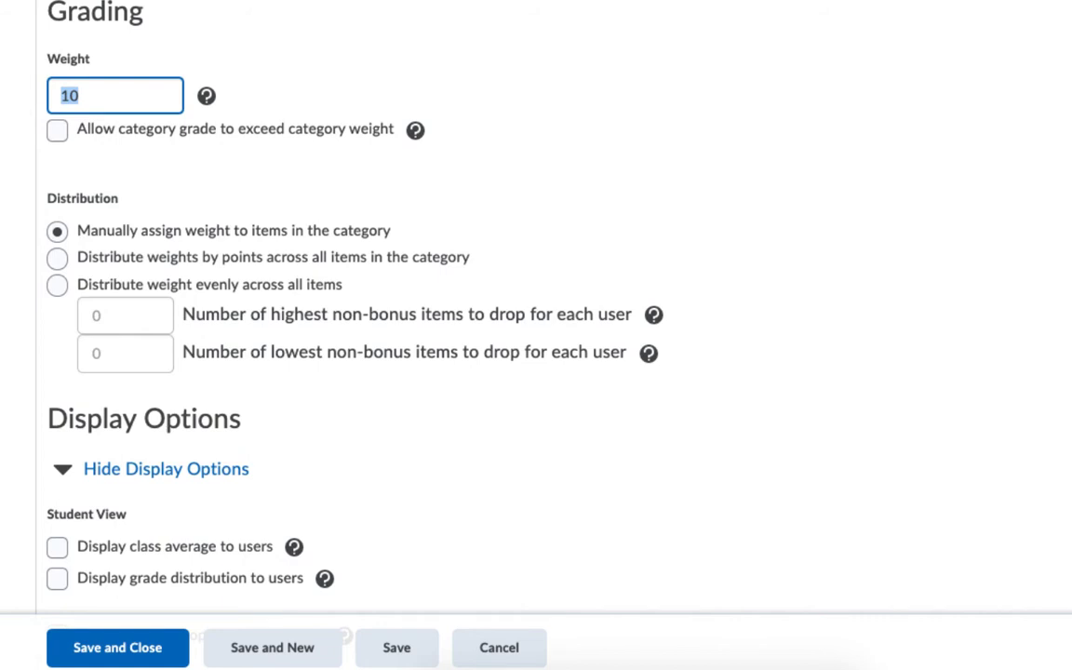
pyautogui.write('20%')
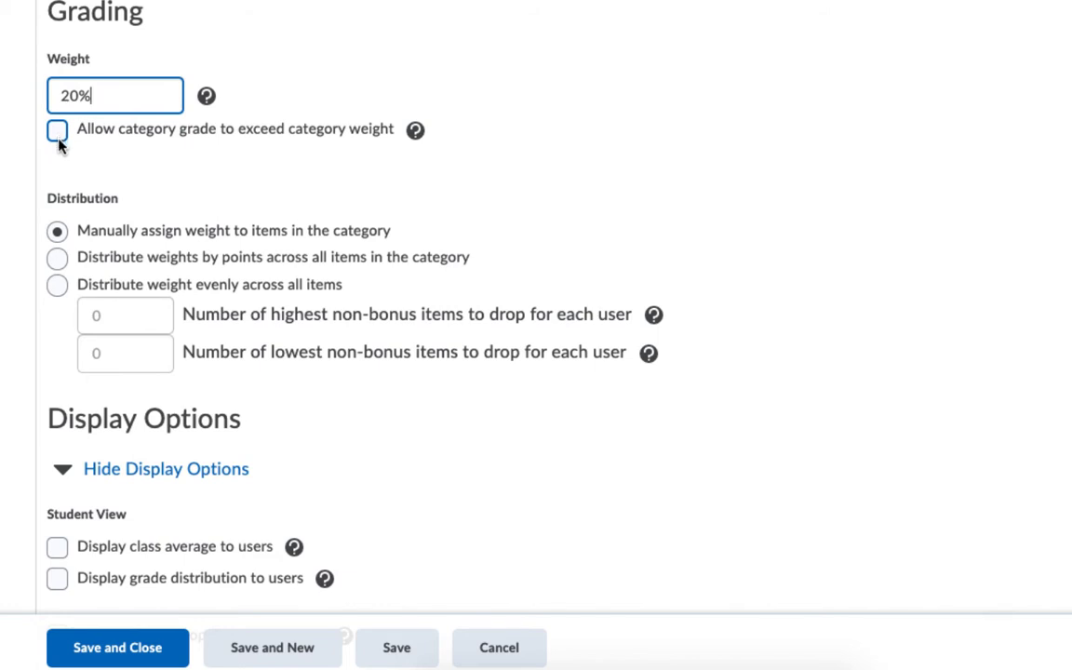
pyautogui.click(56, 130)
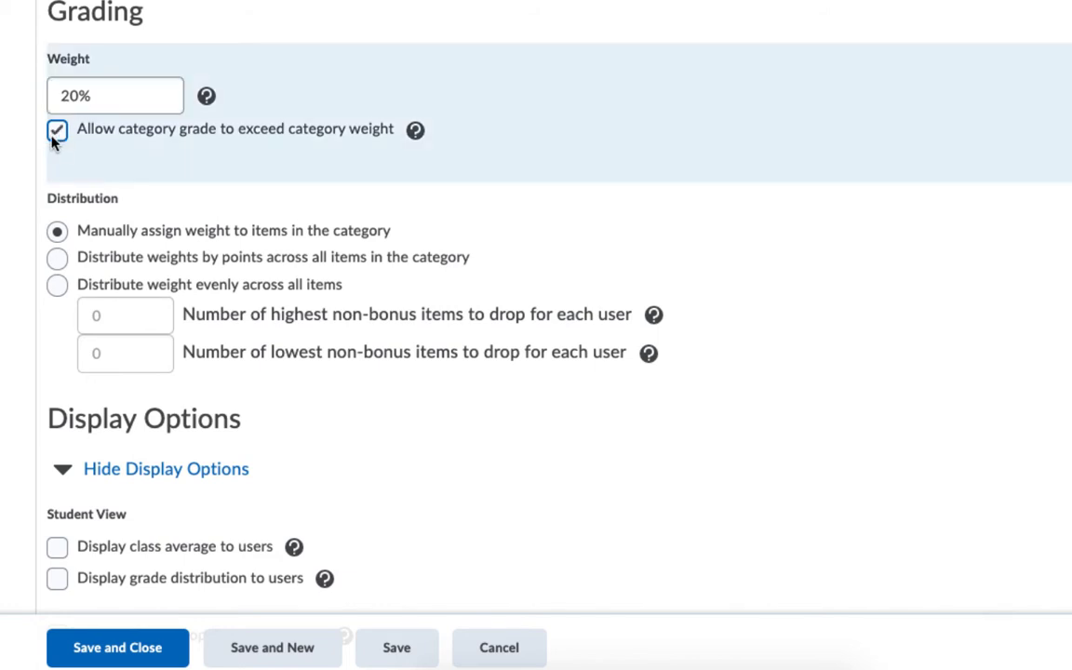
pyautogui.click(56, 129)
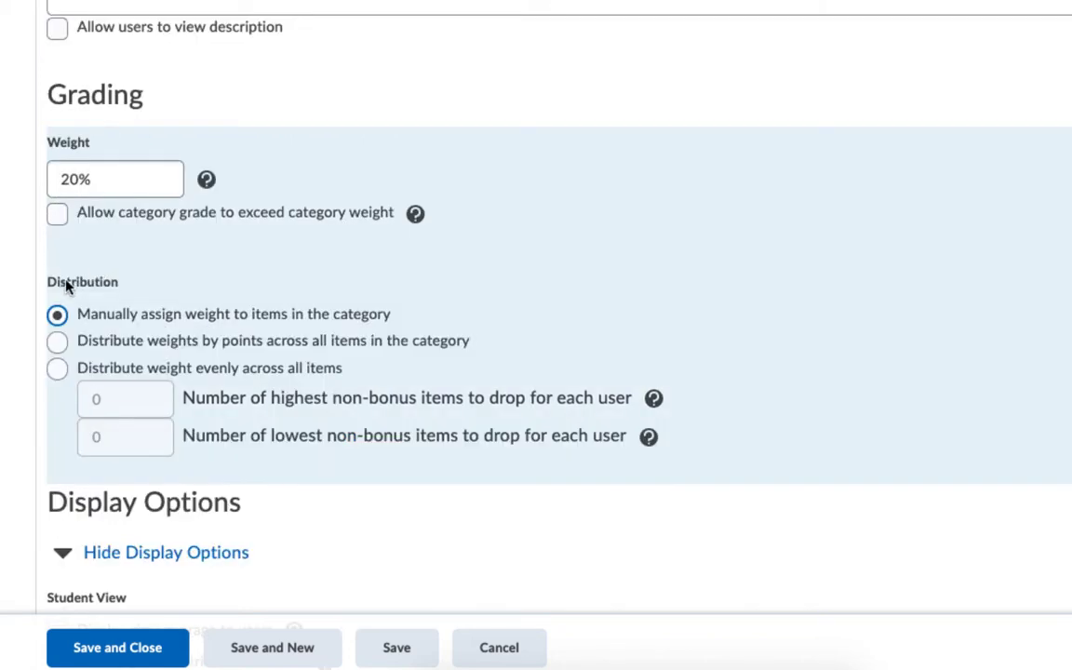
pyautogui.moveTo(116, 286)
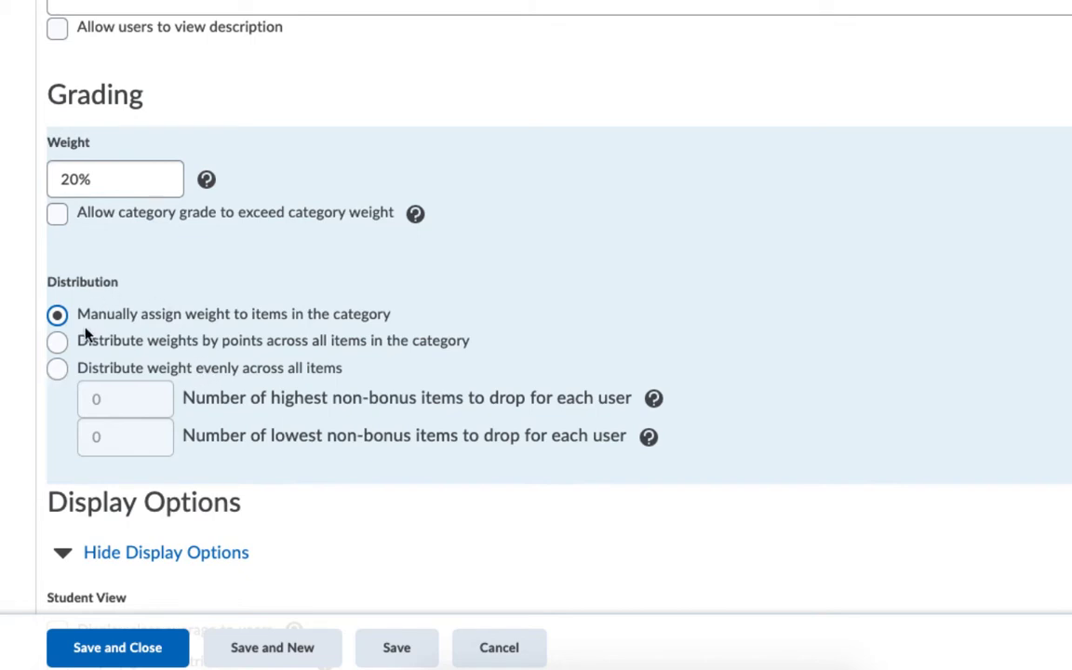
pyautogui.moveTo(302, 319)
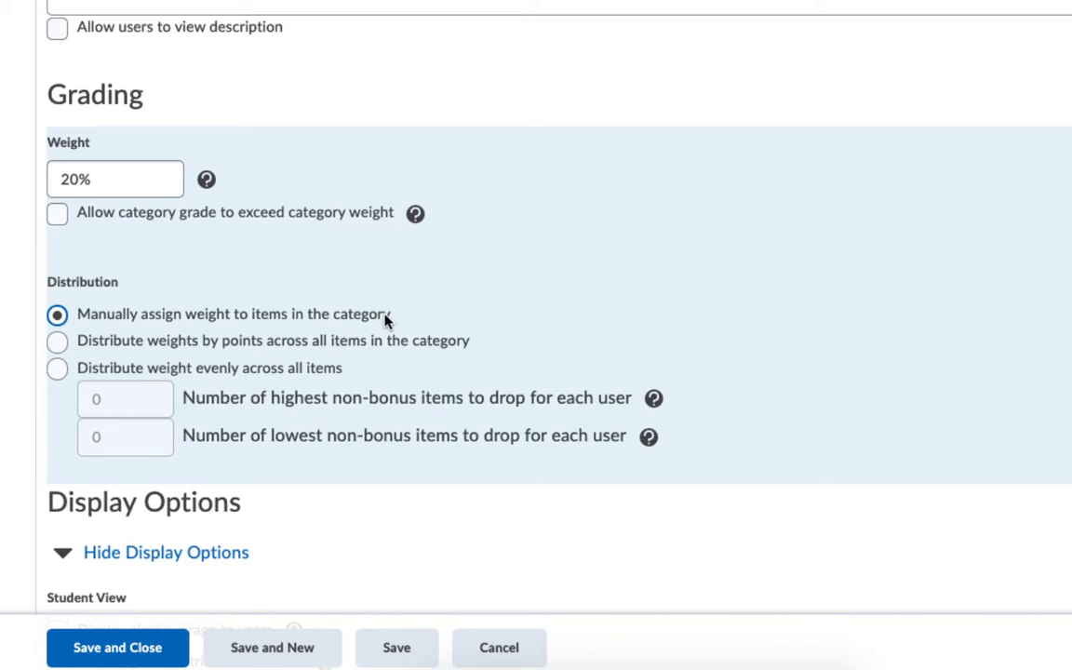
pyautogui.moveTo(88, 316)
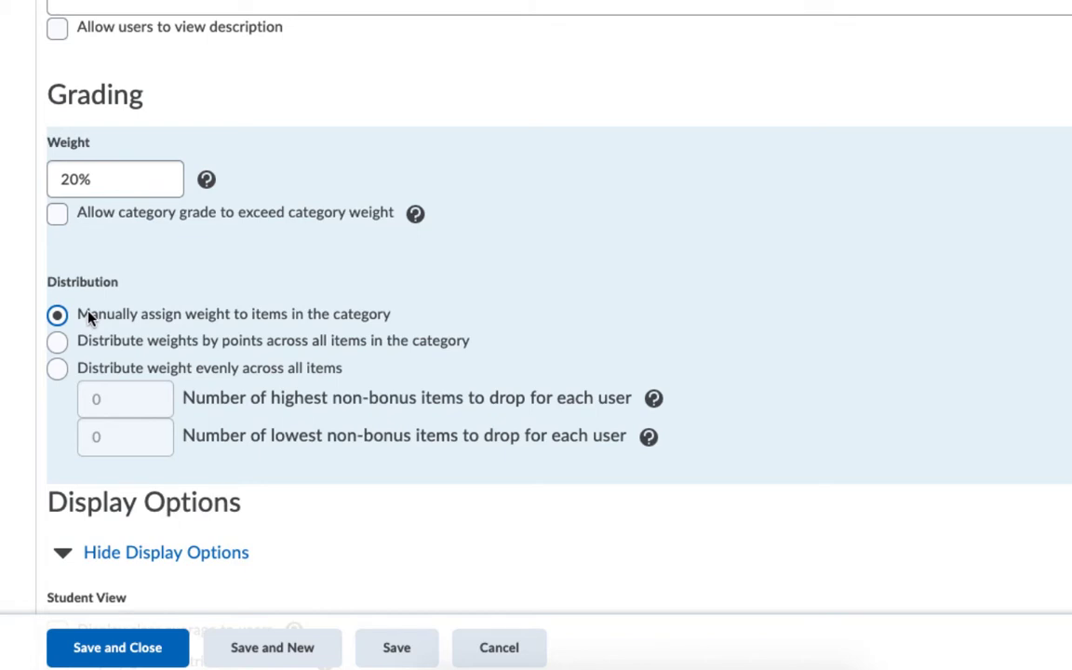
pyautogui.moveTo(387, 322)
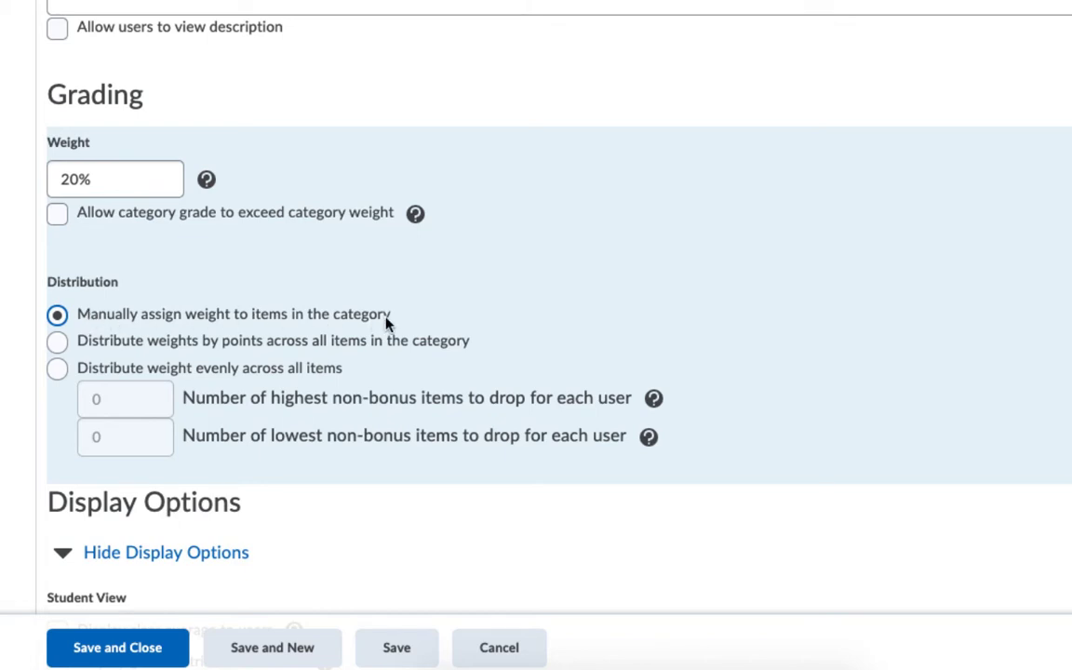
# - Set Quizzes to distribute weights by points across all items in the category
pyautogui.click(56, 341)
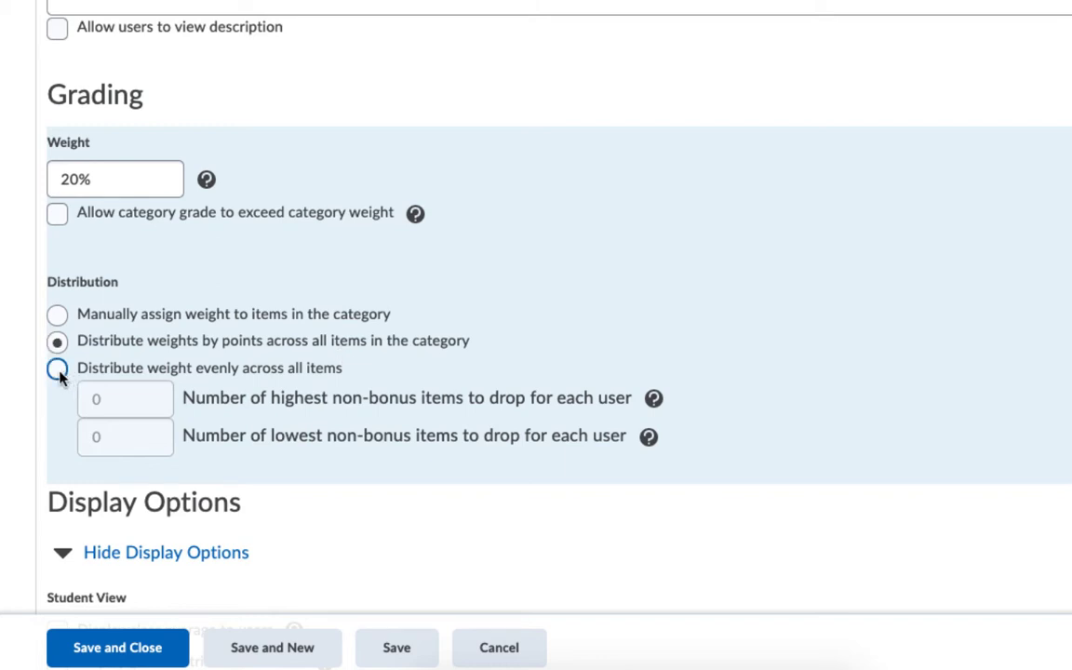
# - Switch Quizzes to even weight distribution, drop 1 lowest item, and keep 20% weight
pyautogui.click(58, 367)
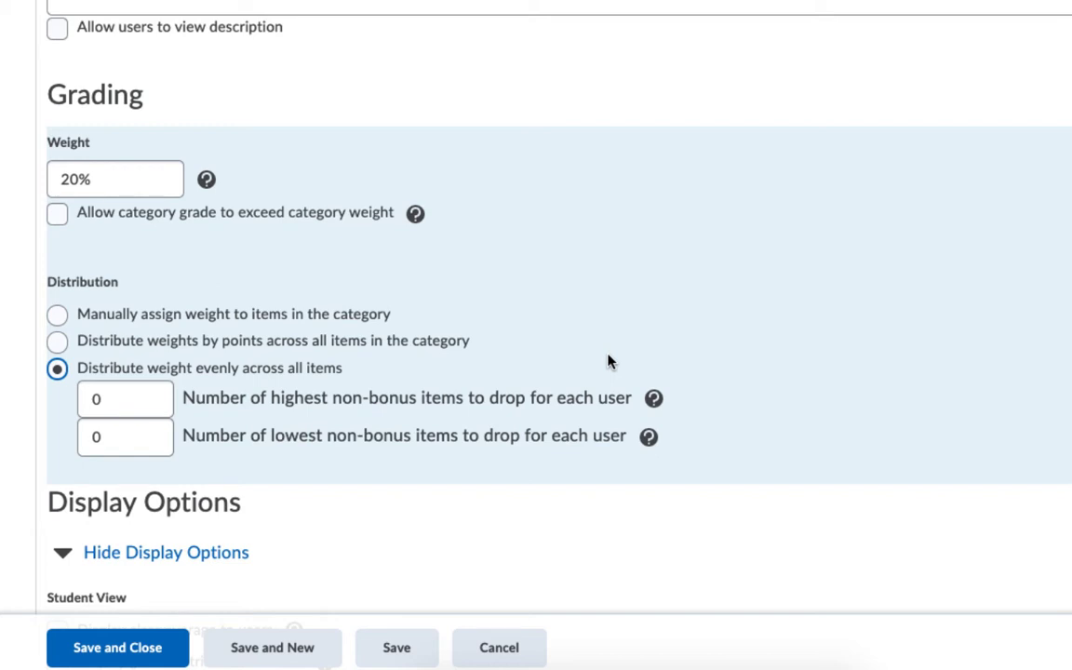
pyautogui.write('1')
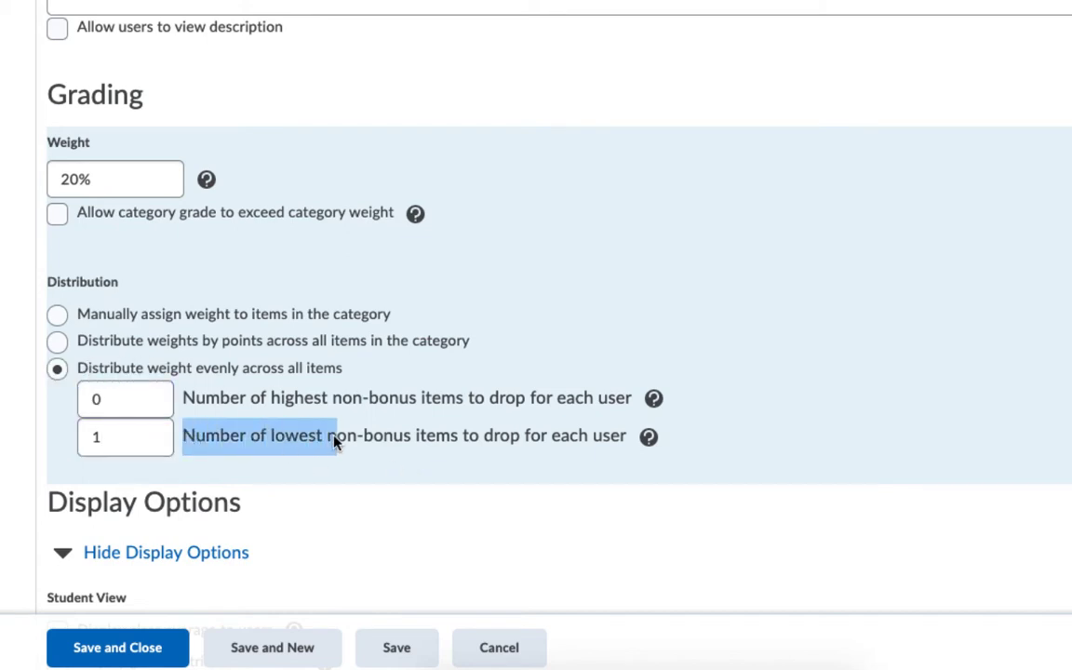
pyautogui.moveTo(335, 435); pyautogui.dragTo(556, 436)
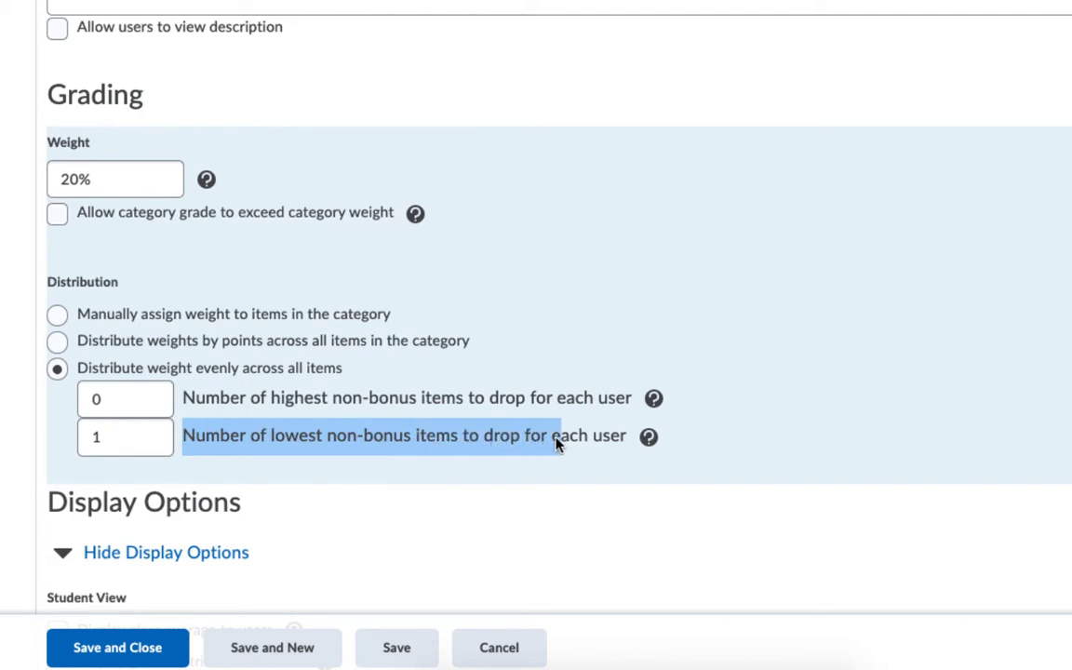
pyautogui.click(124, 435)
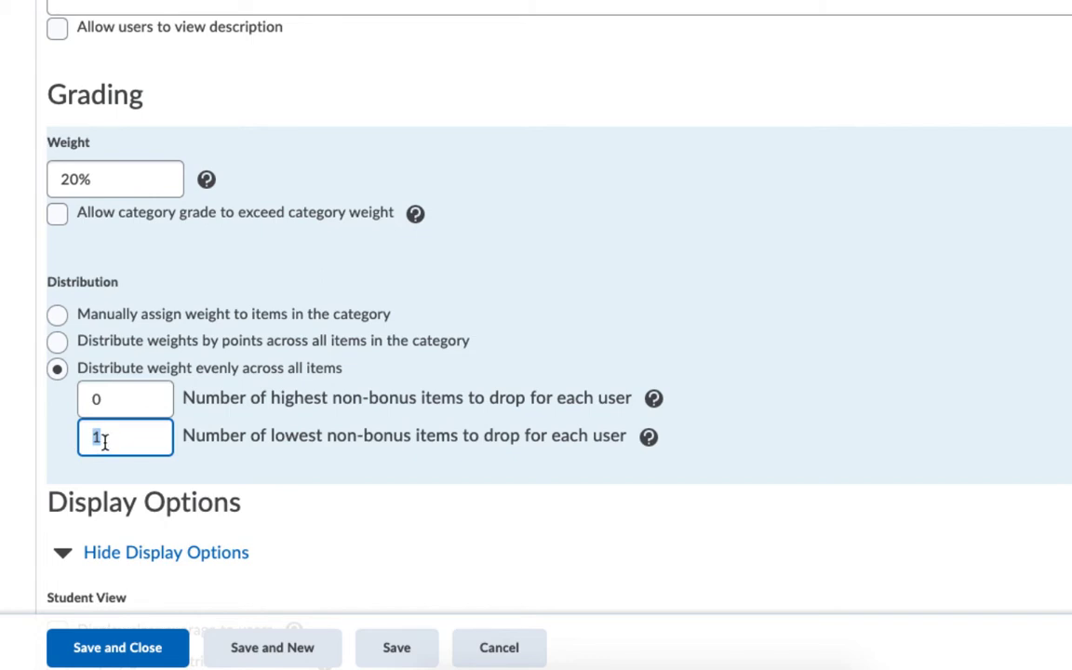
pyautogui.moveTo(125, 435)
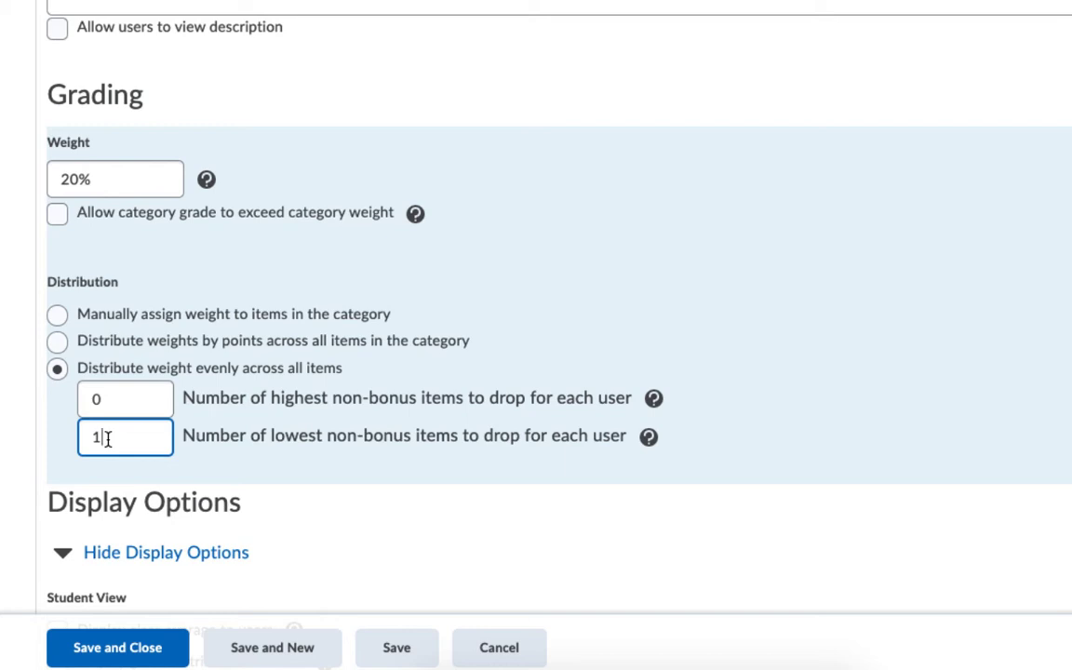
pyautogui.click(115, 179)
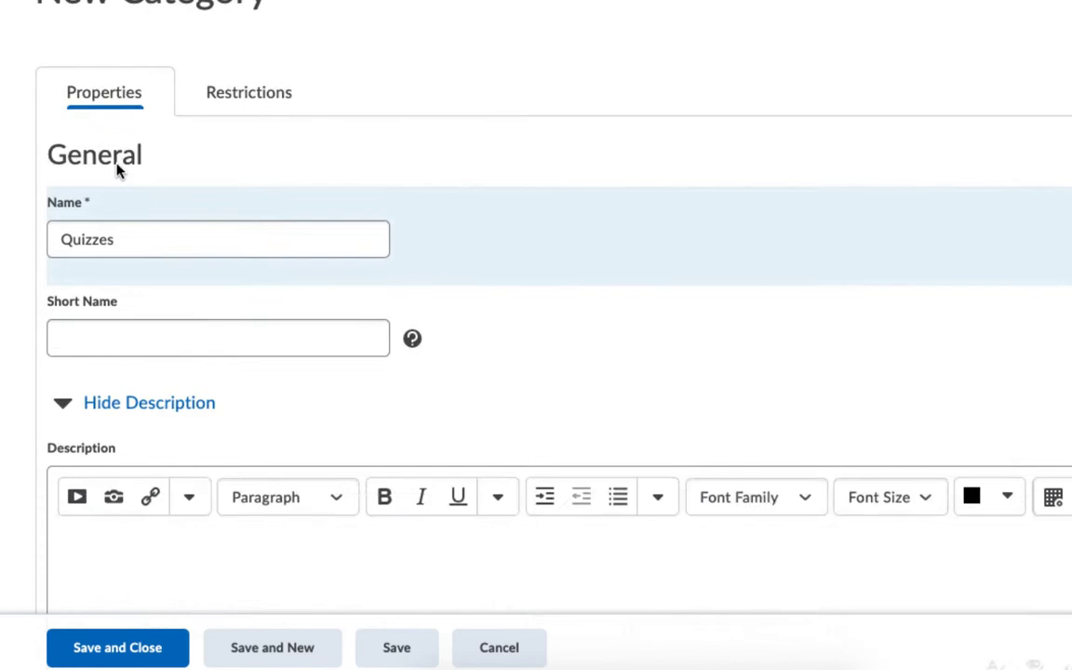
pyautogui.scroll(-3)
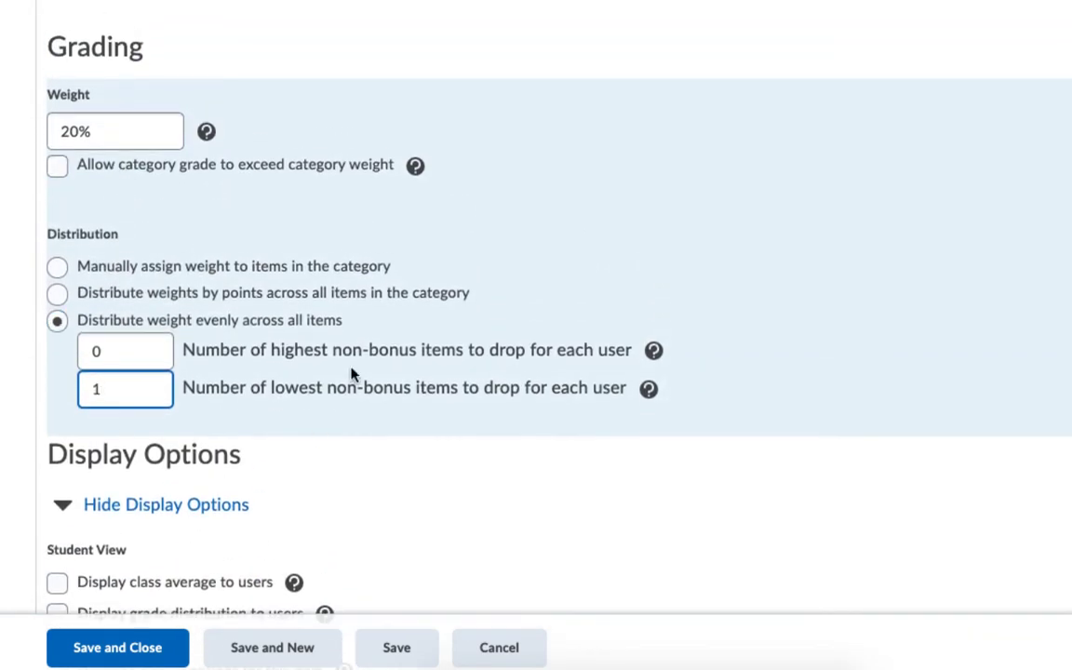
pyautogui.click(115, 130)
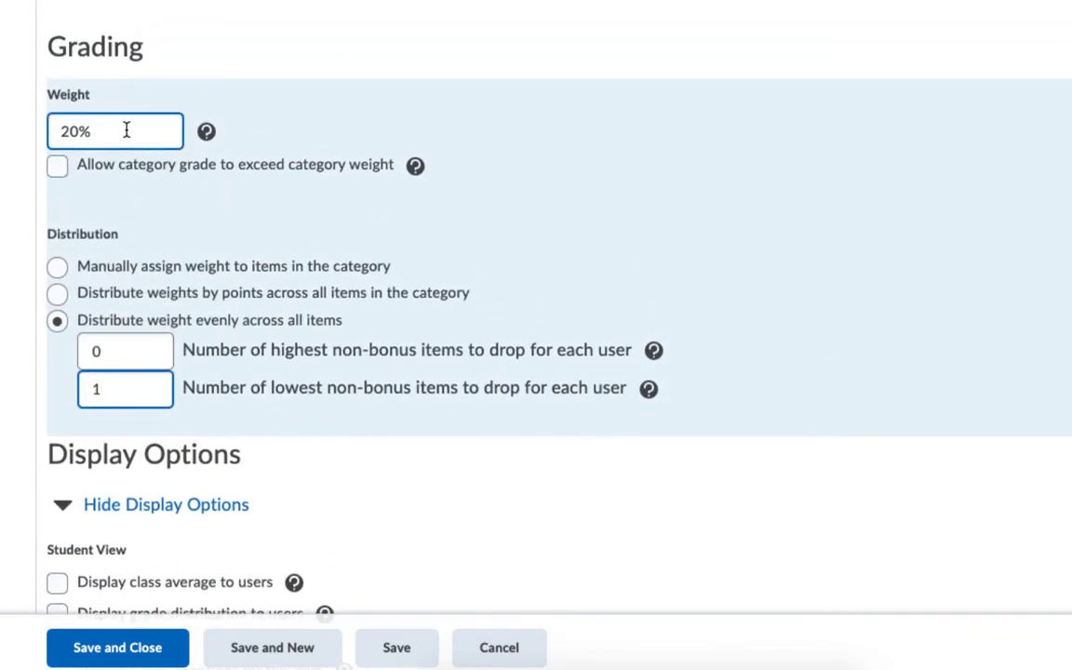
pyautogui.moveTo(115, 131)
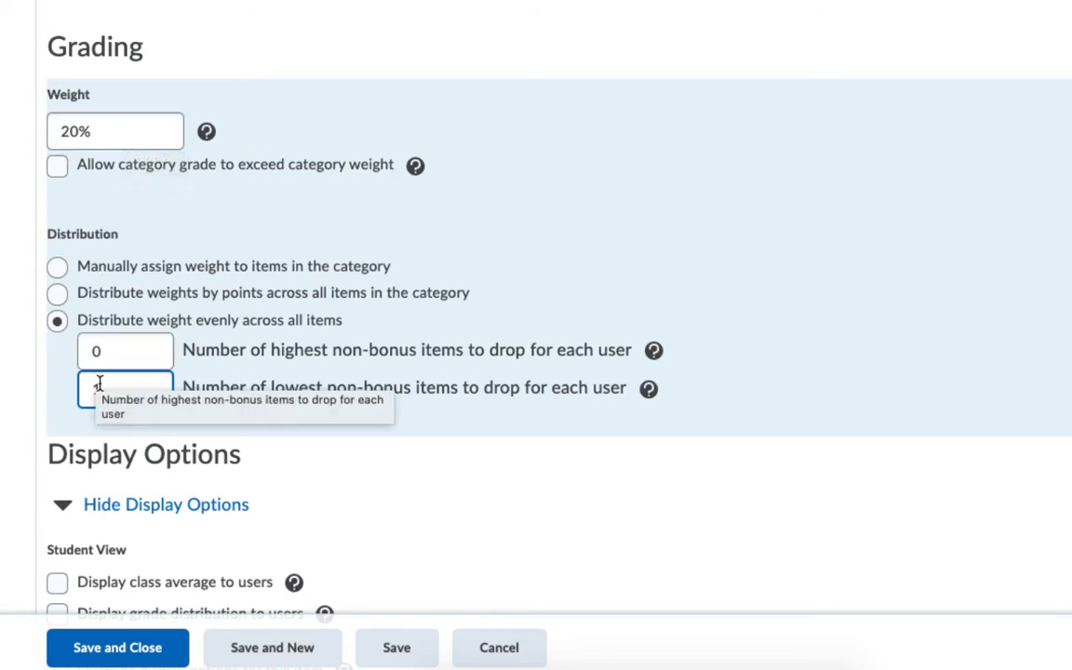
pyautogui.write('1')
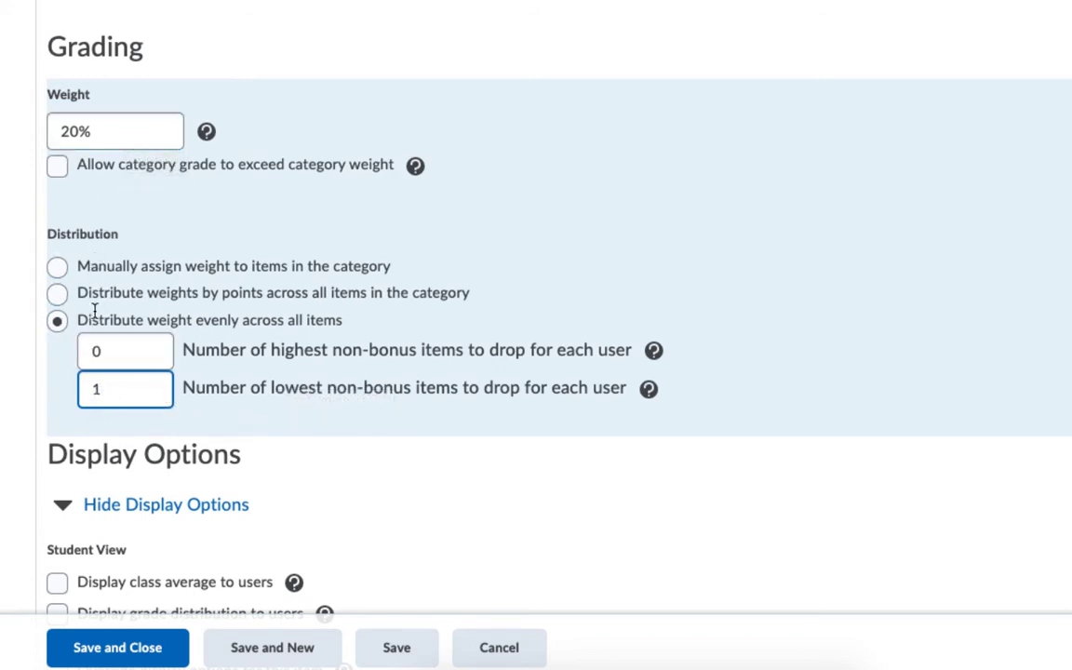
pyautogui.moveTo(125, 388)
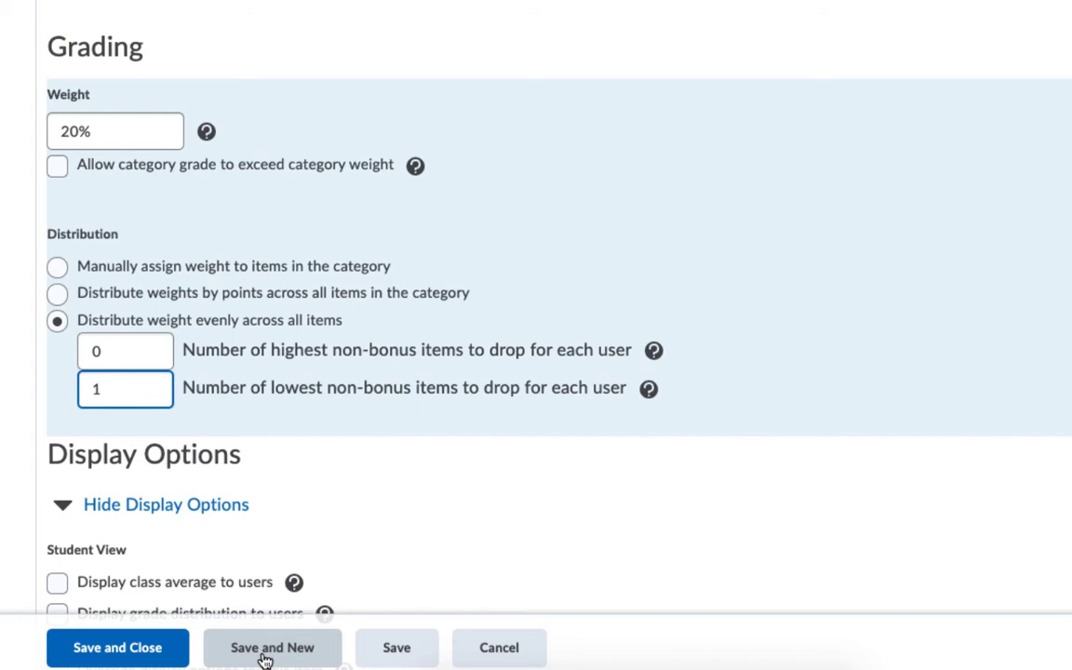
# - Save Quizzes and start an Assignments category with weight 40
pyautogui.click(271, 647)
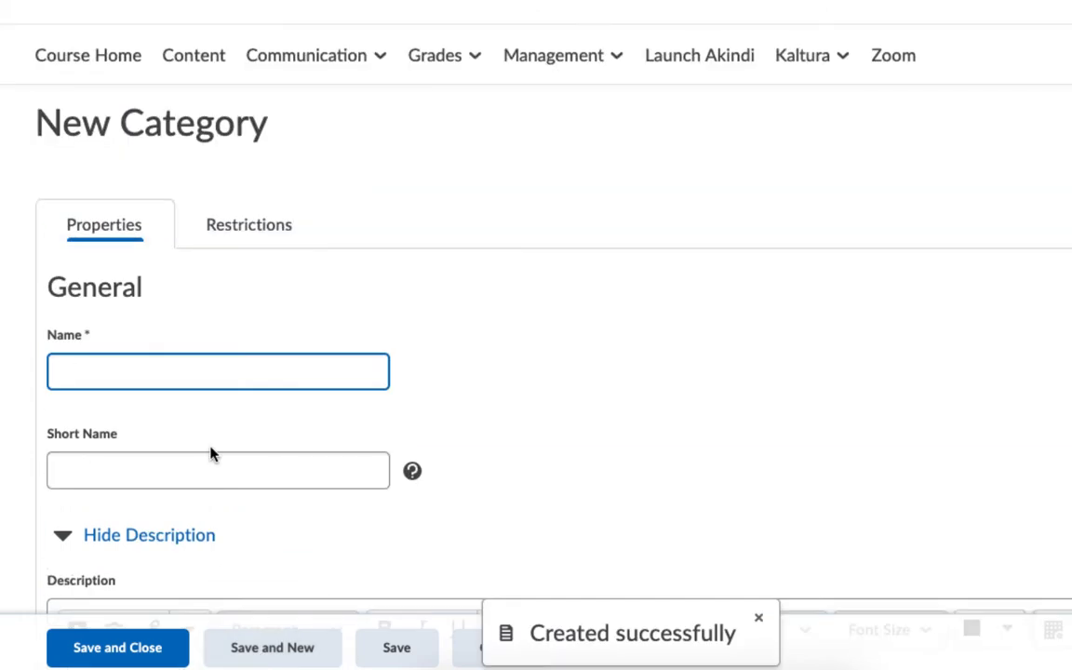
pyautogui.write('Assignmen')
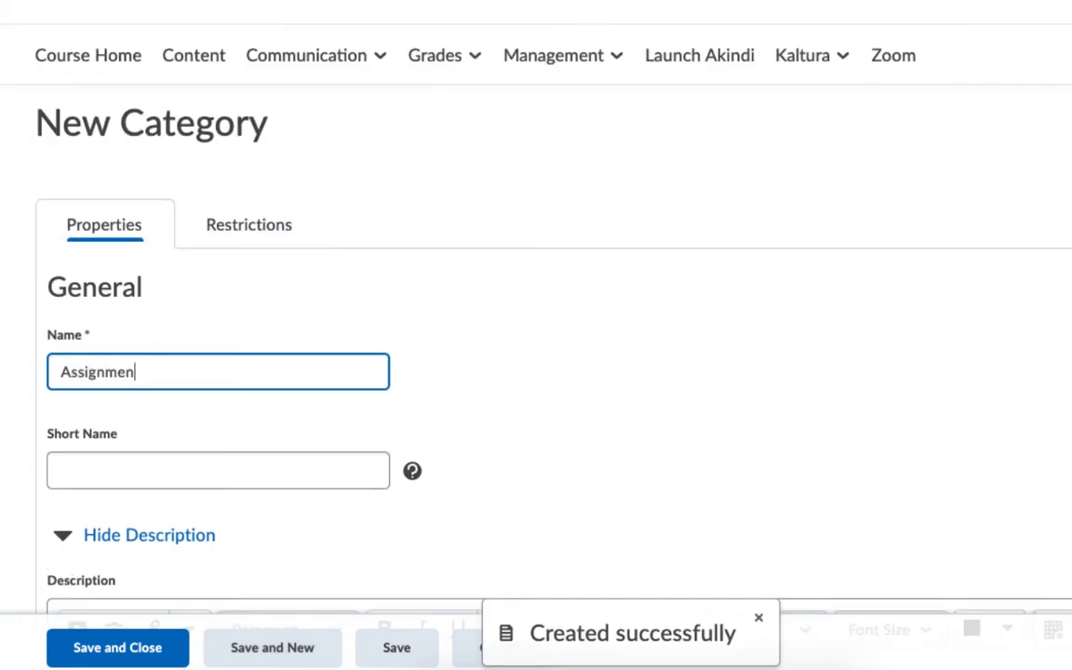
pyautogui.write('ts')
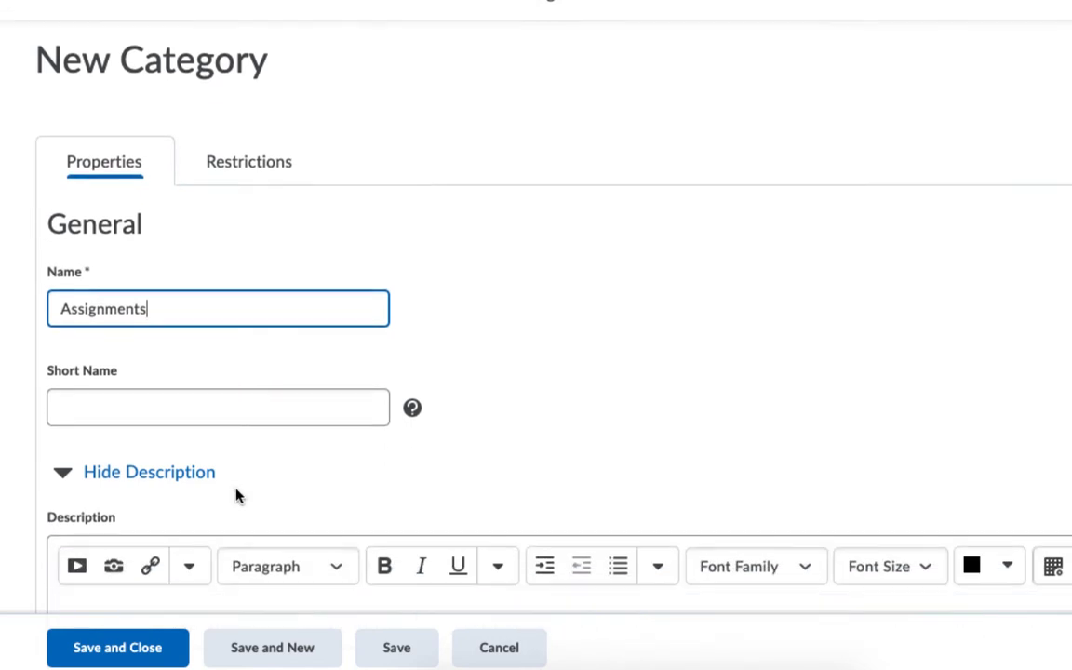
pyautogui.scroll(-3)
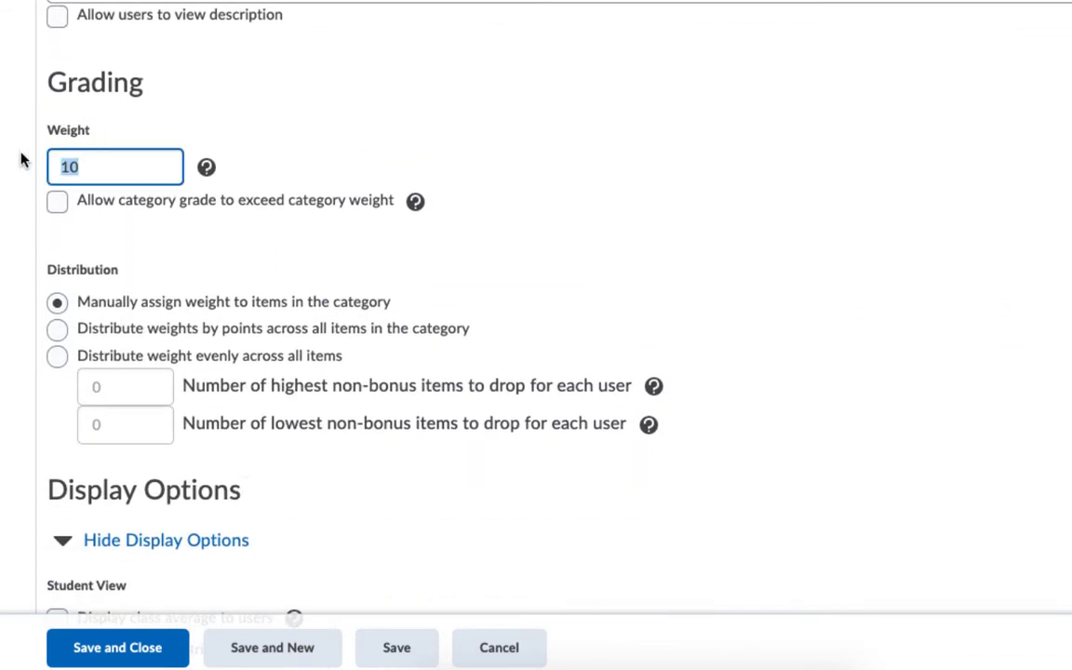
pyautogui.write('40')
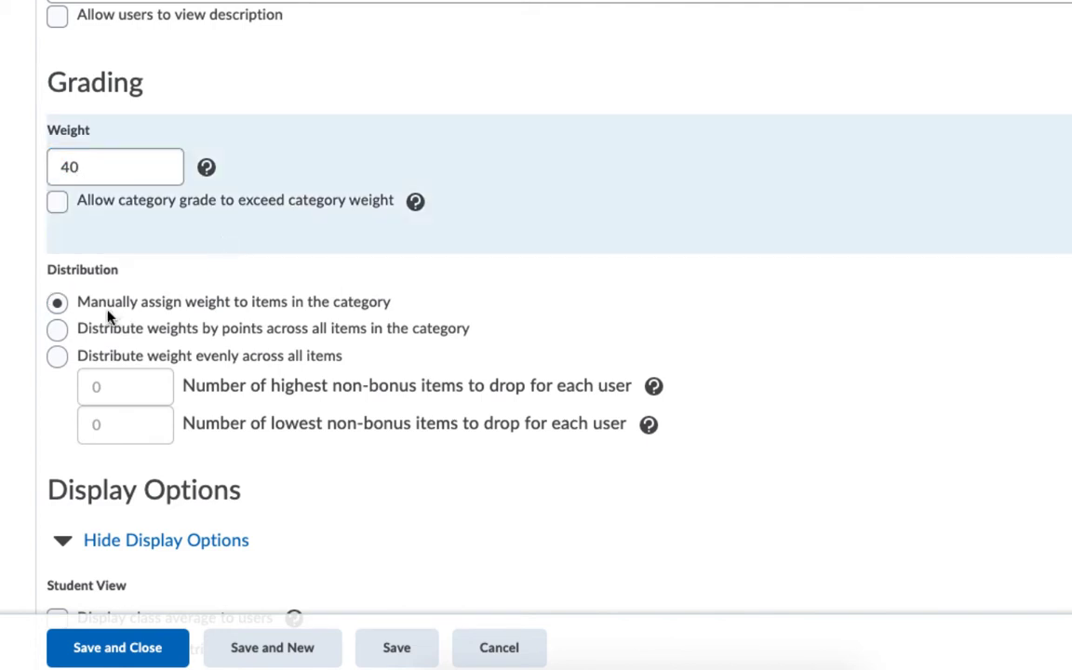
# - Distribute Assignments weight by item points and save and close the category
pyautogui.rightClick(58, 330)
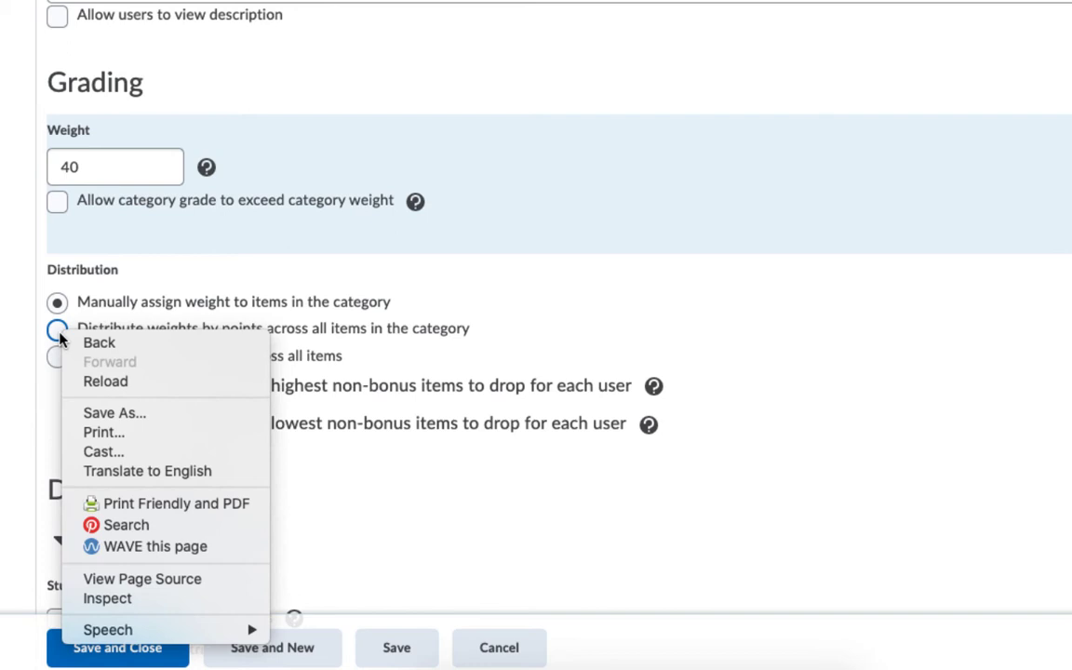
pyautogui.click(57, 328)
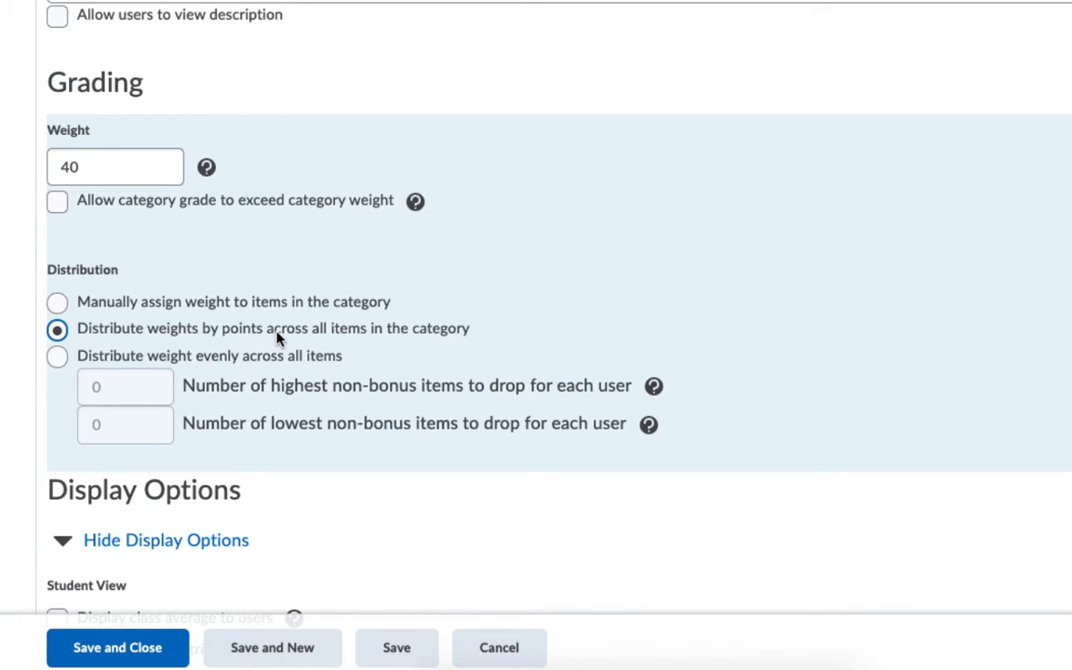
pyautogui.scroll(-3)
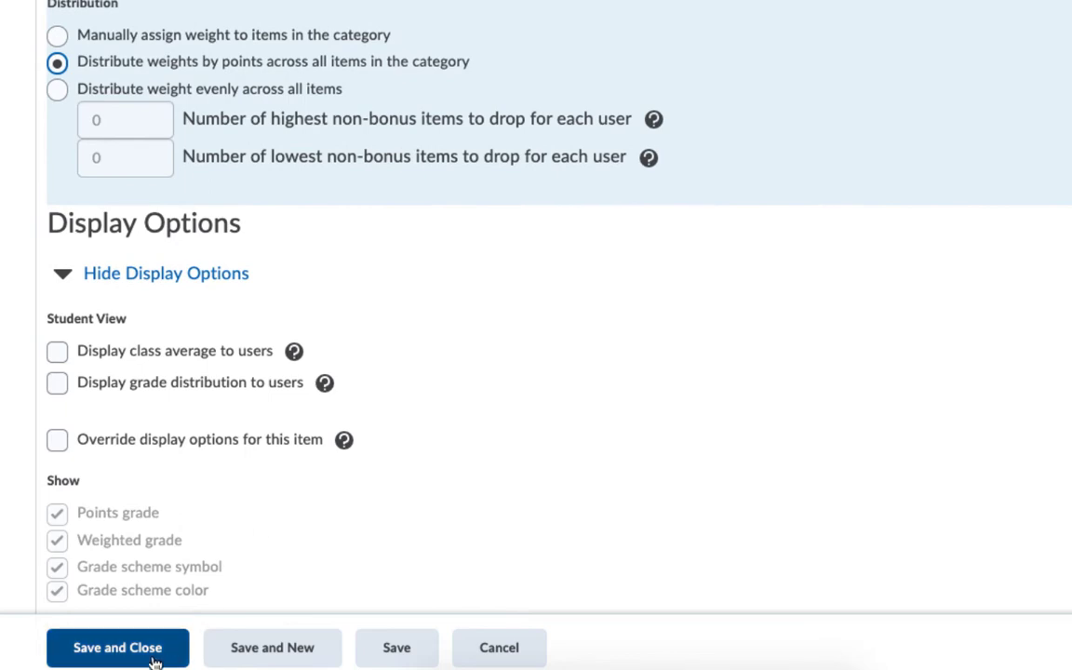
pyautogui.click(117, 647)
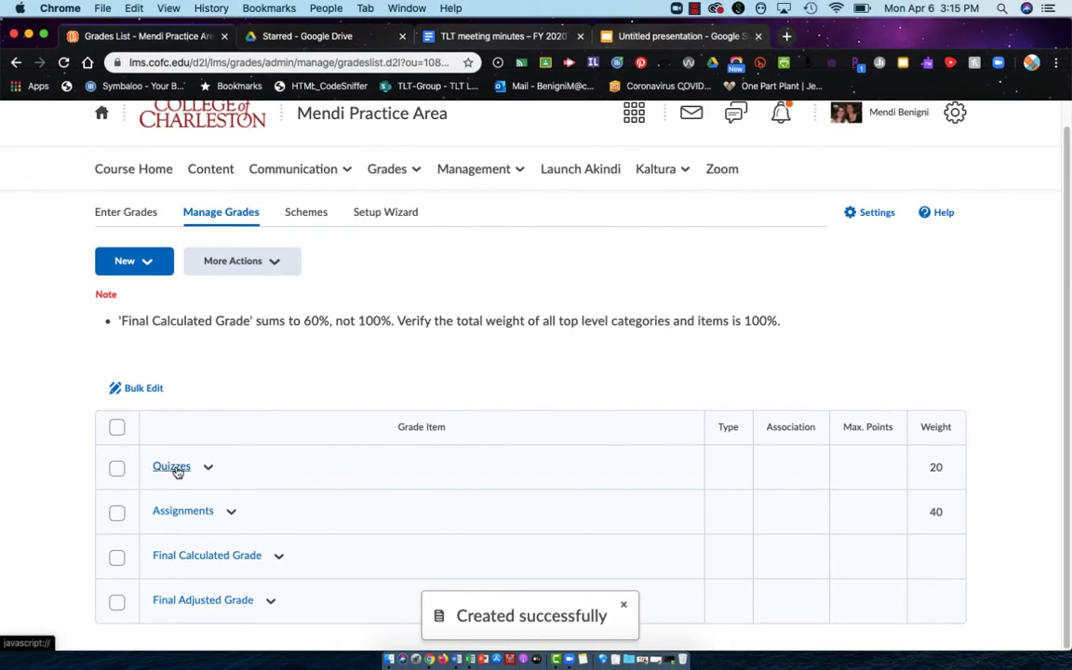
pyautogui.moveTo(183, 509)
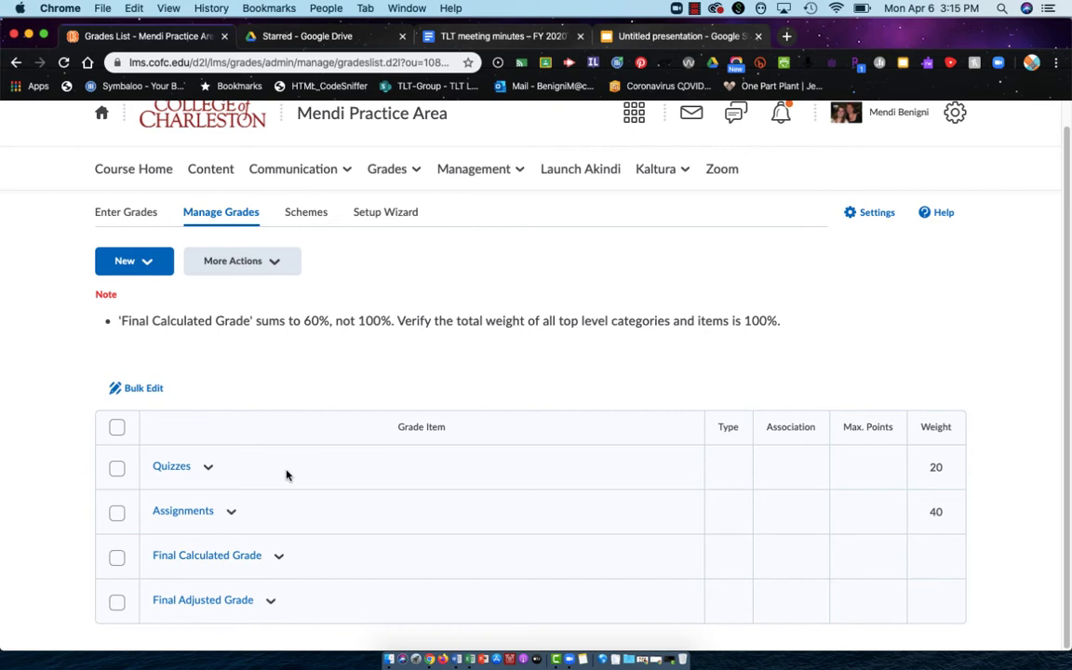
pyautogui.moveTo(313, 522)
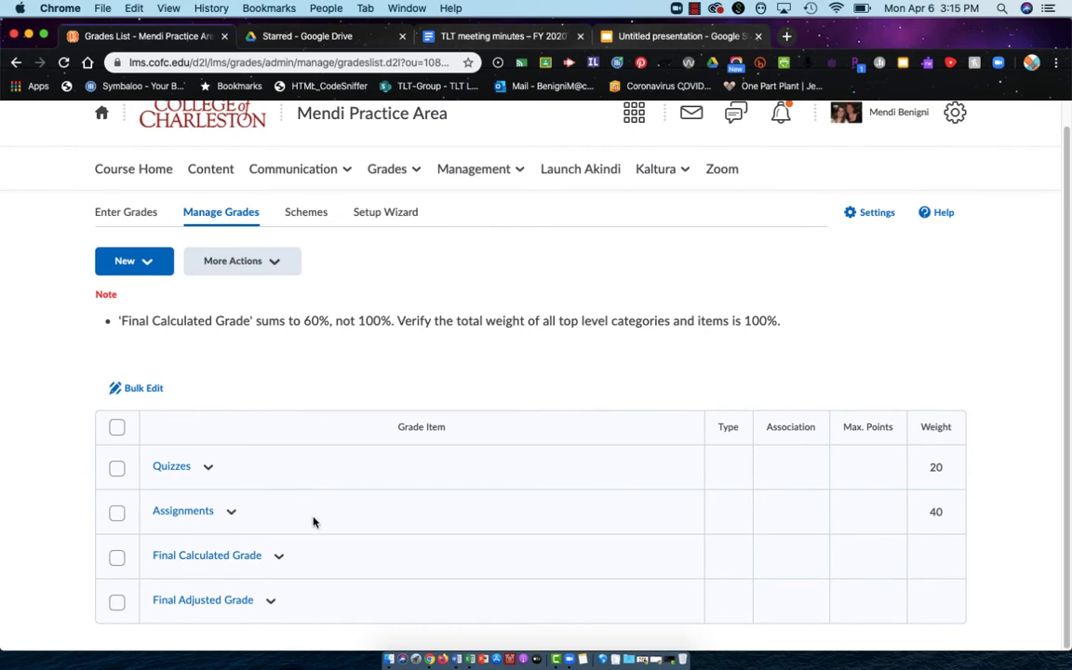
pyautogui.moveTo(324, 474)
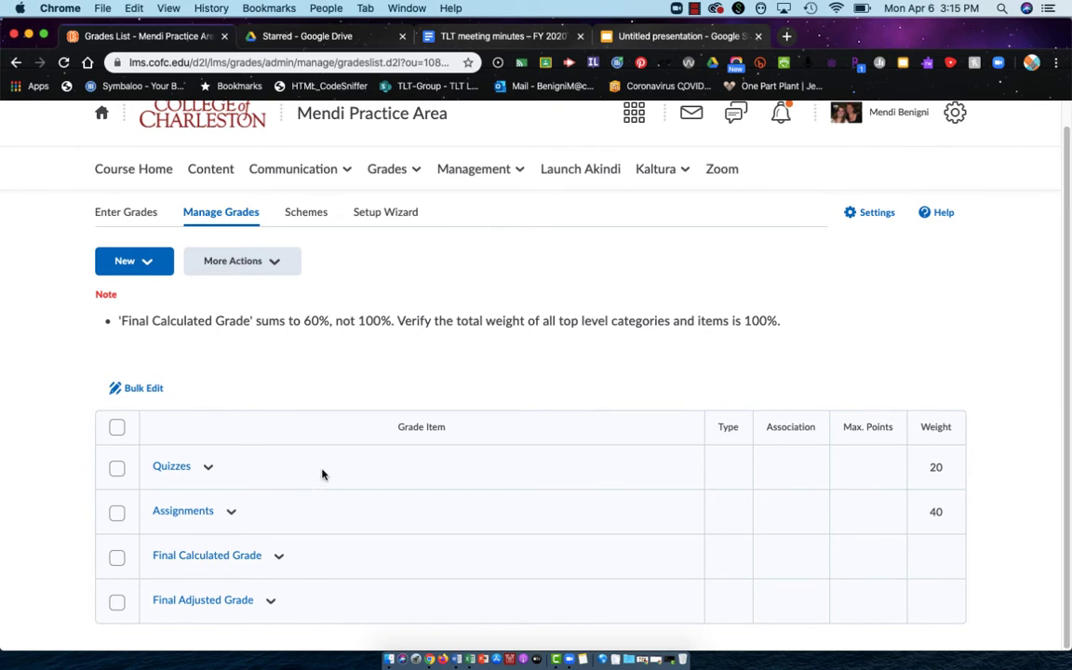
pyautogui.moveTo(119, 320); pyautogui.dragTo(735, 320)
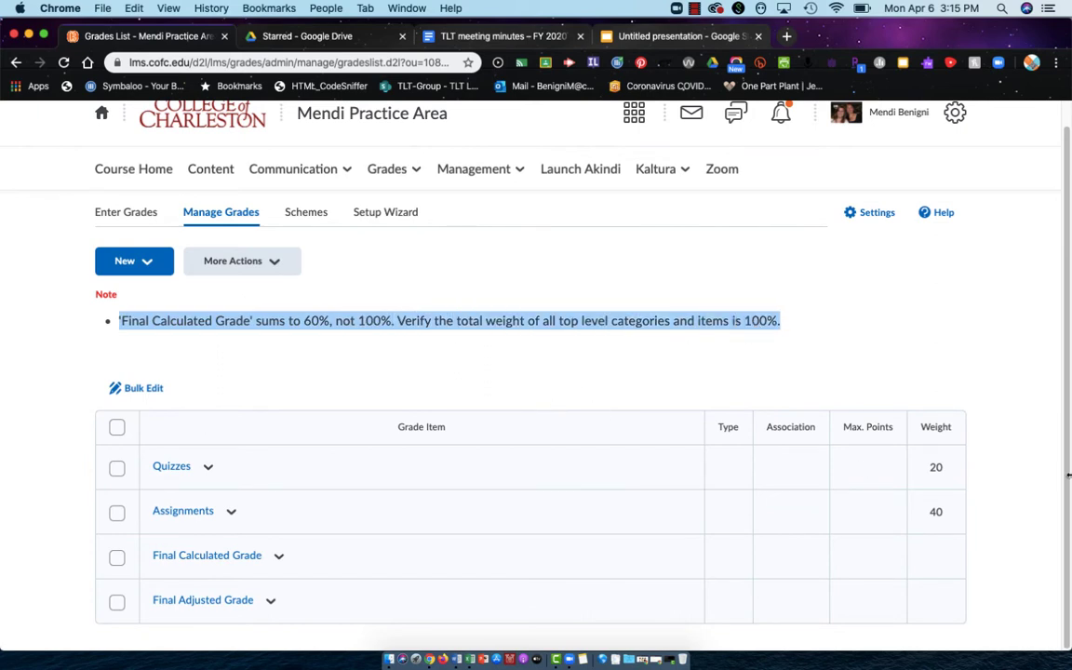
pyautogui.moveTo(953, 470)
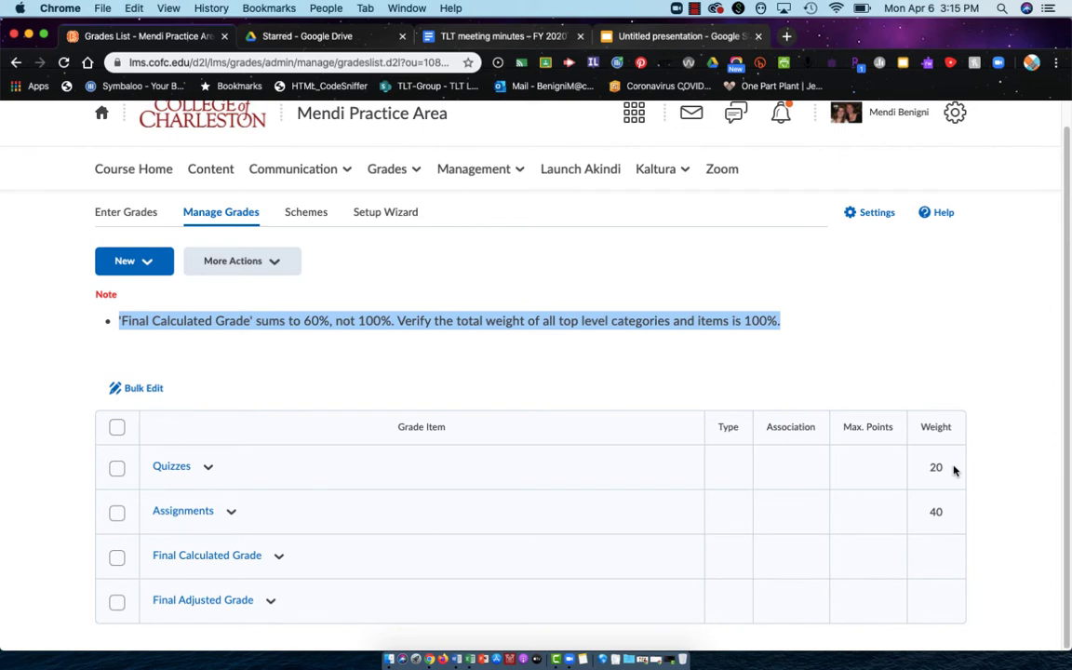
pyautogui.moveTo(183, 510)
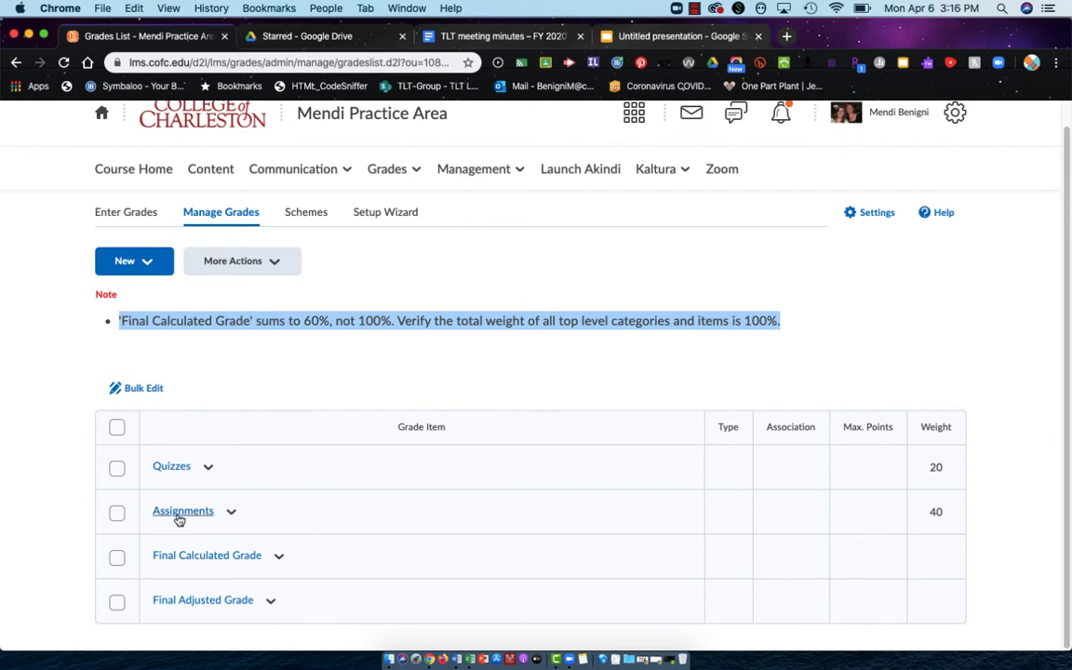
pyautogui.moveTo(182, 511)
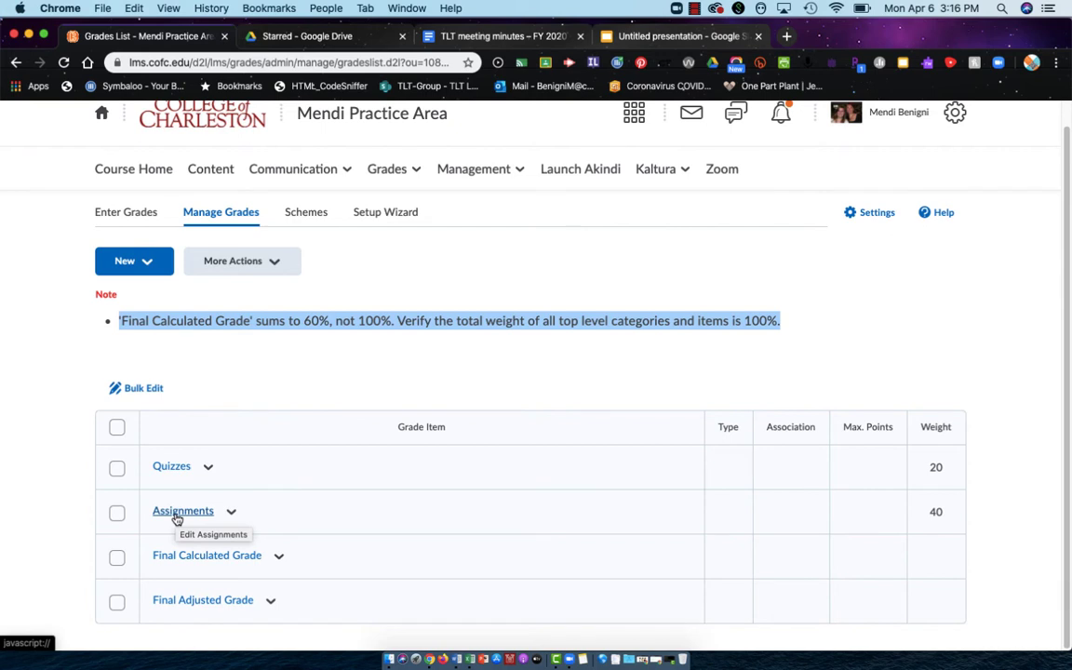
pyautogui.click(134, 261)
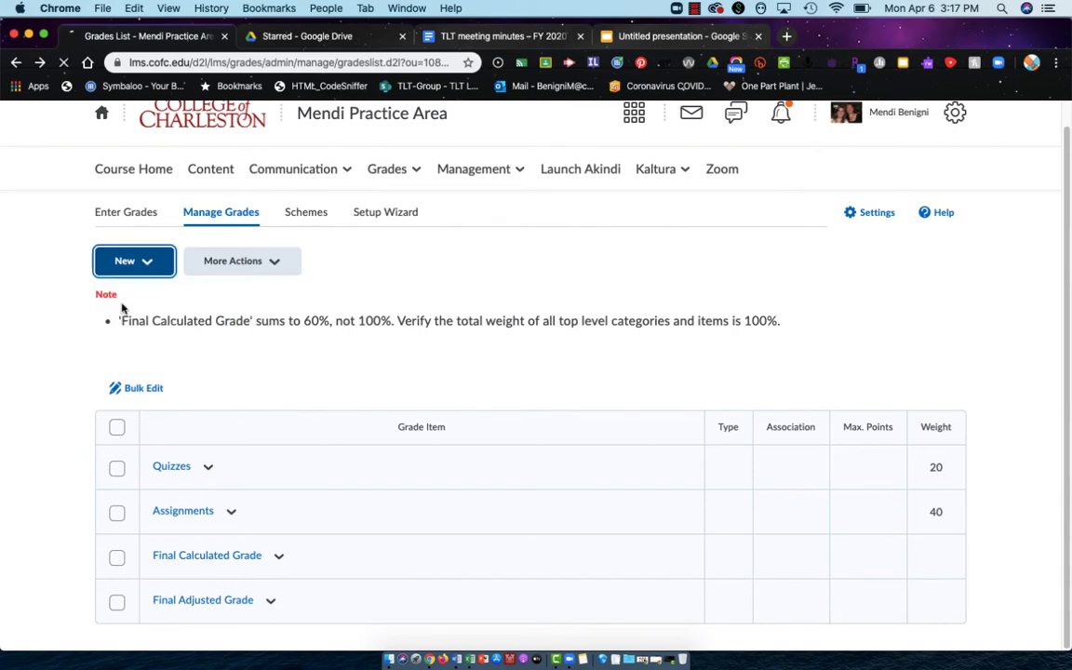
# - Begin a new grade item and pick the Numeric item type
pyautogui.click(124, 261)
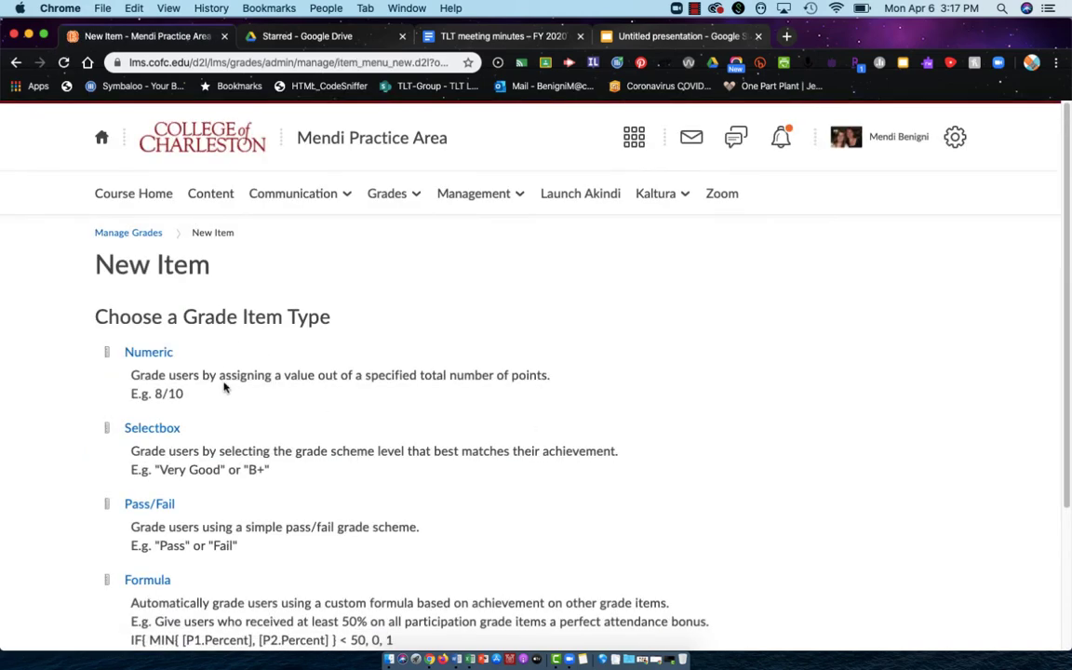
pyautogui.scroll(-3)
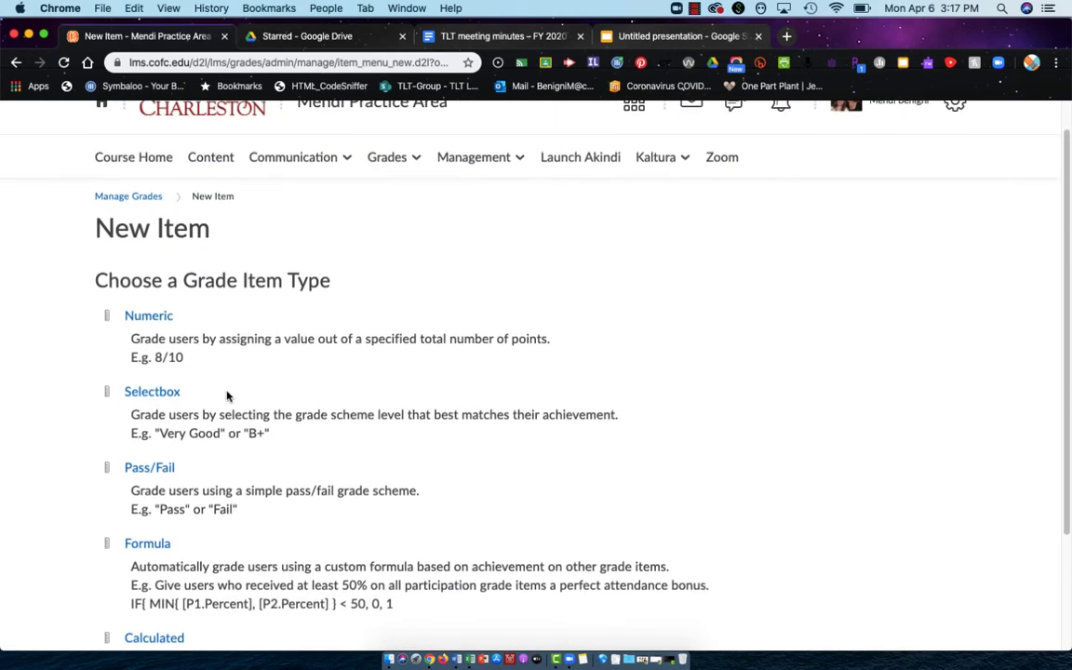
pyautogui.moveTo(148, 316)
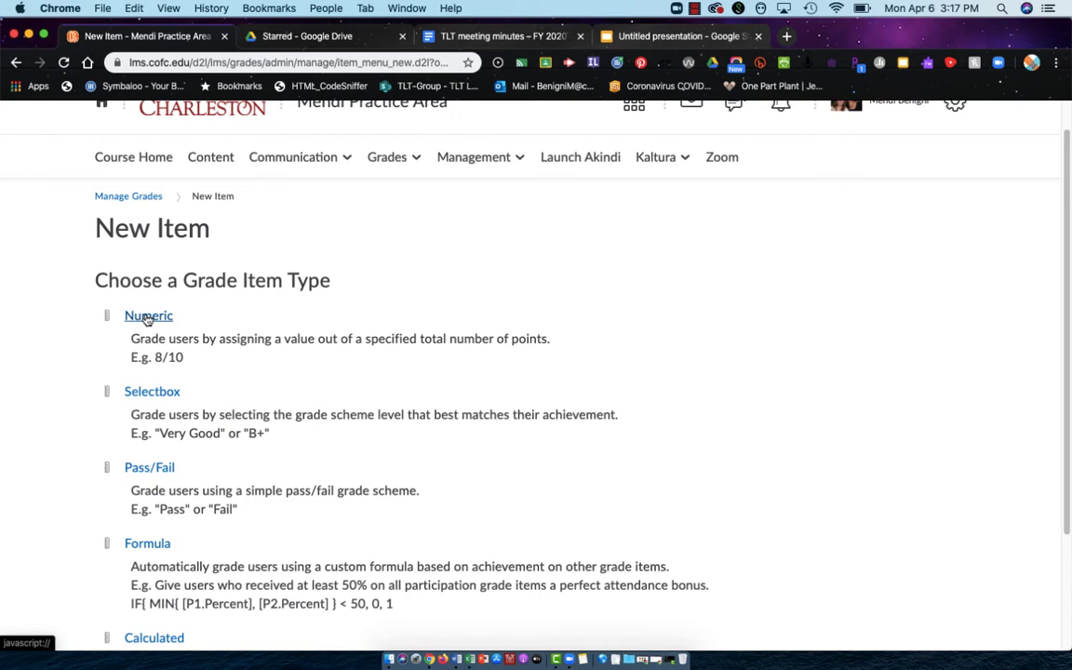
pyautogui.scroll(-3)
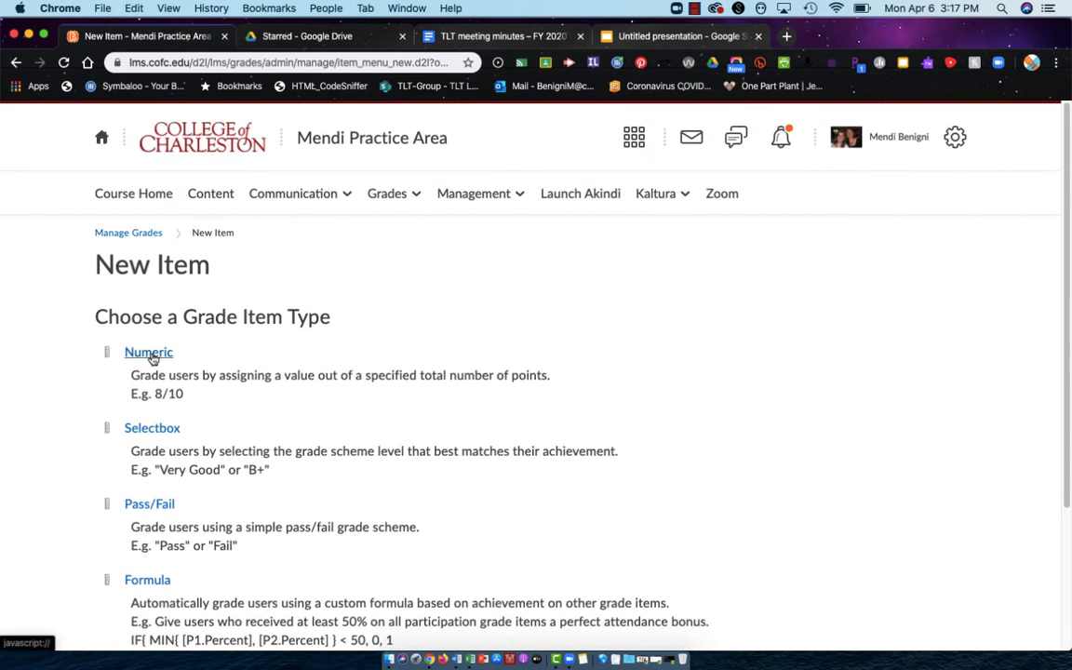
pyautogui.moveTo(195, 356)
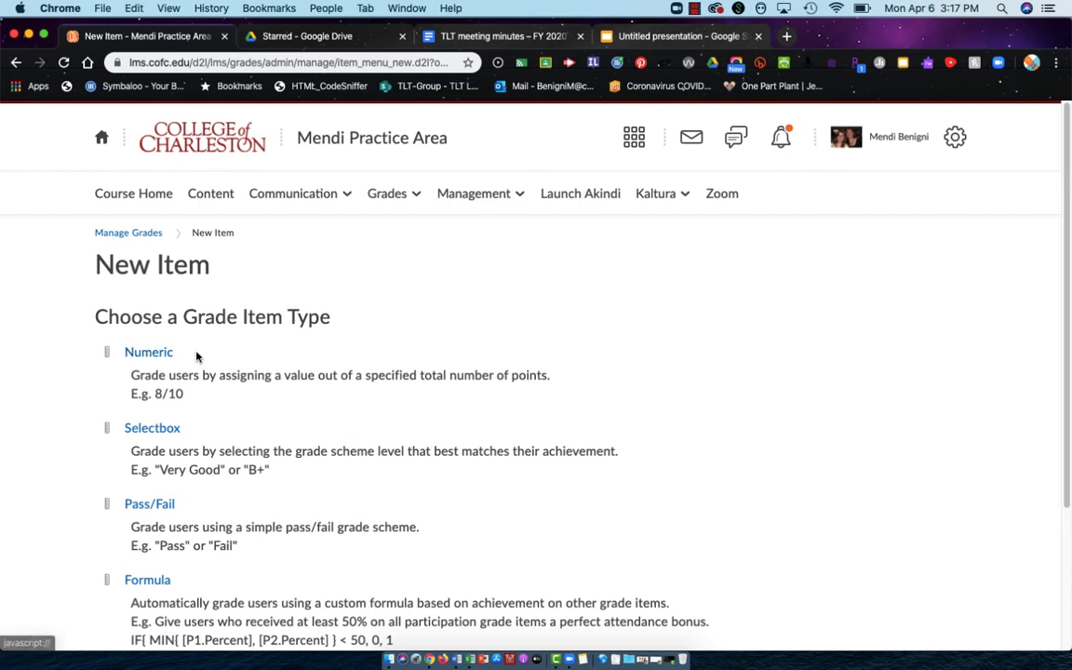
pyautogui.click(148, 351)
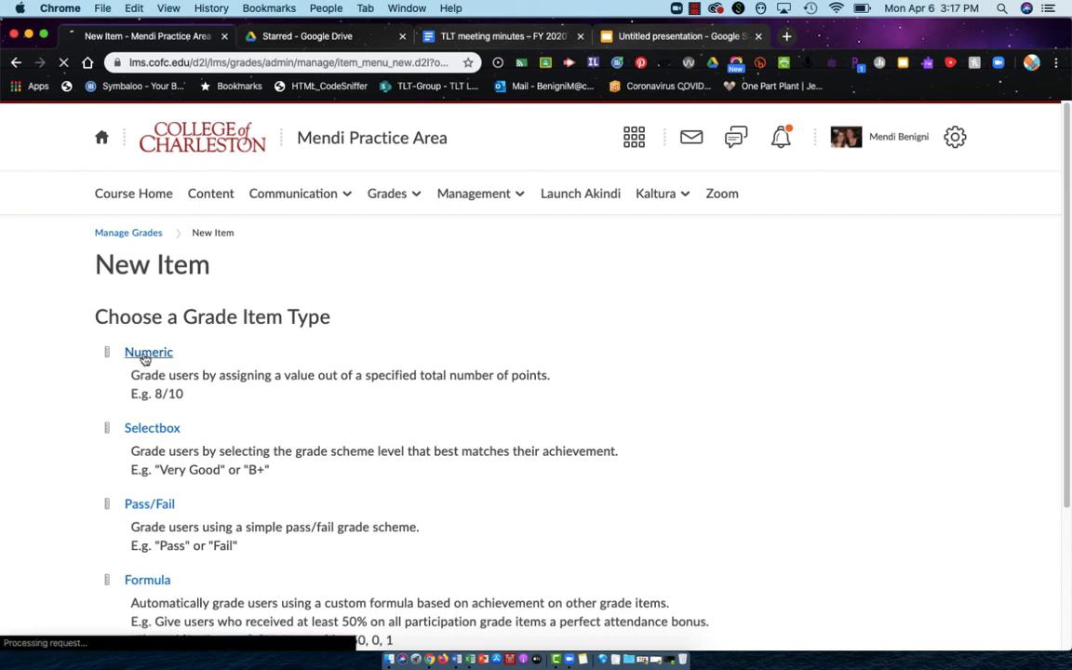
# - Name the new numeric item 'Midterm Exam' and scroll to Grading
pyautogui.click(148, 352)
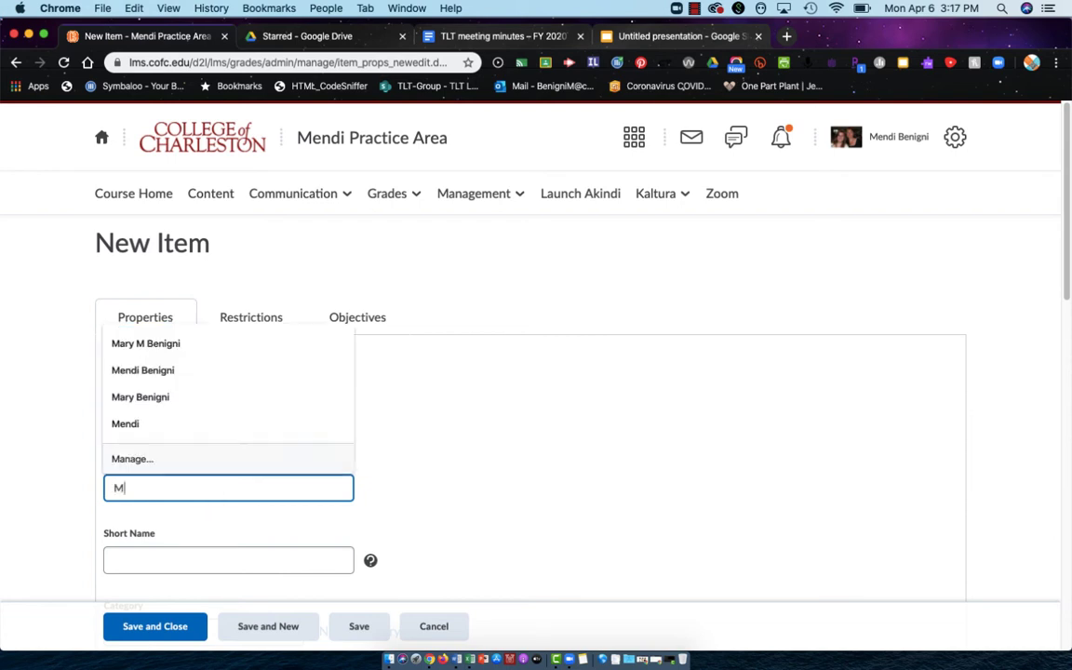
pyautogui.write('Midterm Exam')
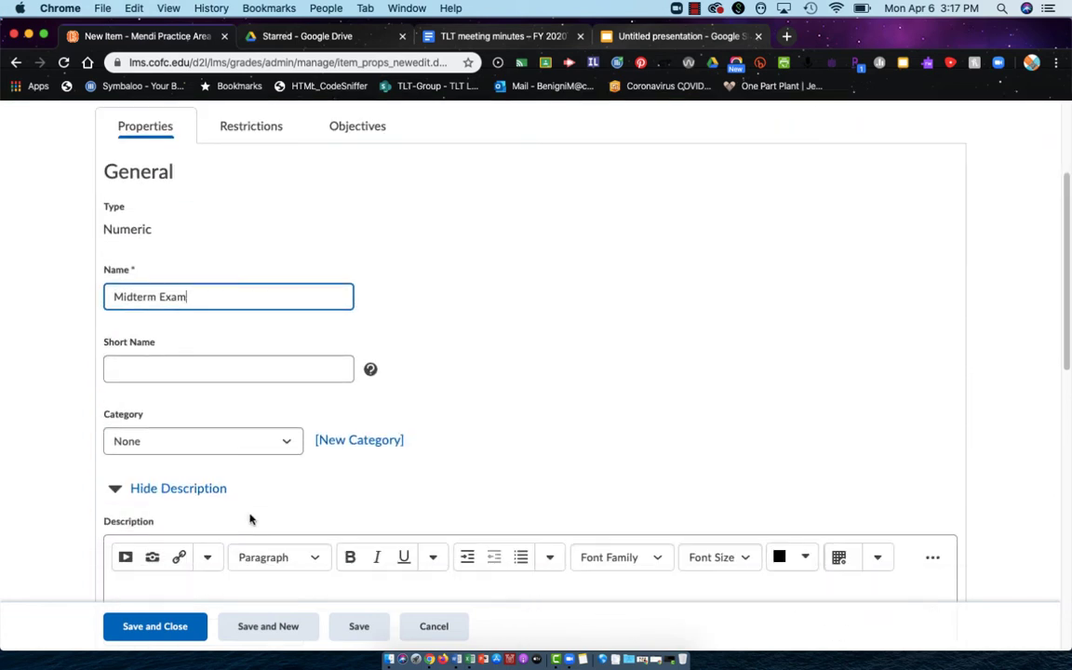
pyautogui.click(228, 367)
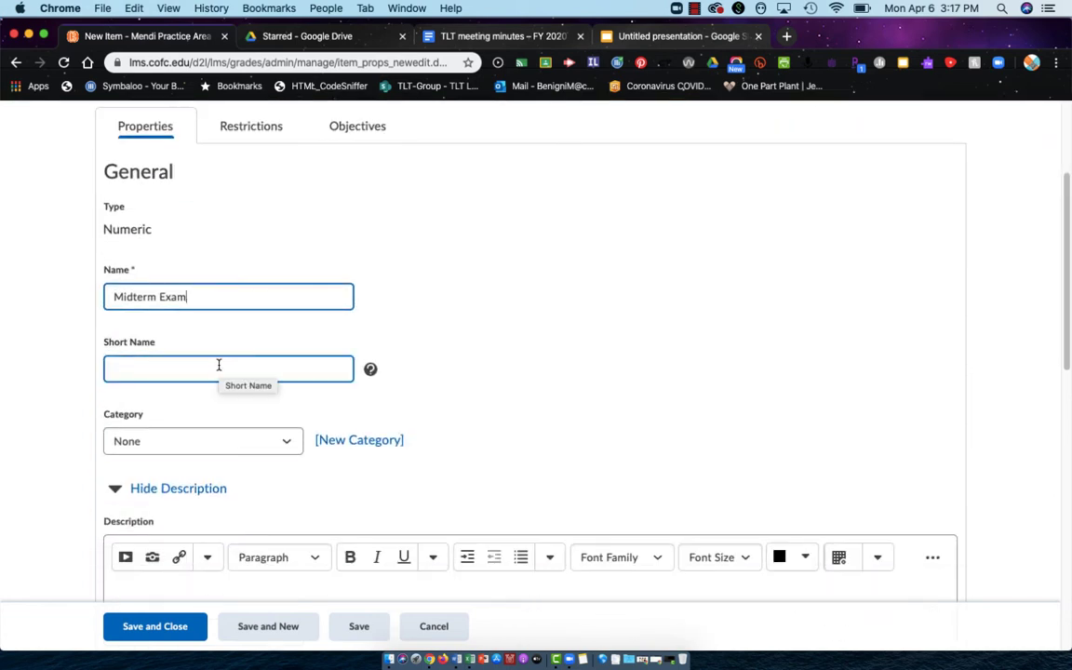
pyautogui.scroll(-3)
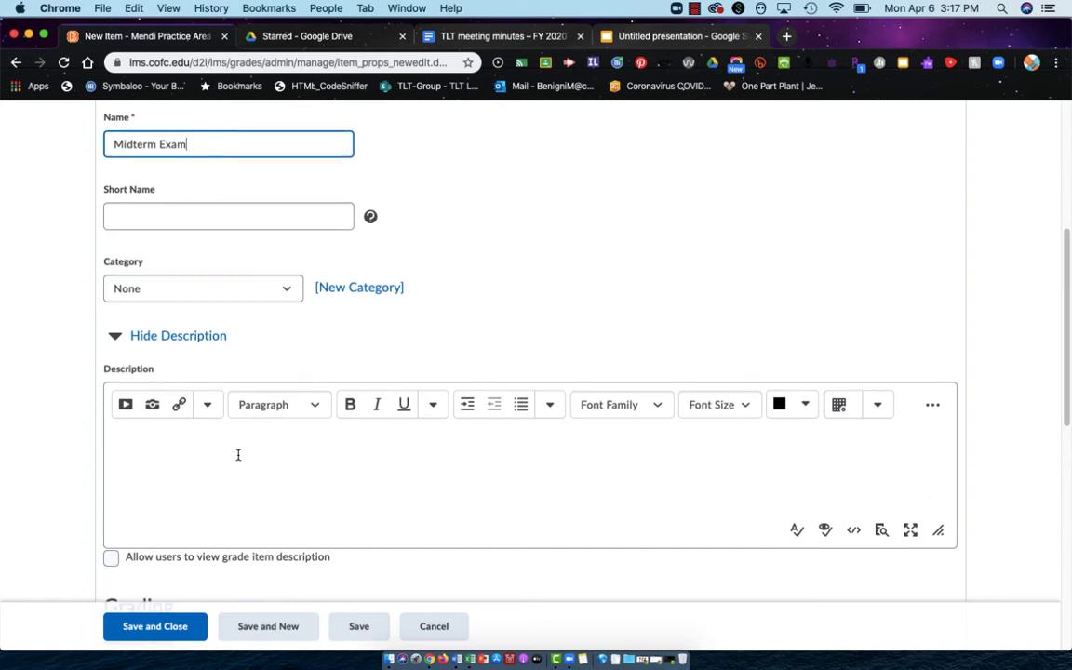
pyautogui.scroll(-3)
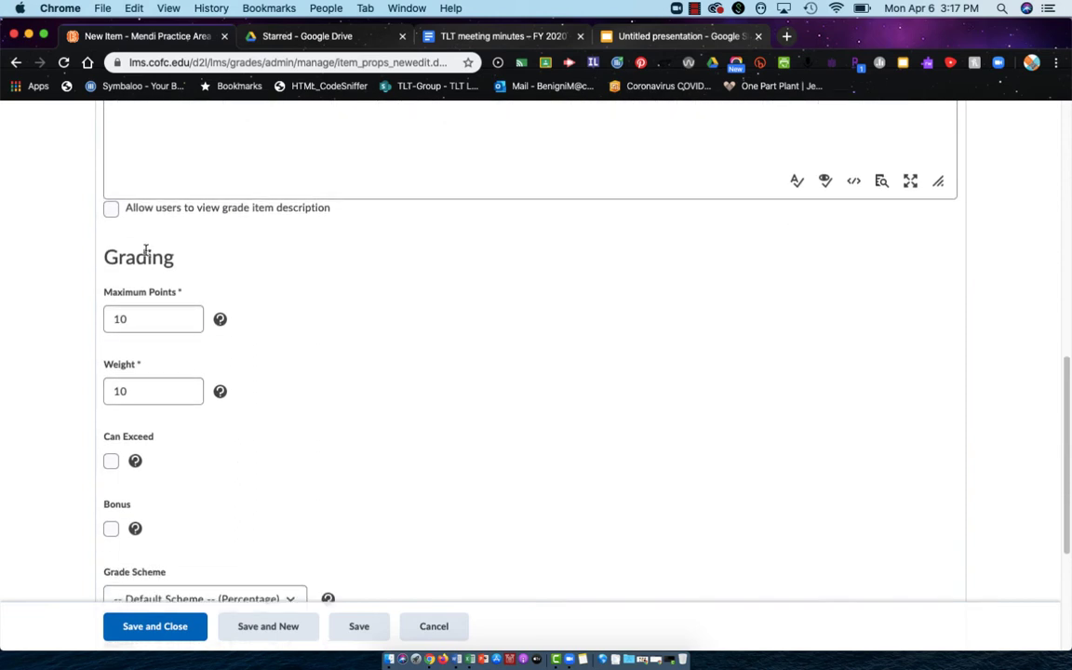
# - Set Midterm Exam to 100 maximum points and weight 20
pyautogui.click(153, 318)
pyautogui.write('0')
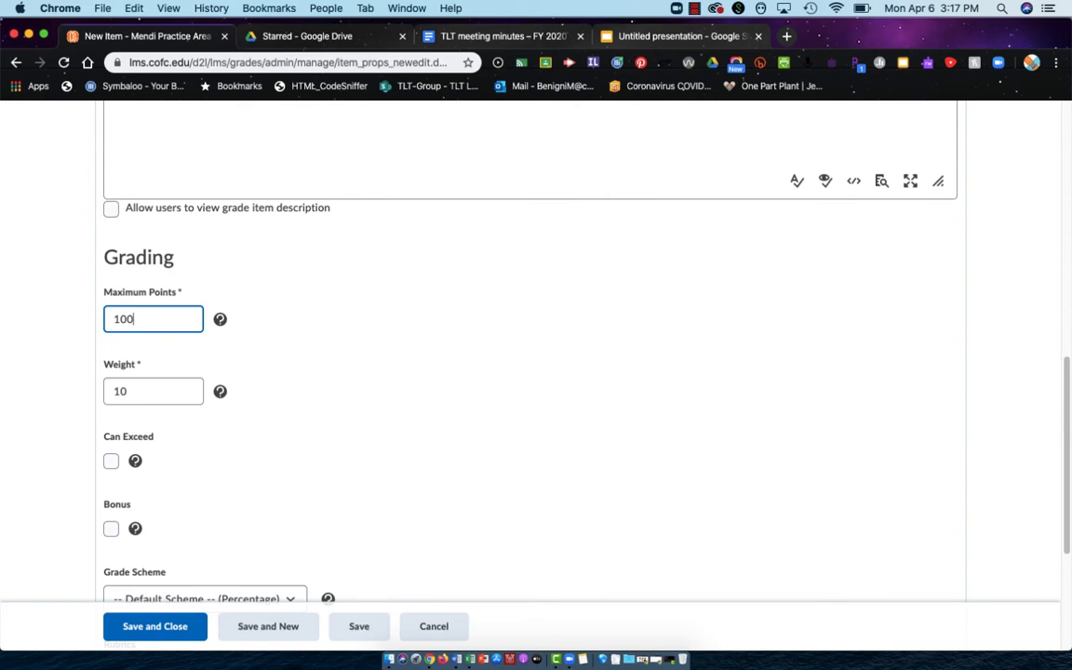
pyautogui.click(154, 391)
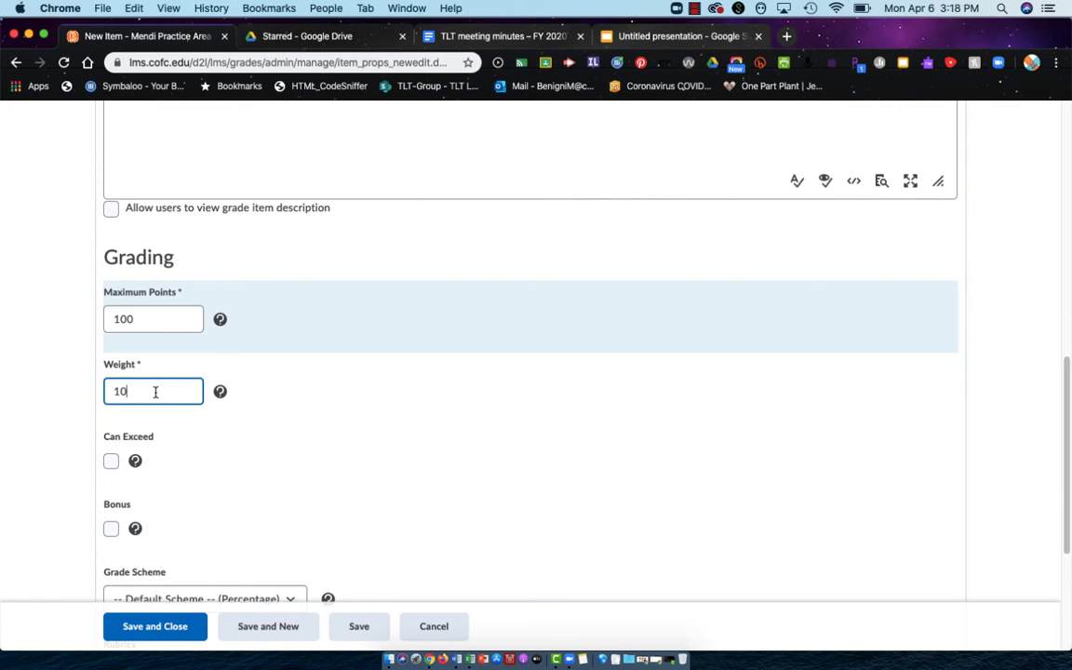
pyautogui.write('20')
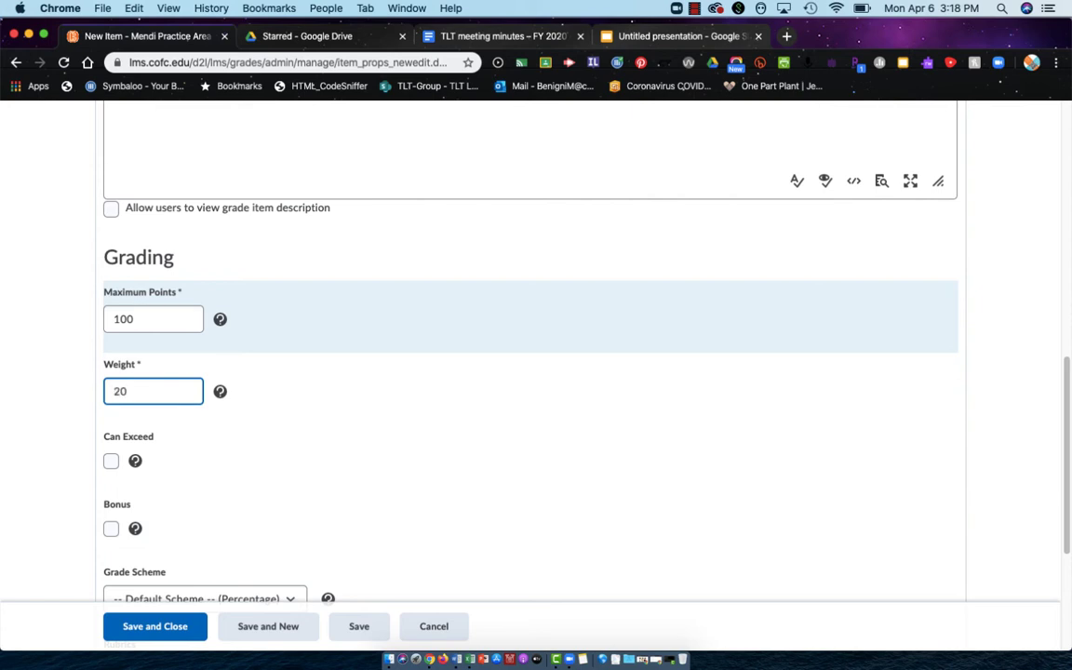
pyautogui.click(154, 319)
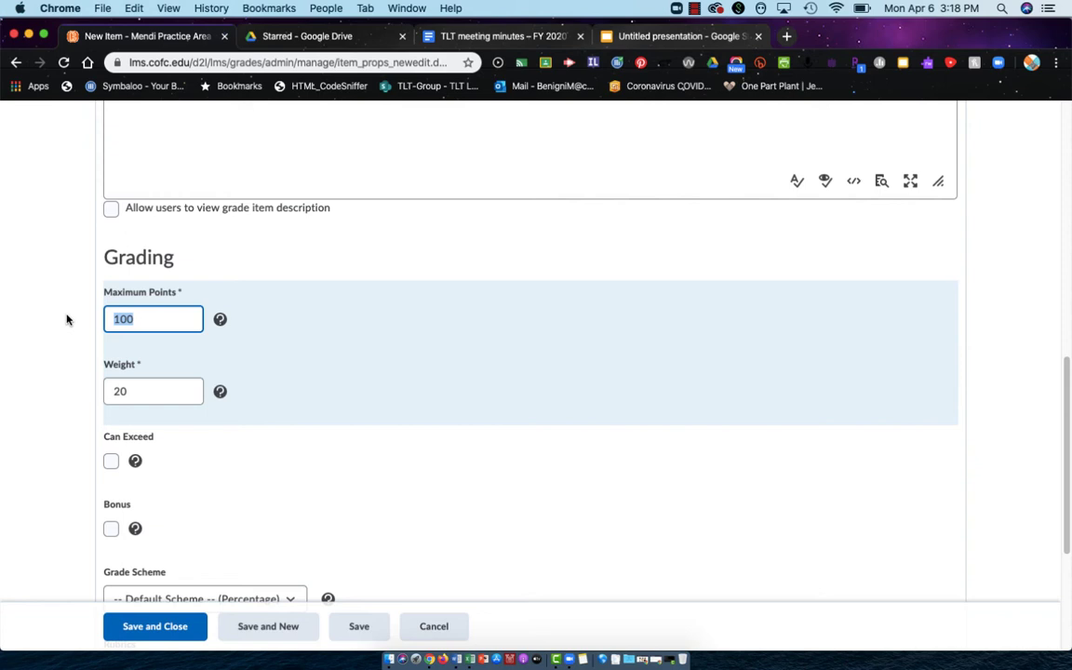
pyautogui.click(154, 391)
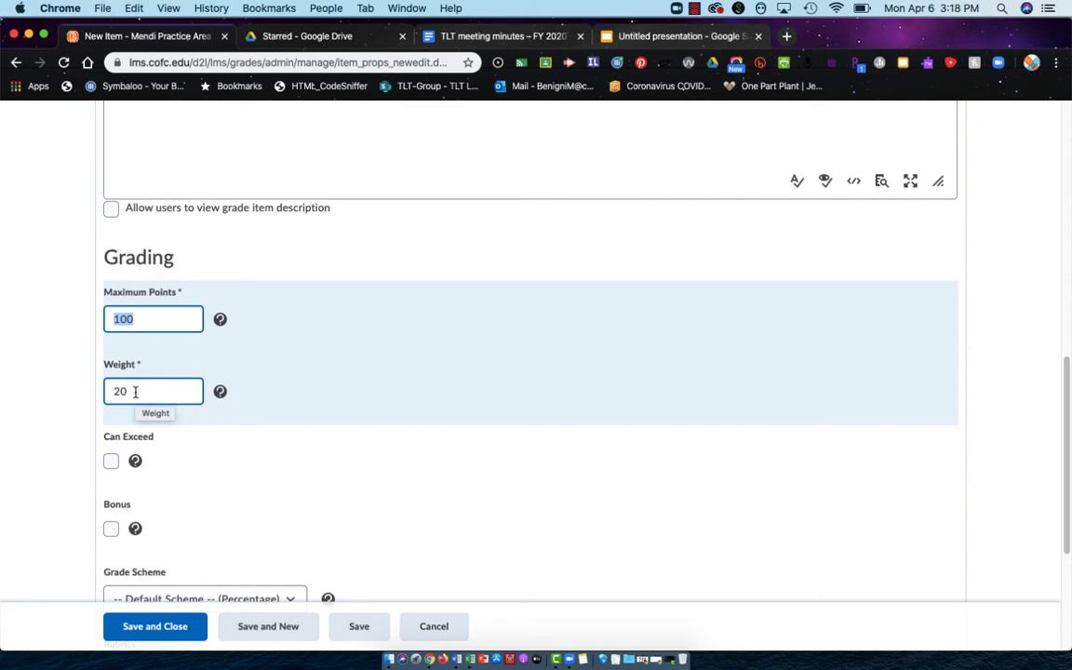
pyautogui.scroll(-3)
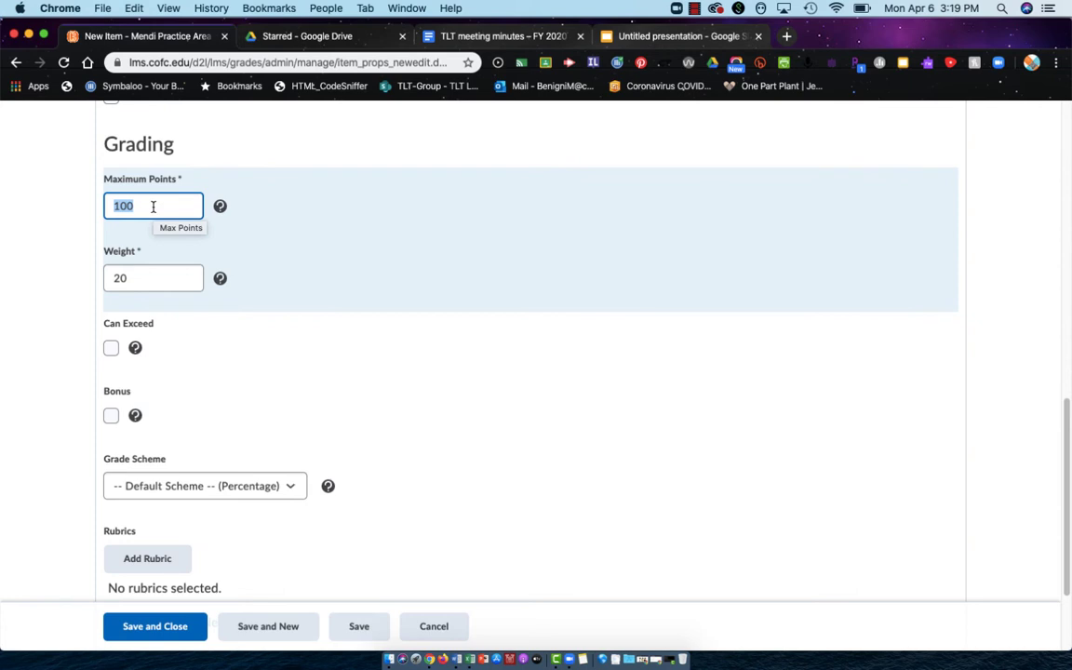
pyautogui.moveTo(125, 319)
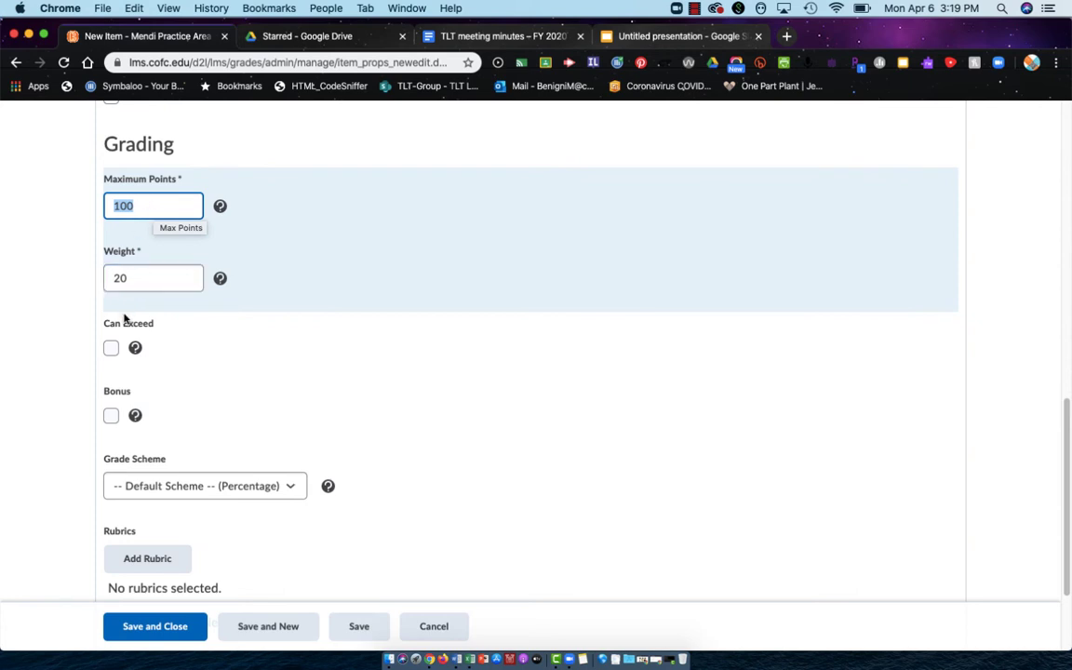
pyautogui.click(111, 347)
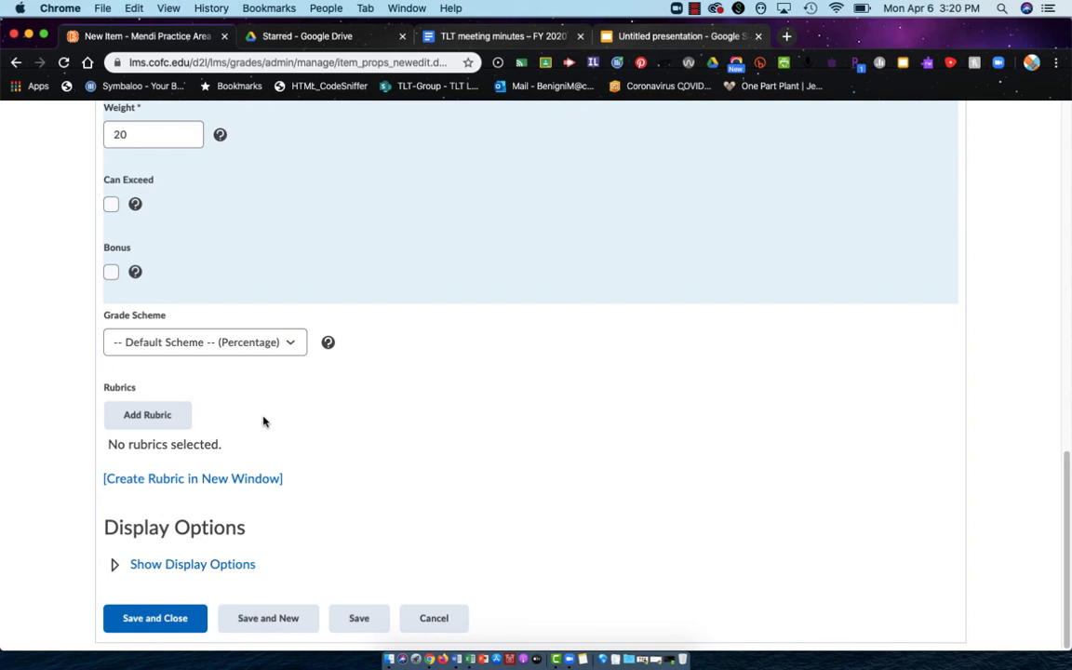
pyautogui.moveTo(273, 439)
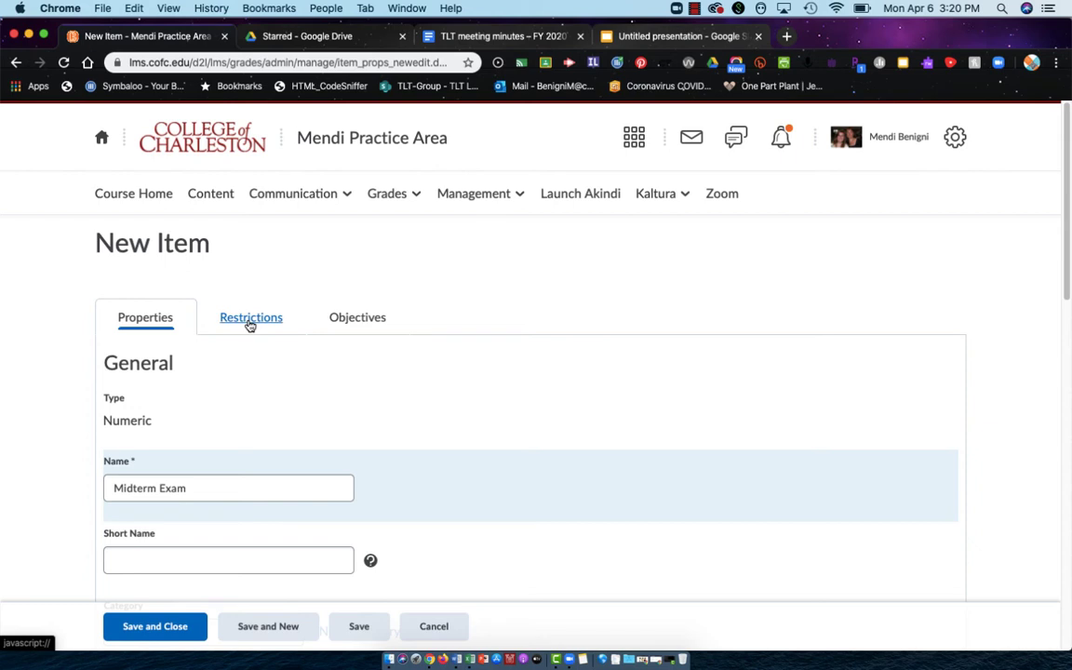
# - Save Midterm Exam and view its Restrictions, leaving Hide from Users unticked
pyautogui.click(250, 317)
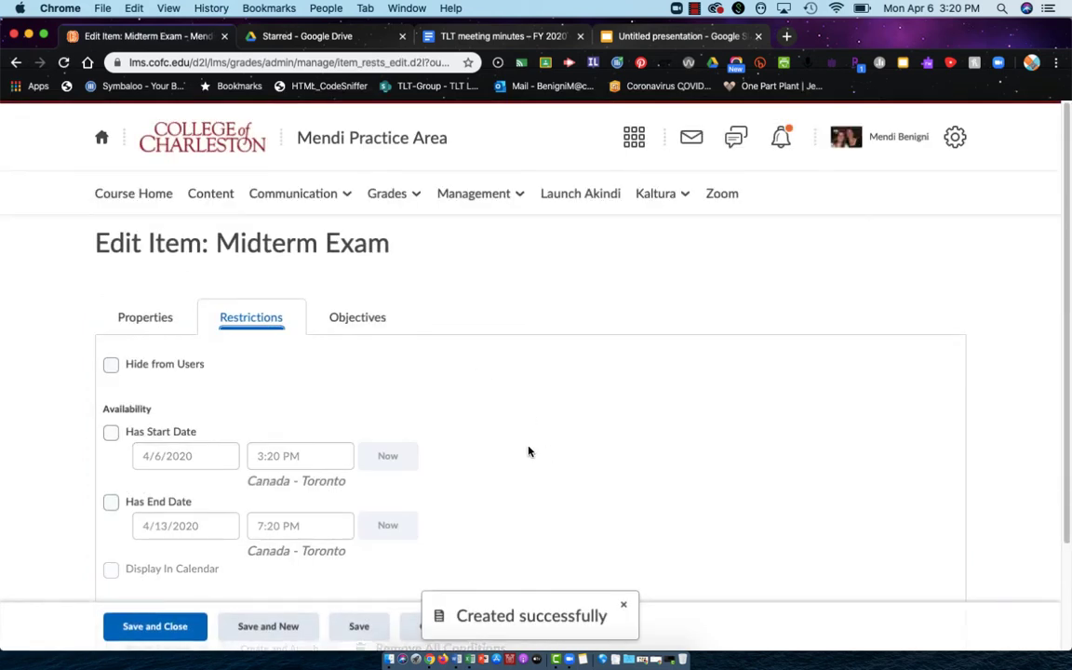
pyautogui.click(110, 364)
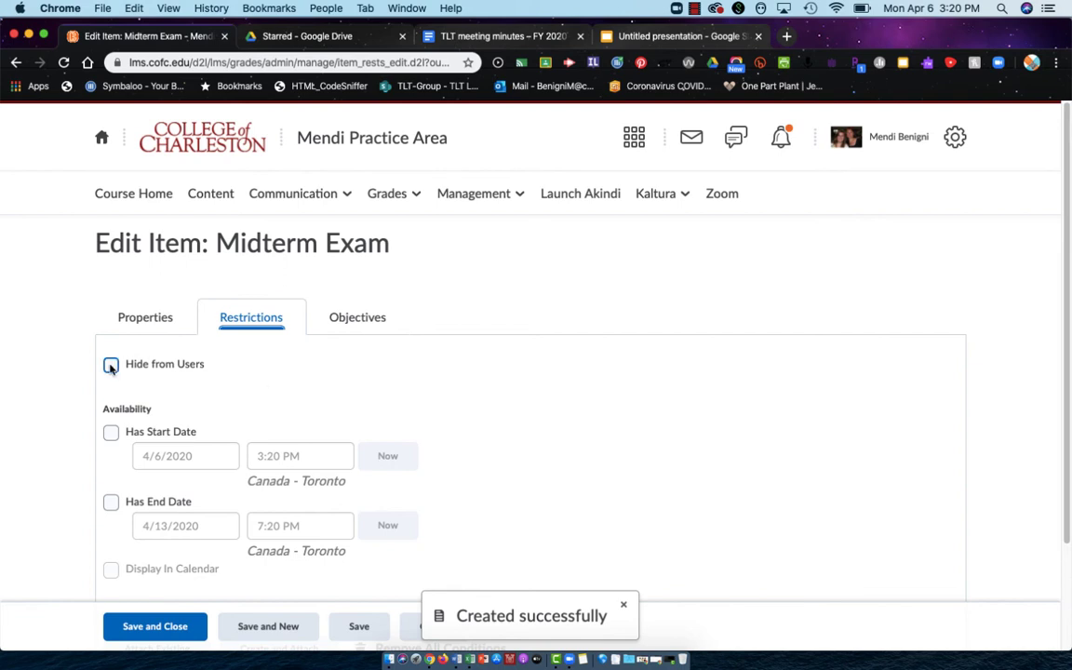
pyautogui.click(110, 364)
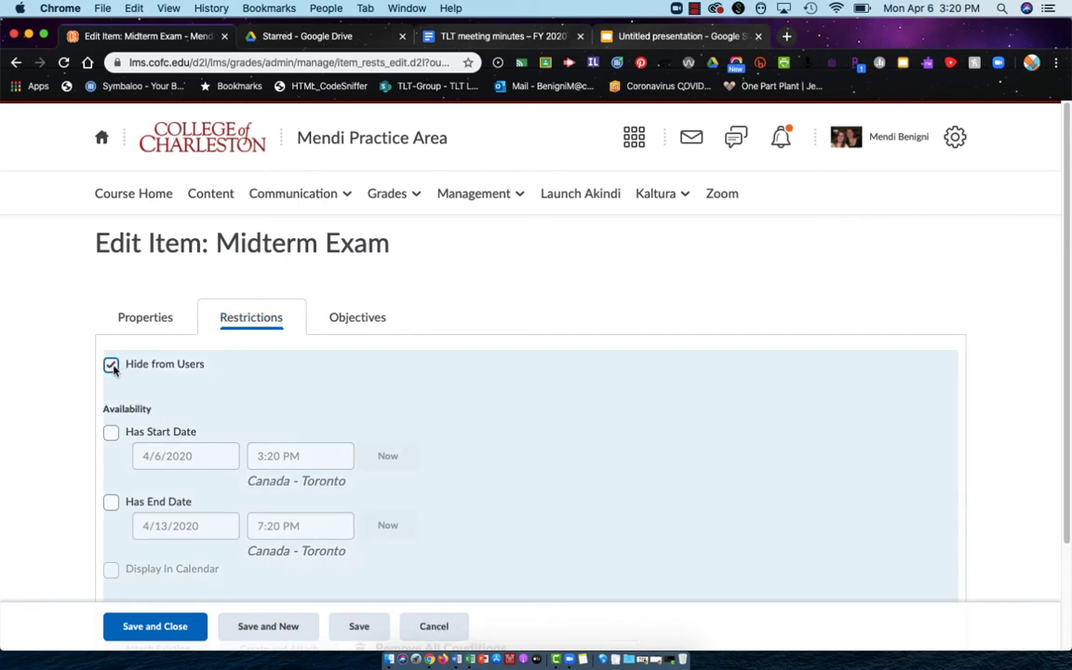
pyautogui.click(111, 364)
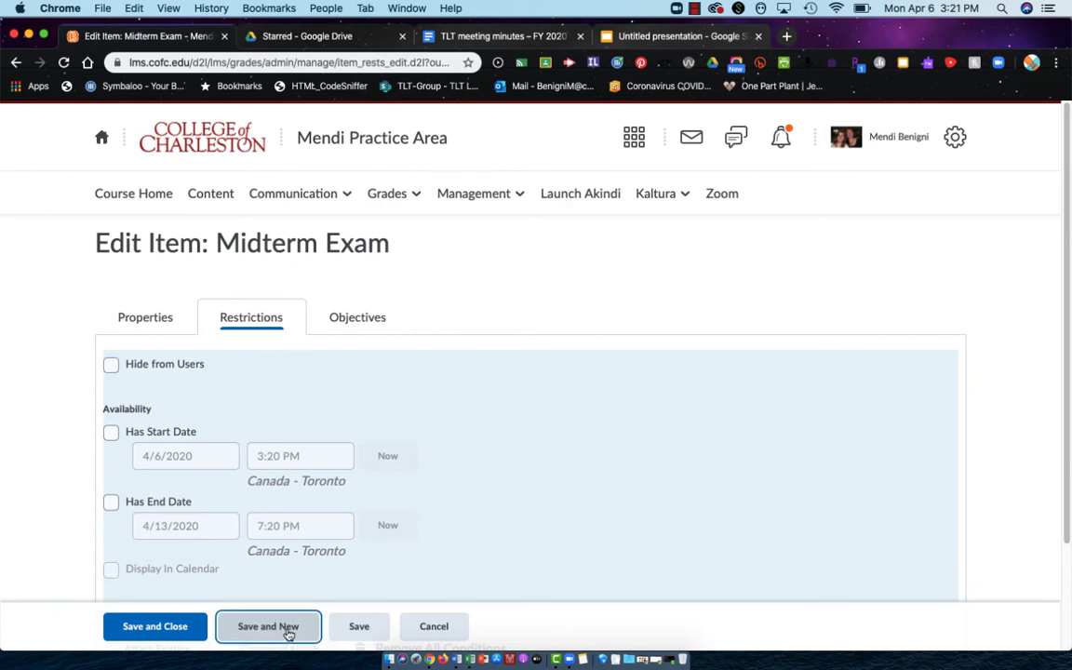
# - Save the midterm and create numeric item 'Final Exam' with weight 20
pyautogui.click(268, 626)
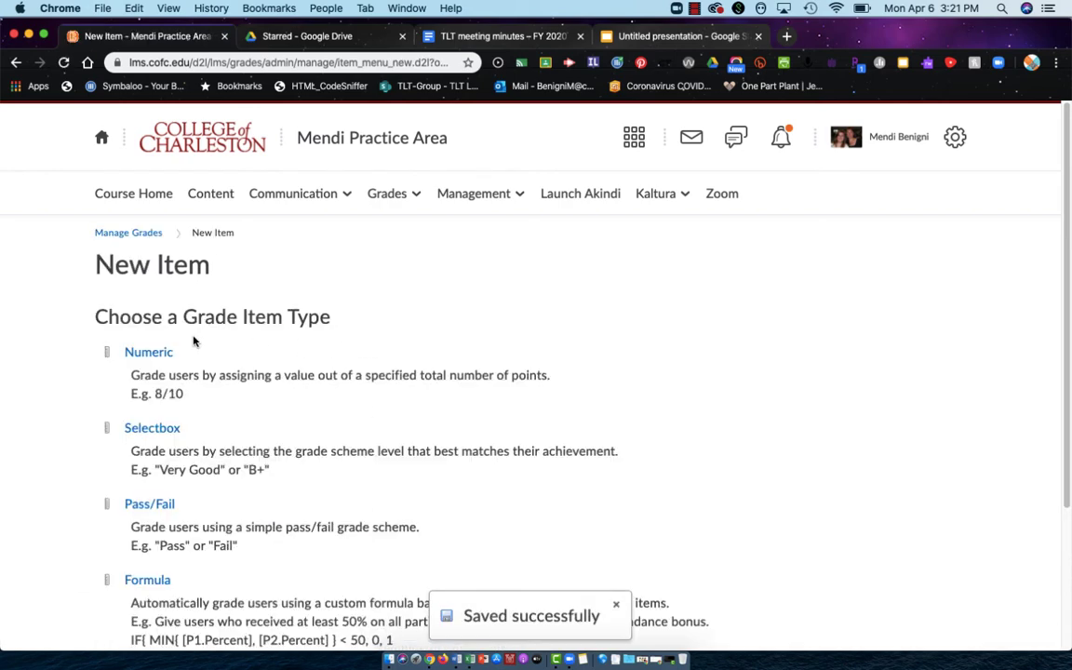
pyautogui.click(148, 351)
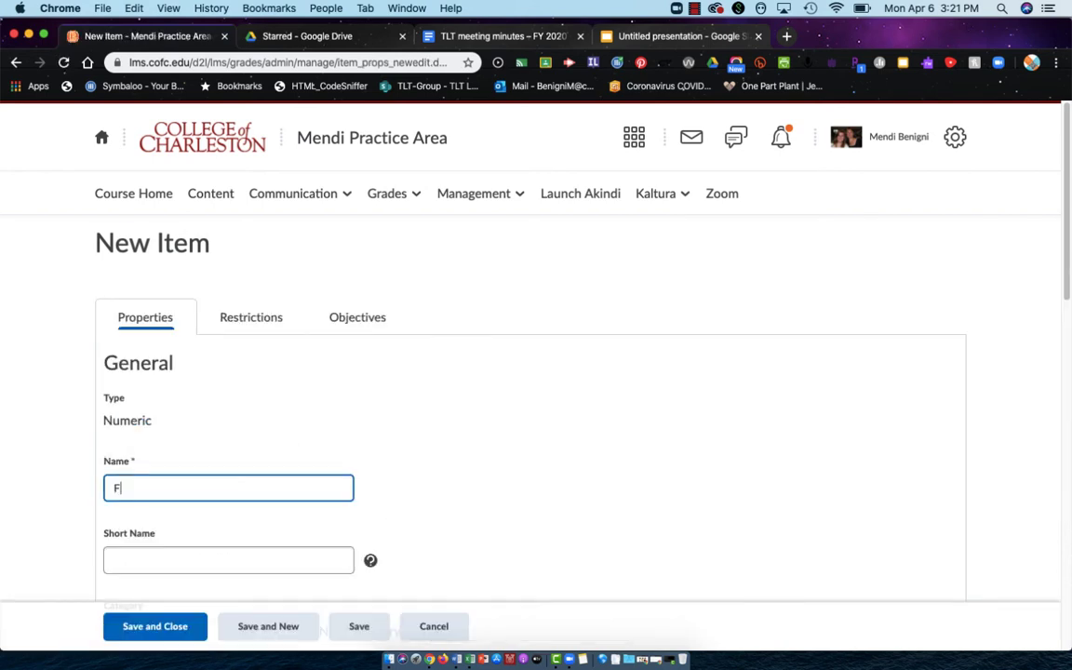
pyautogui.write('inal Exam')
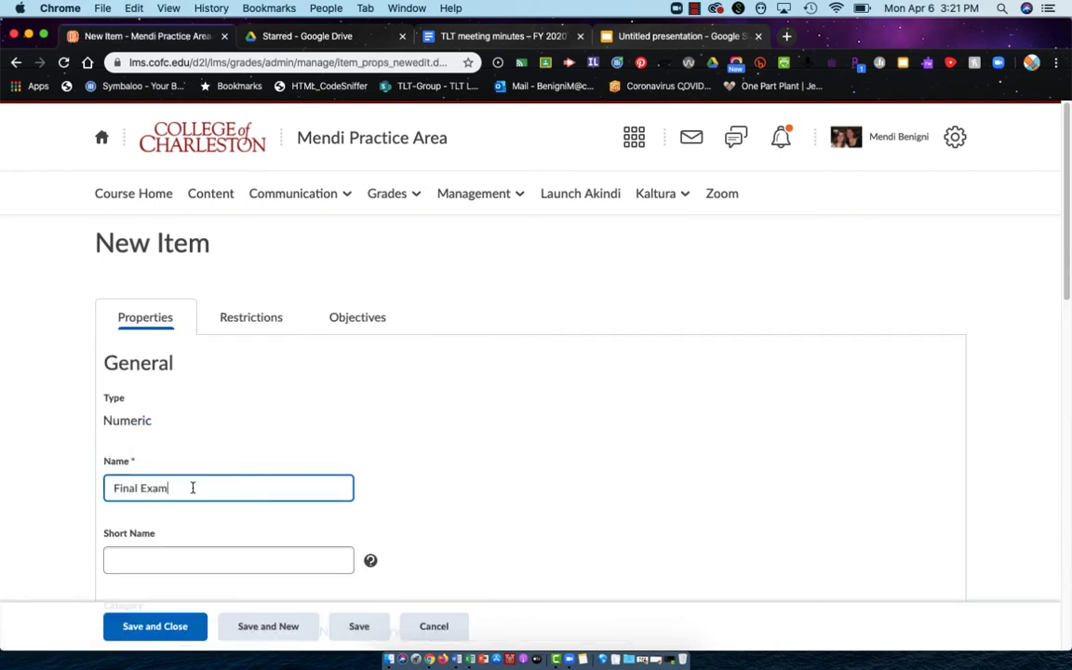
pyautogui.scroll(-3)
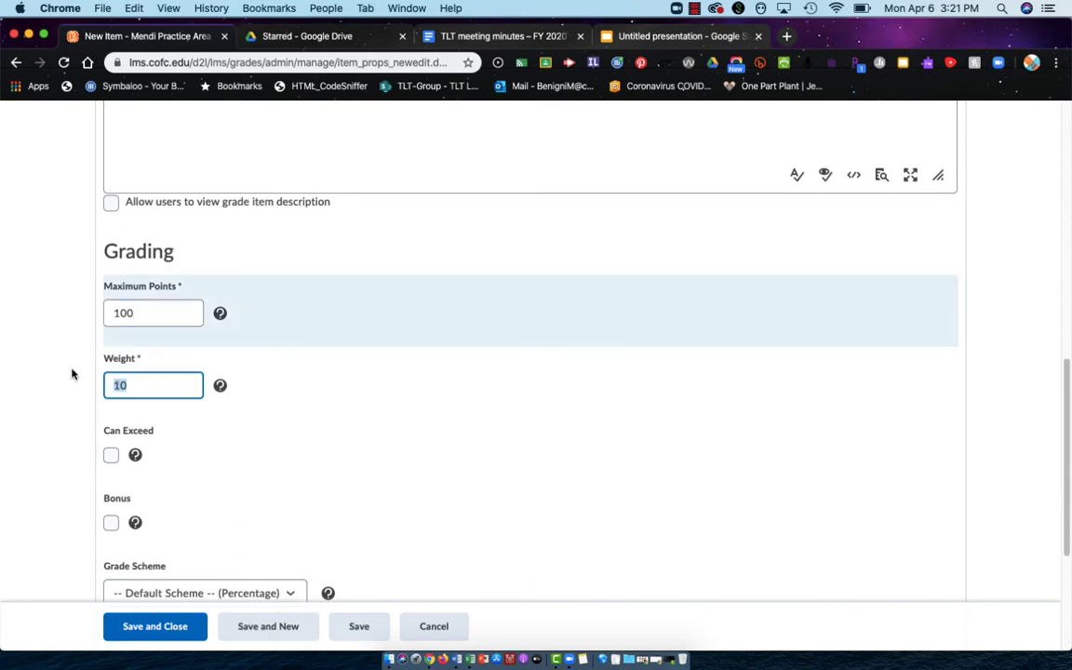
pyautogui.write('20')
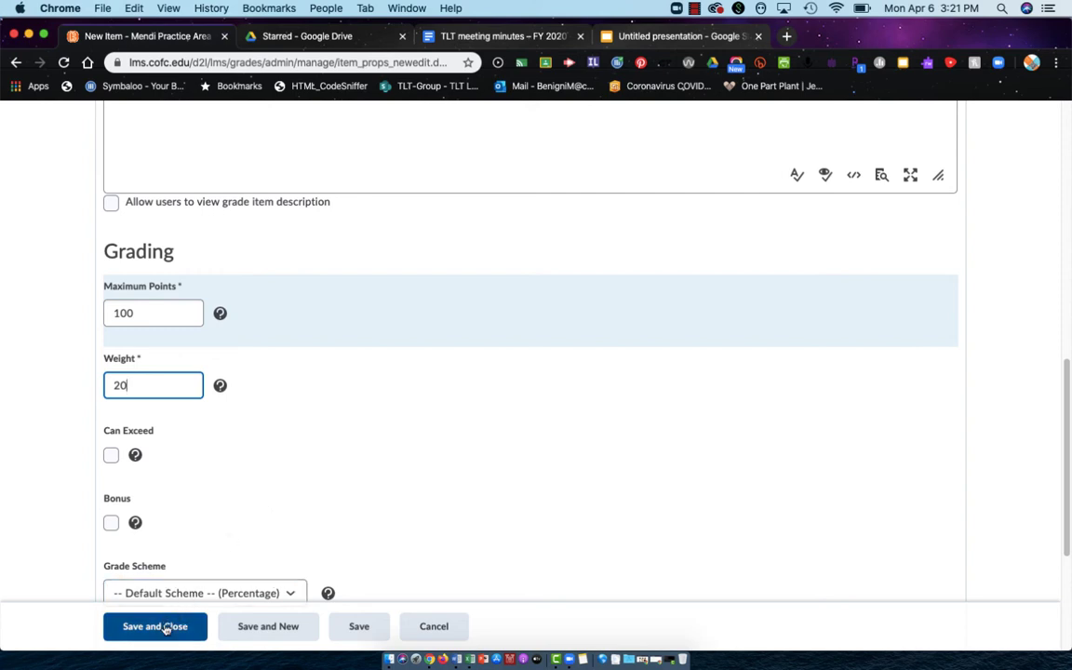
# - Save the Final Exam item (100 points, weight 20) and return to the grades list
pyautogui.click(155, 625)
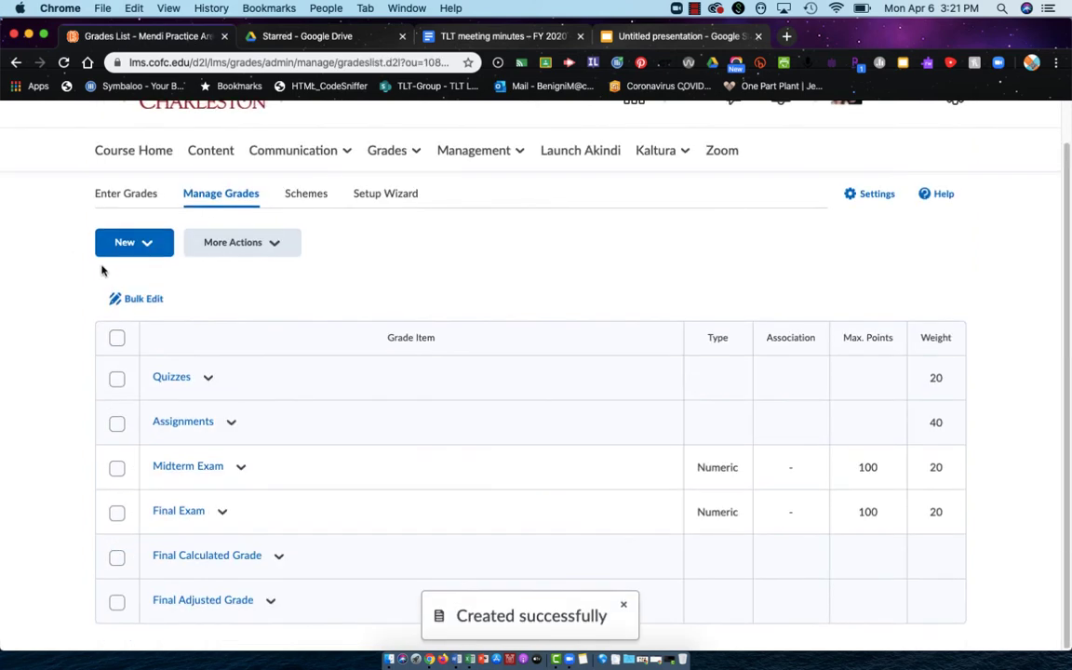
pyautogui.moveTo(807, 278)
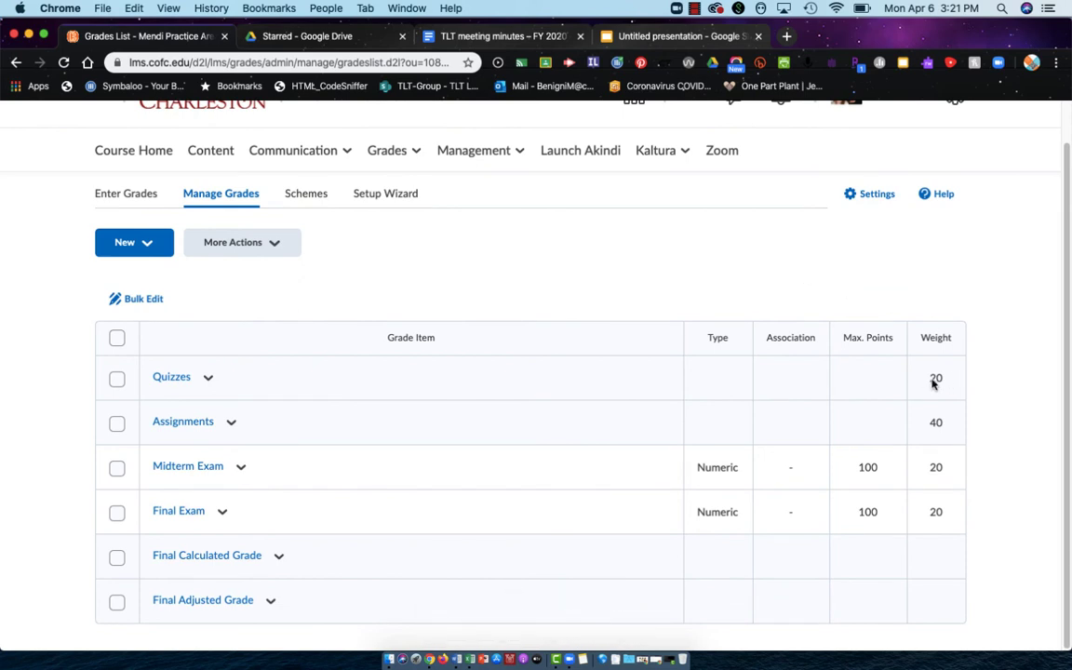
pyautogui.moveTo(945, 377)
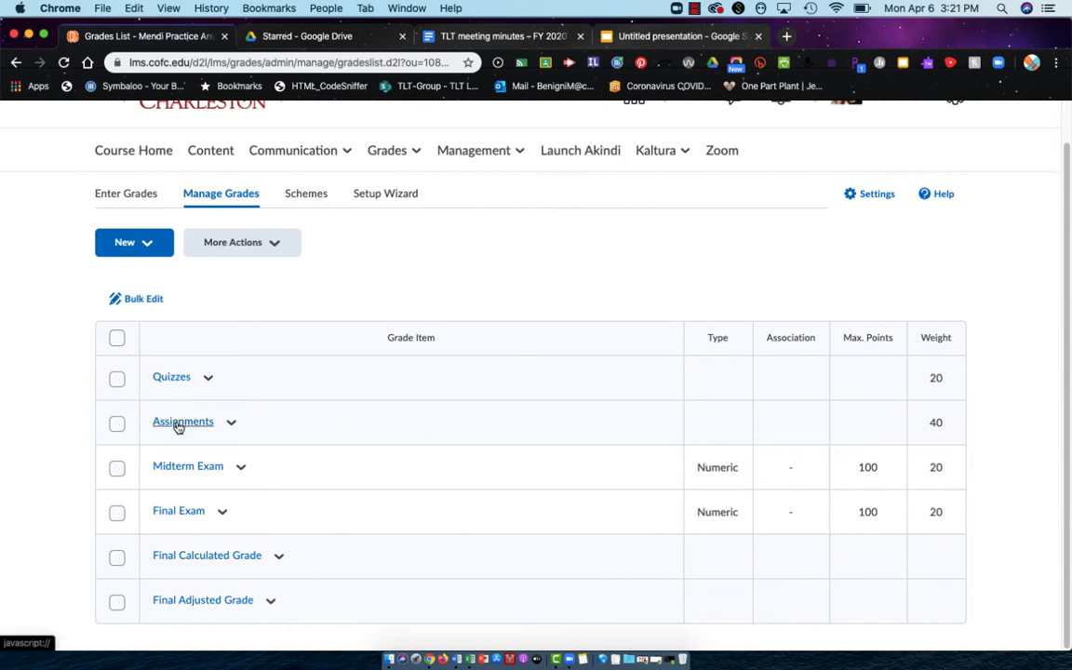
pyautogui.moveTo(357, 268)
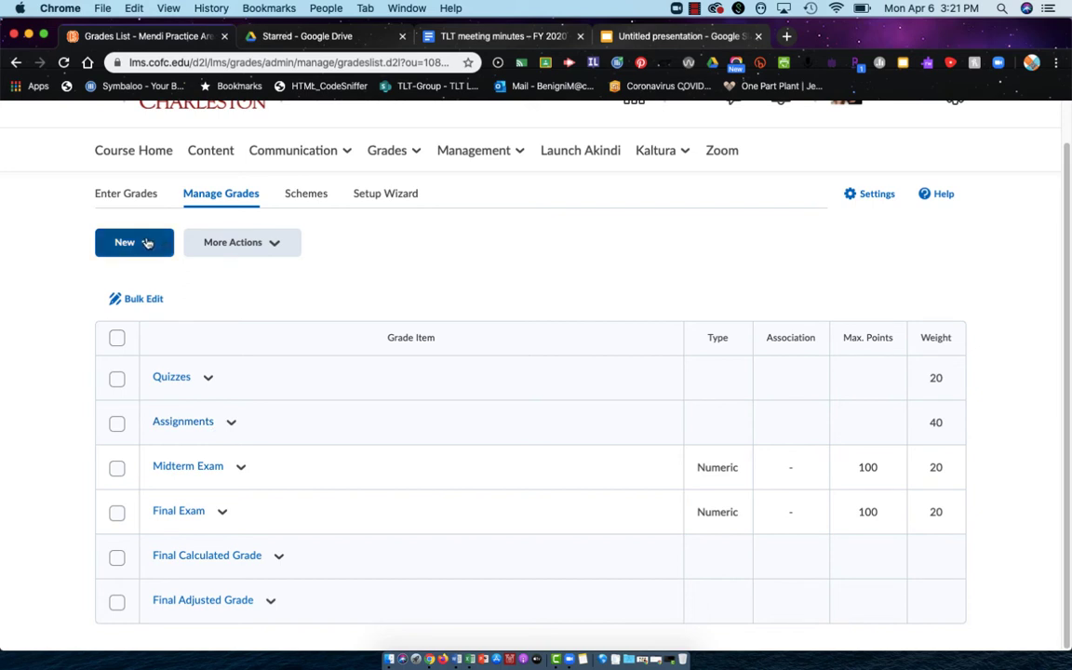
# - Start a new numeric grade item
pyautogui.click(124, 242)
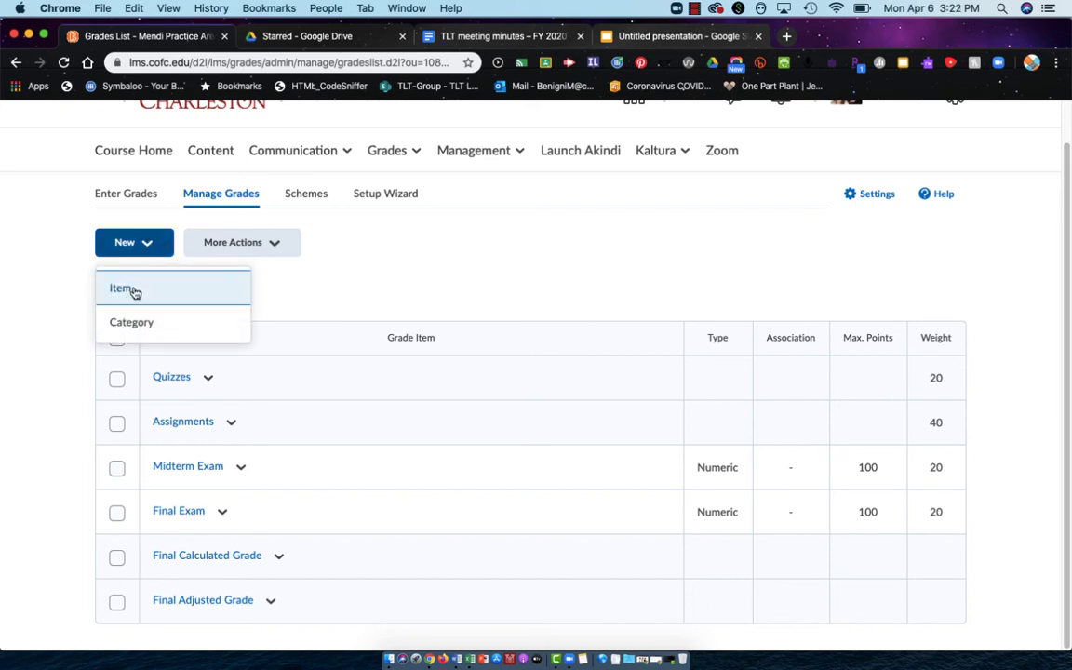
pyautogui.click(121, 288)
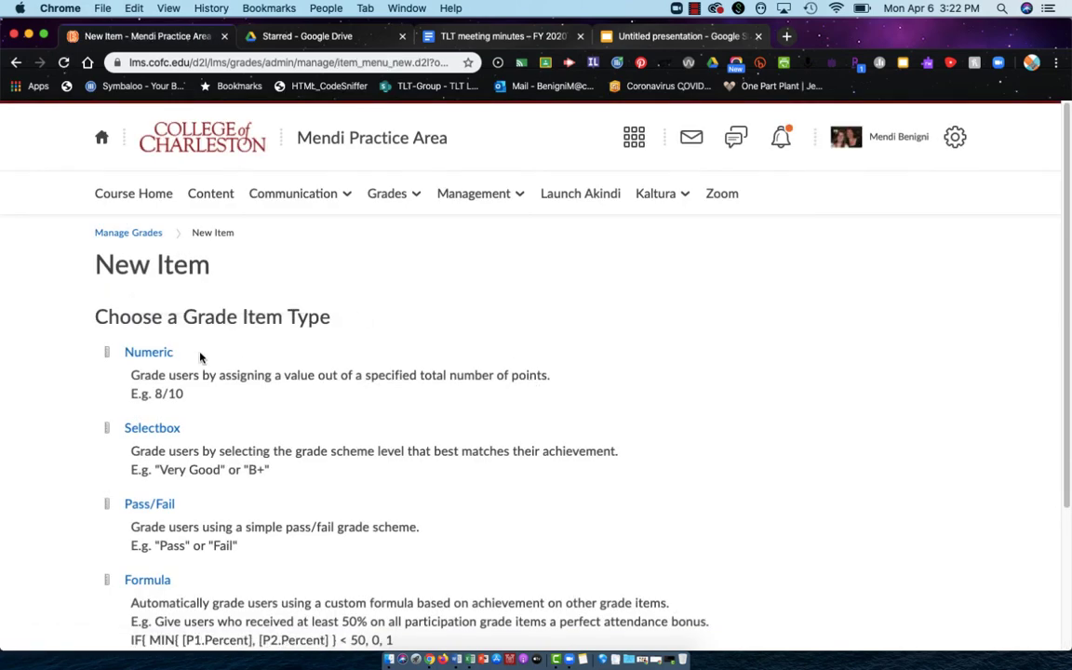
pyautogui.click(148, 352)
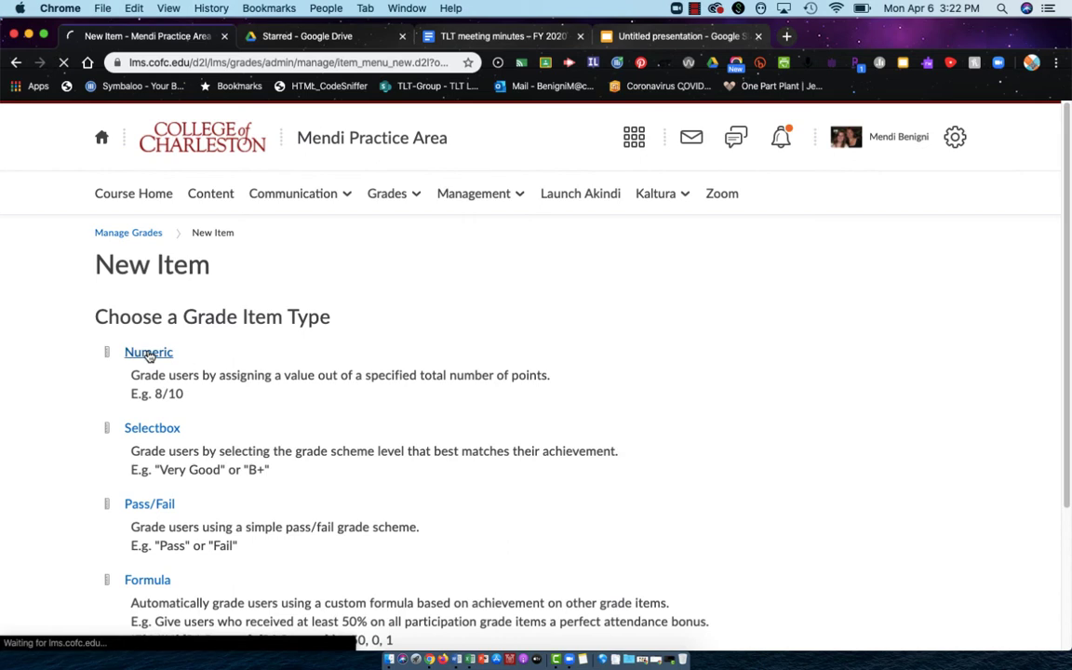
# - Name the item Quiz 1 and put it in the Quizzes (20% of final grade) category
pyautogui.click(148, 352)
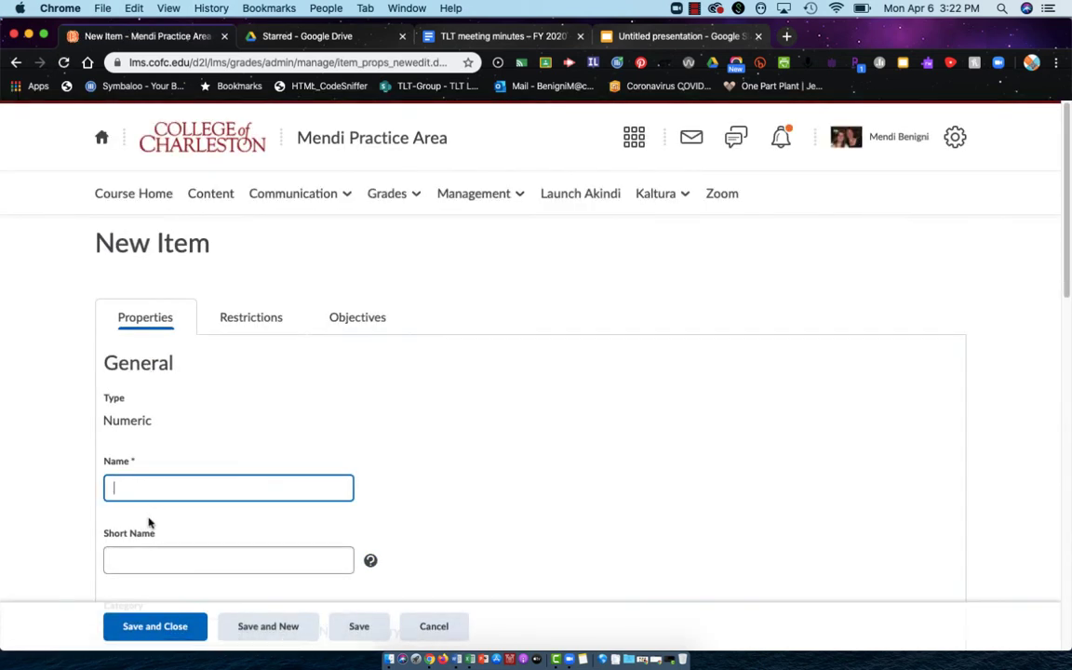
pyautogui.write('Quiz 1')
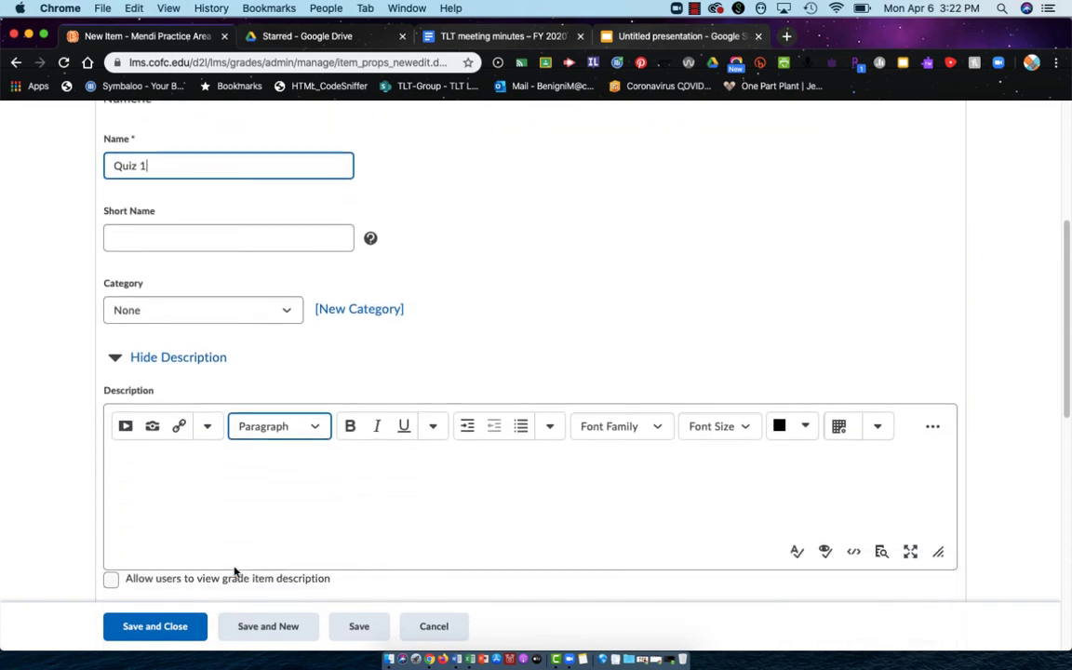
pyautogui.click(202, 310)
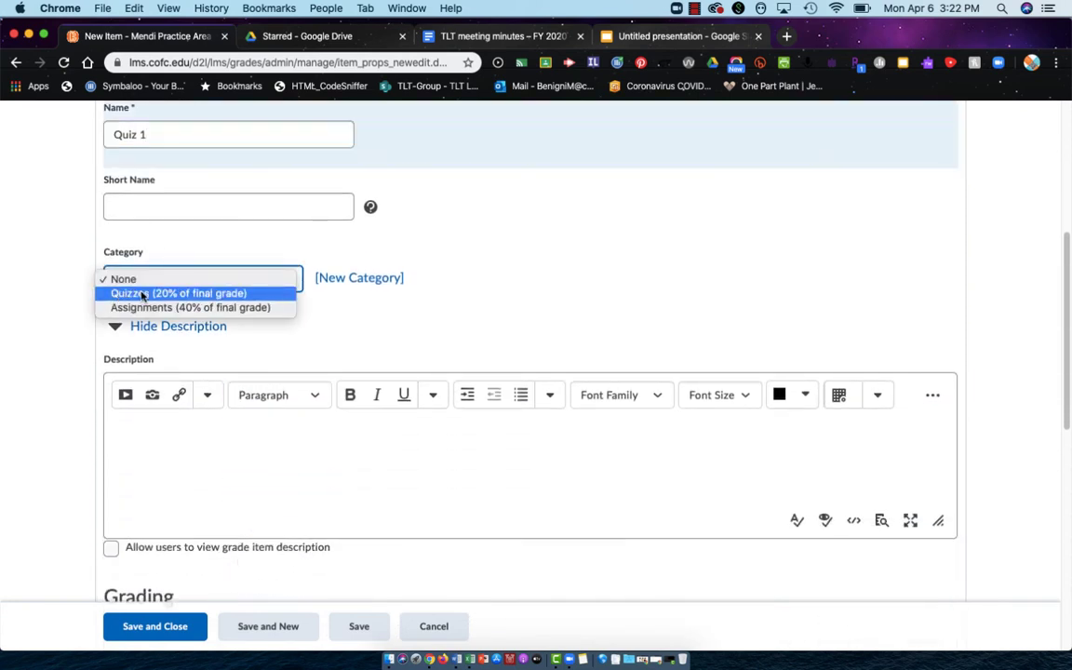
pyautogui.click(179, 293)
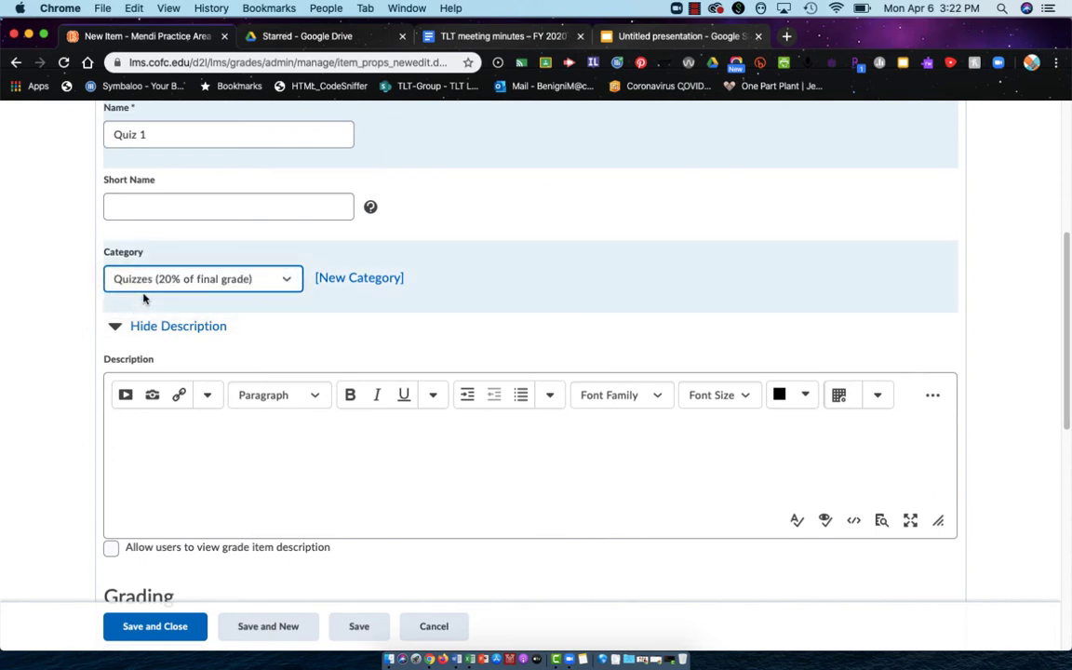
pyautogui.scroll(-3)
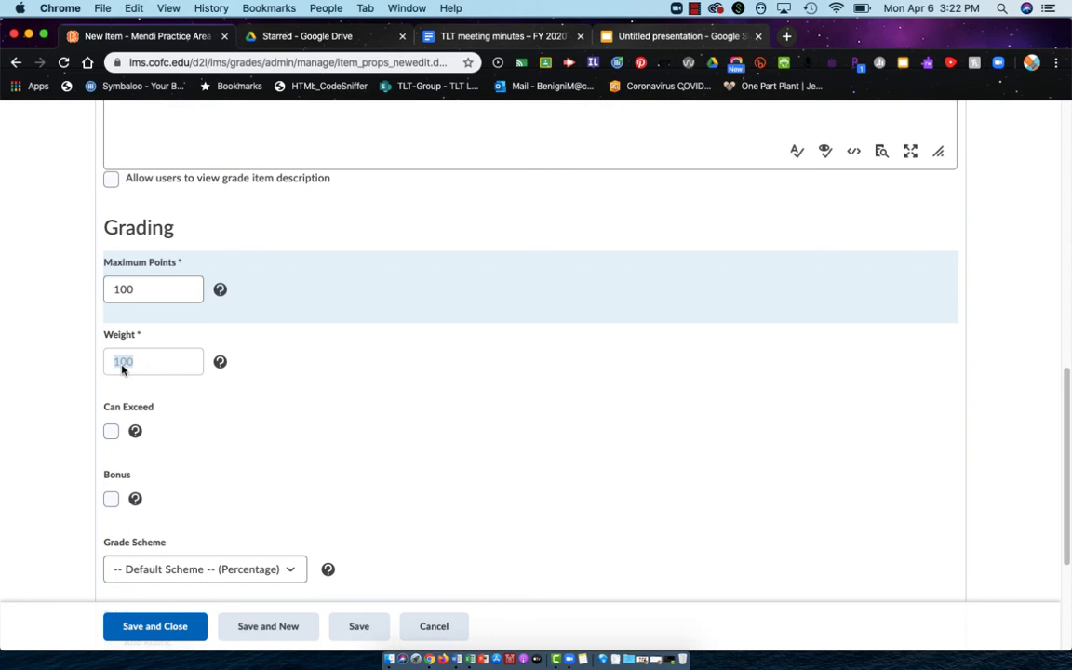
pyautogui.moveTo(154, 366)
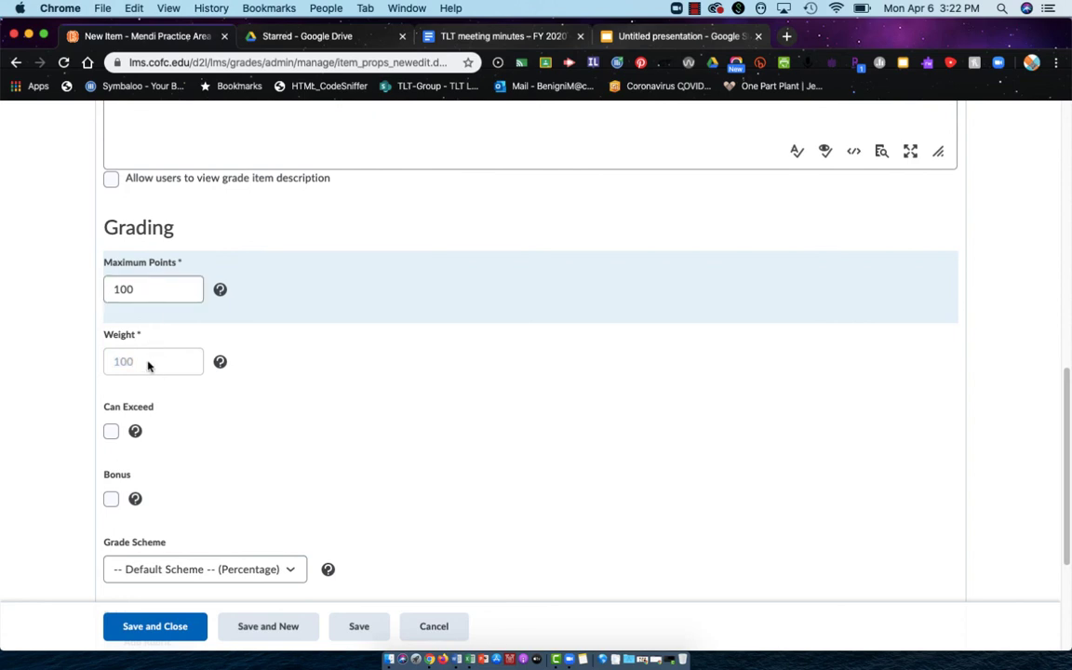
pyautogui.scroll(-3)
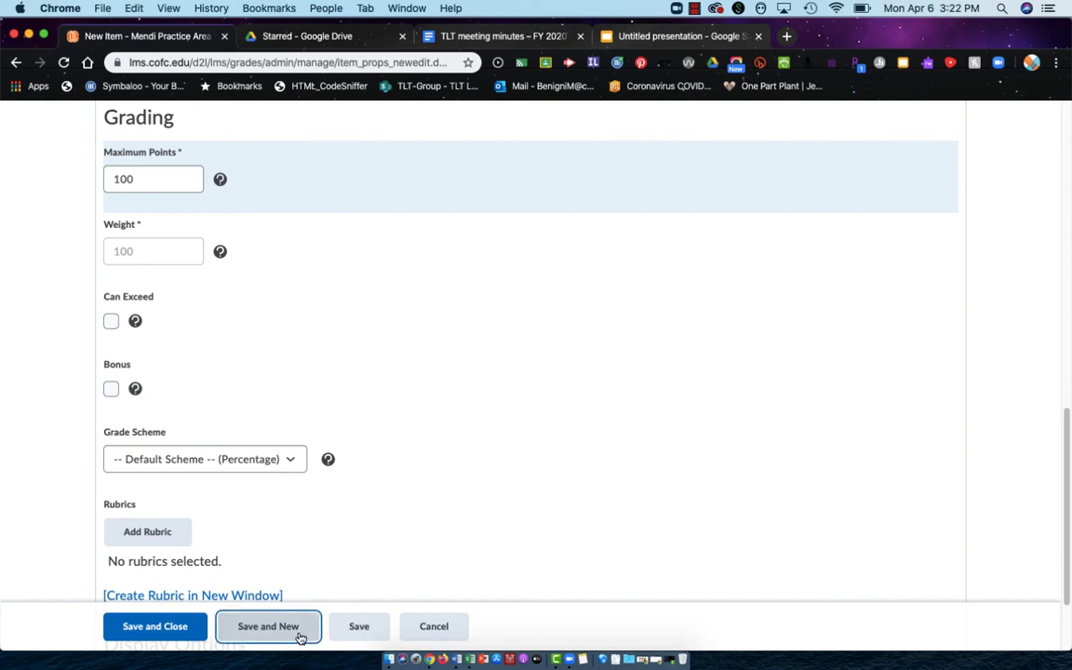
# - Save Quiz 1 and review weights for Quizzes 1–5, Assignments 1–3 and standalone Assignment
pyautogui.click(268, 625)
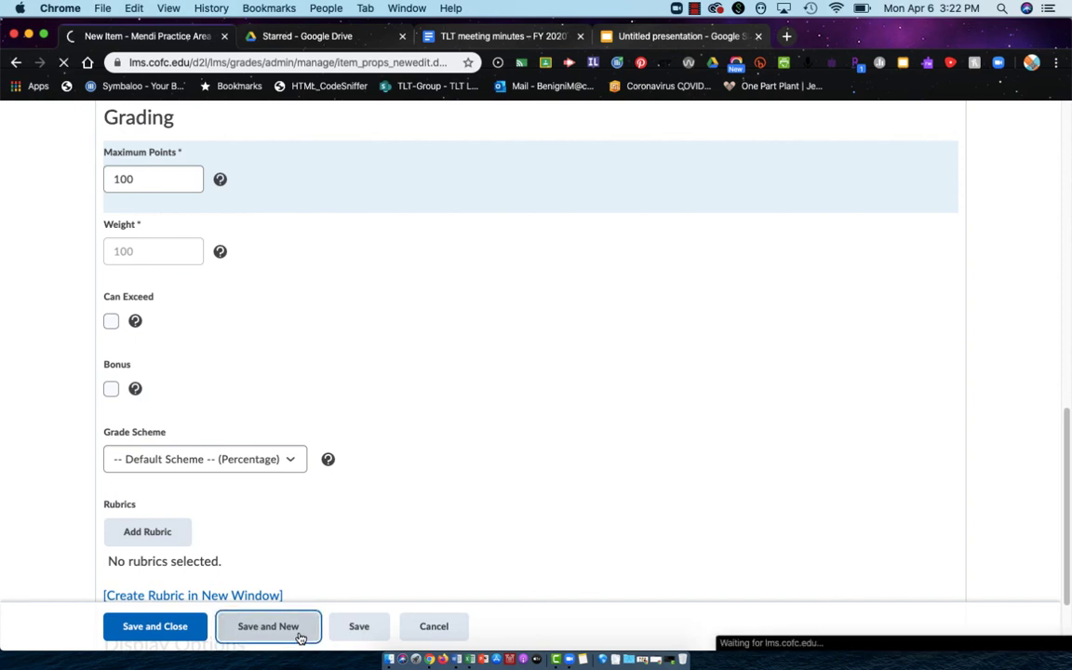
pyautogui.click(268, 626)
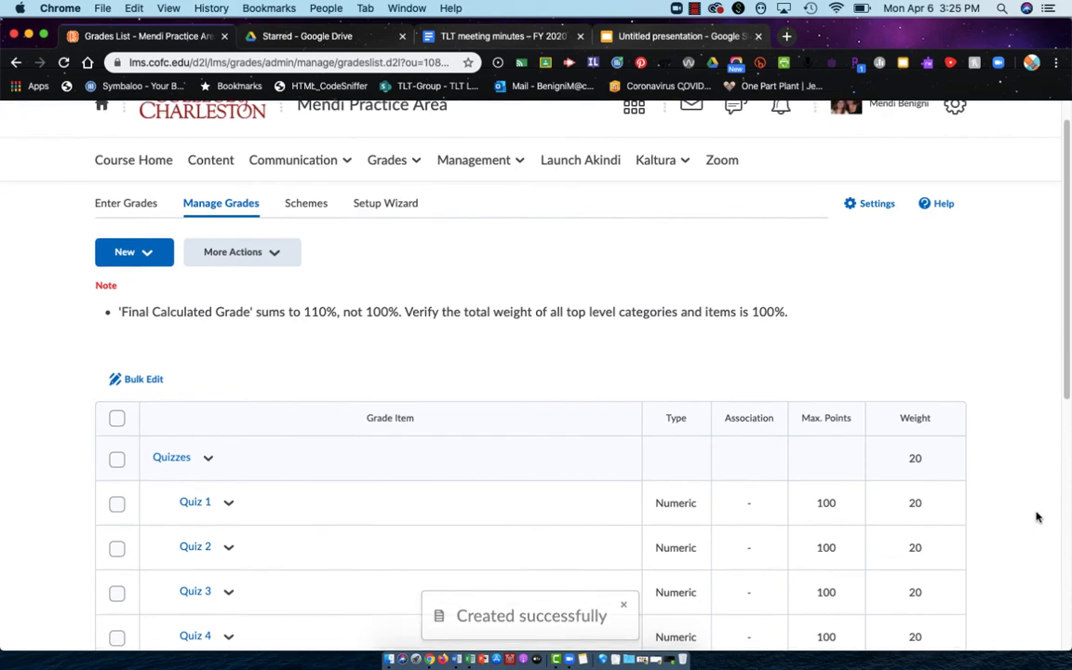
pyautogui.scroll(-3)
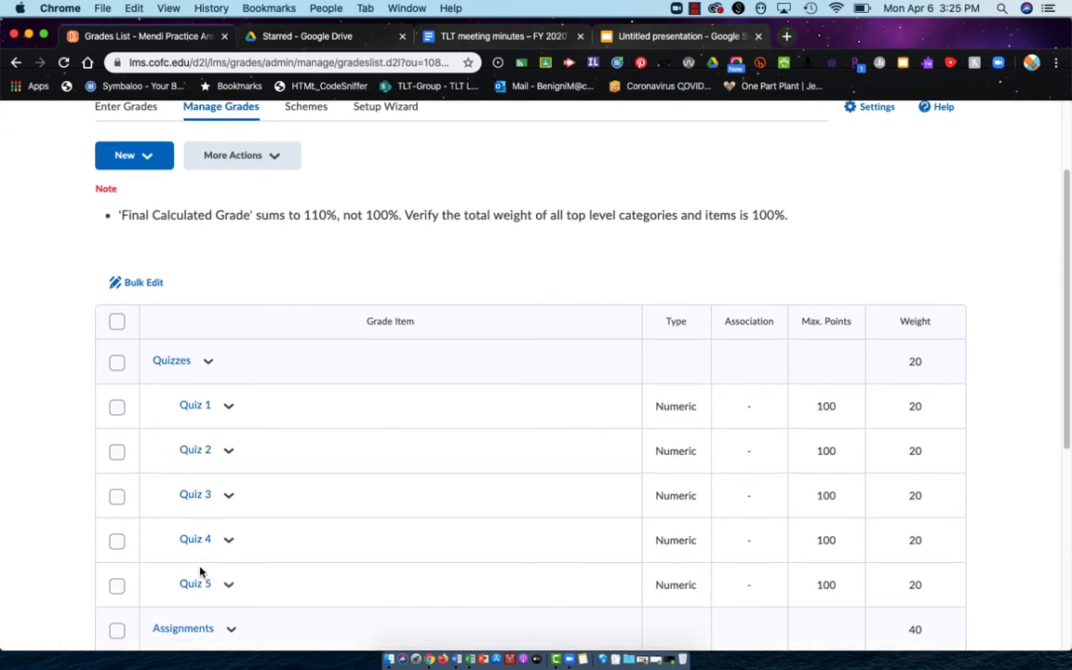
pyautogui.moveTo(921, 405)
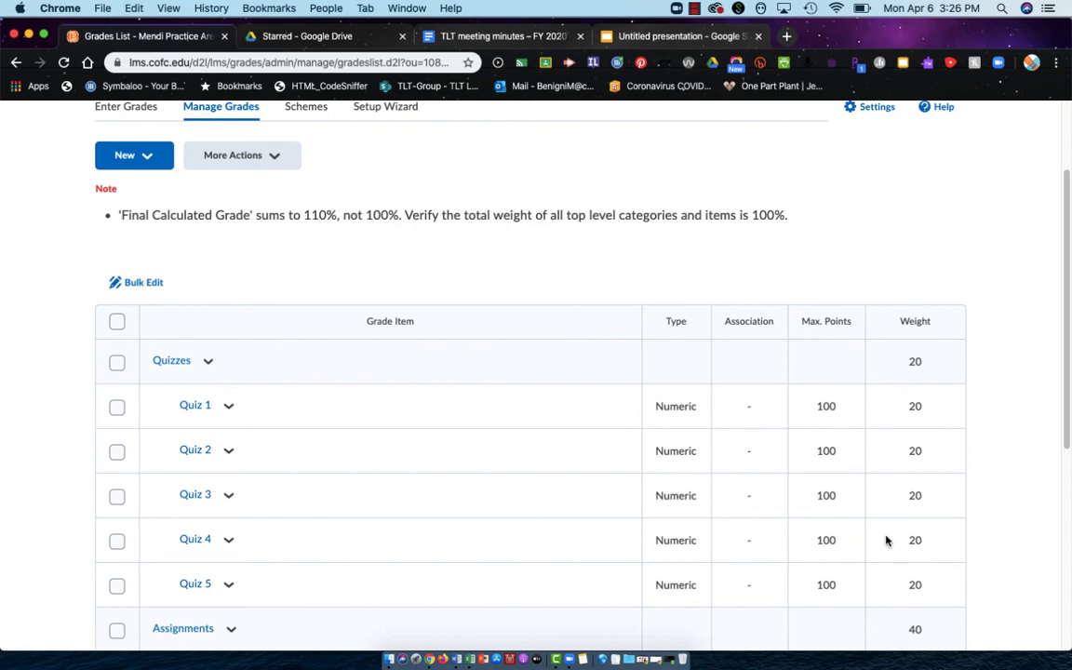
pyautogui.moveTo(928, 603)
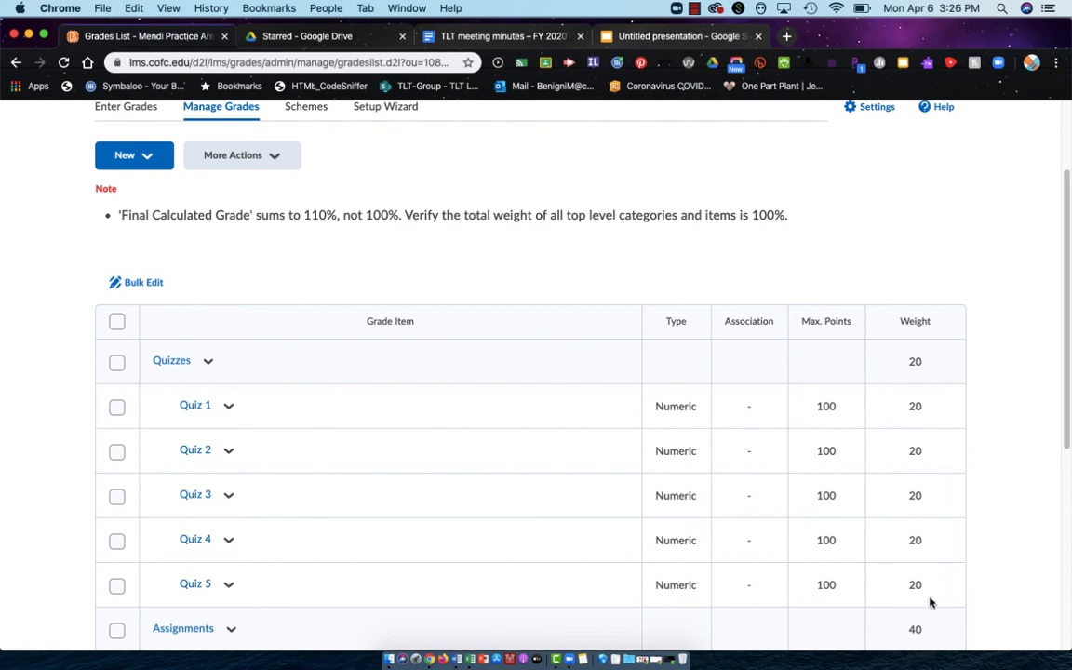
pyautogui.moveTo(900, 589)
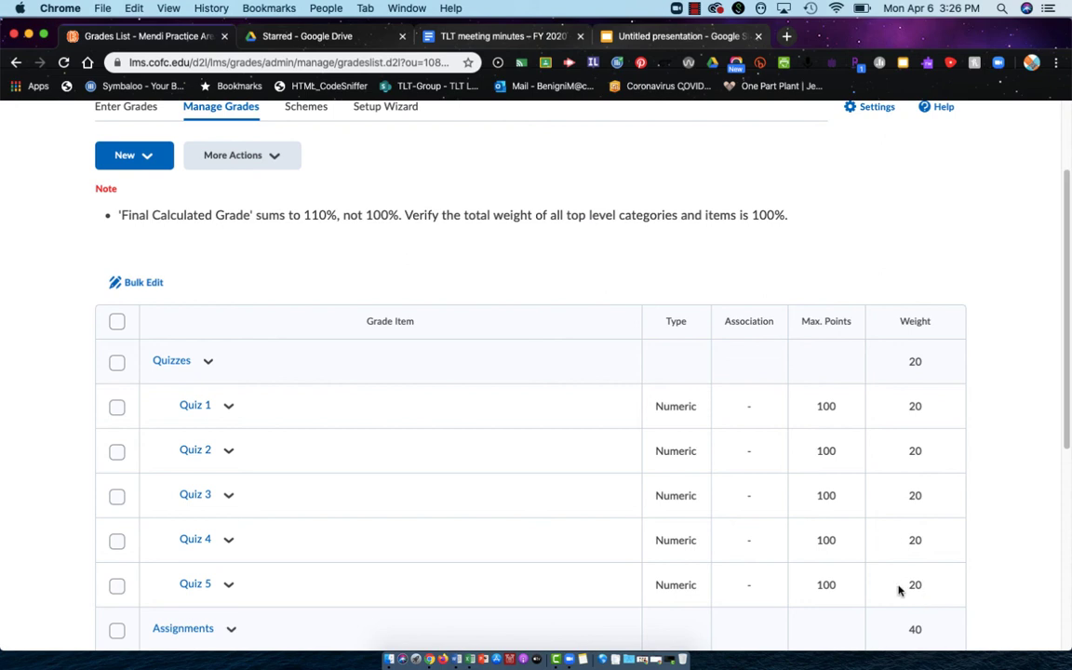
pyautogui.scroll(-3)
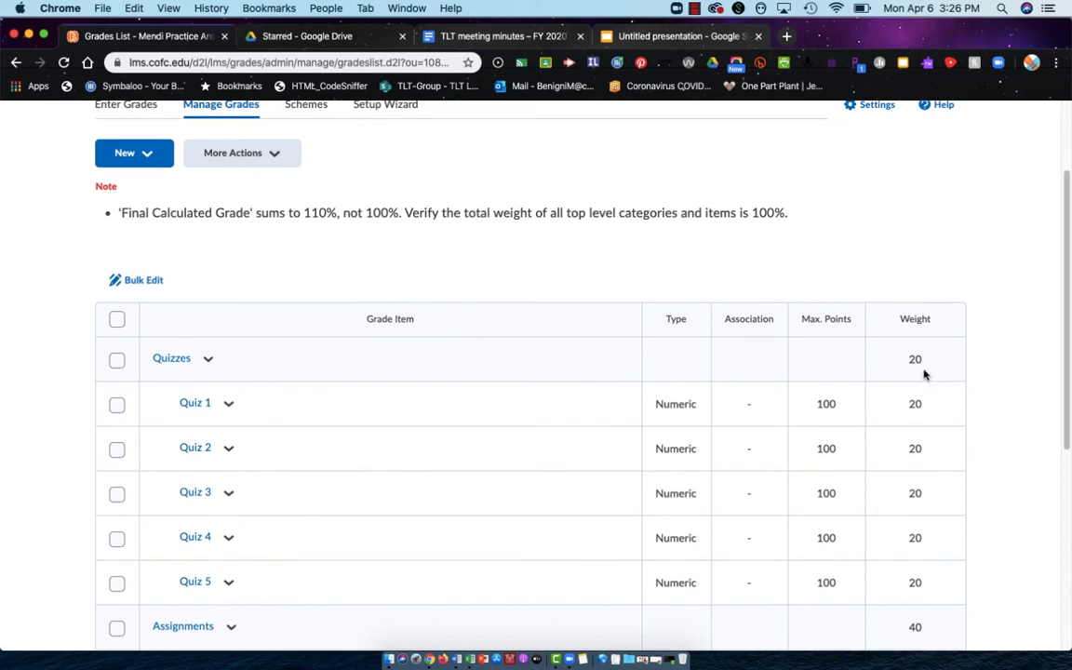
pyautogui.moveTo(889, 558)
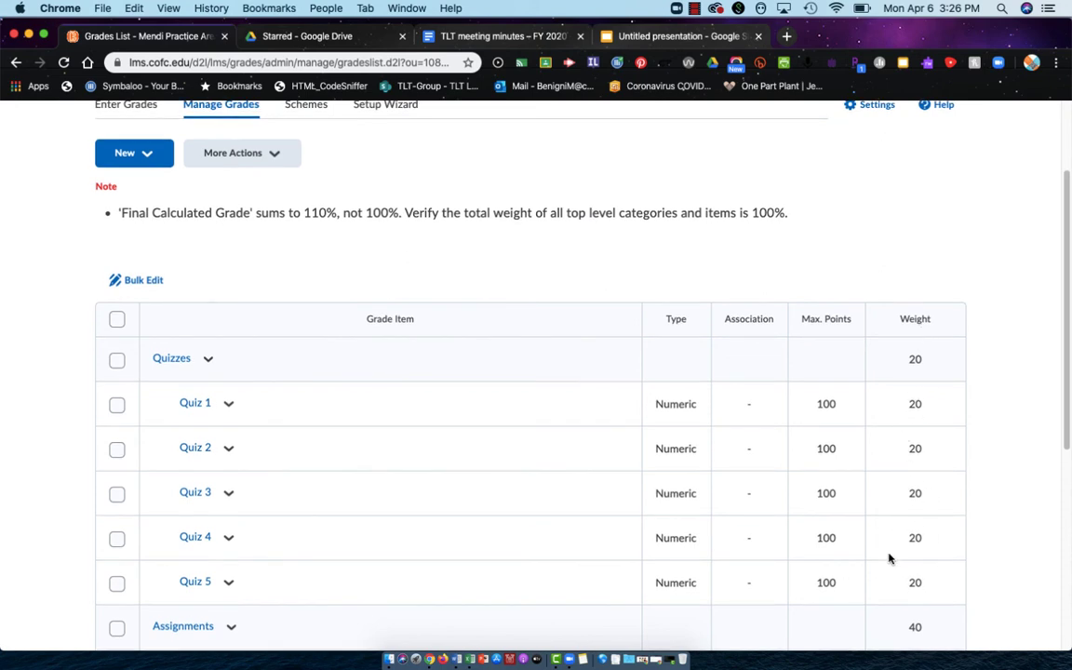
pyautogui.scroll(-3)
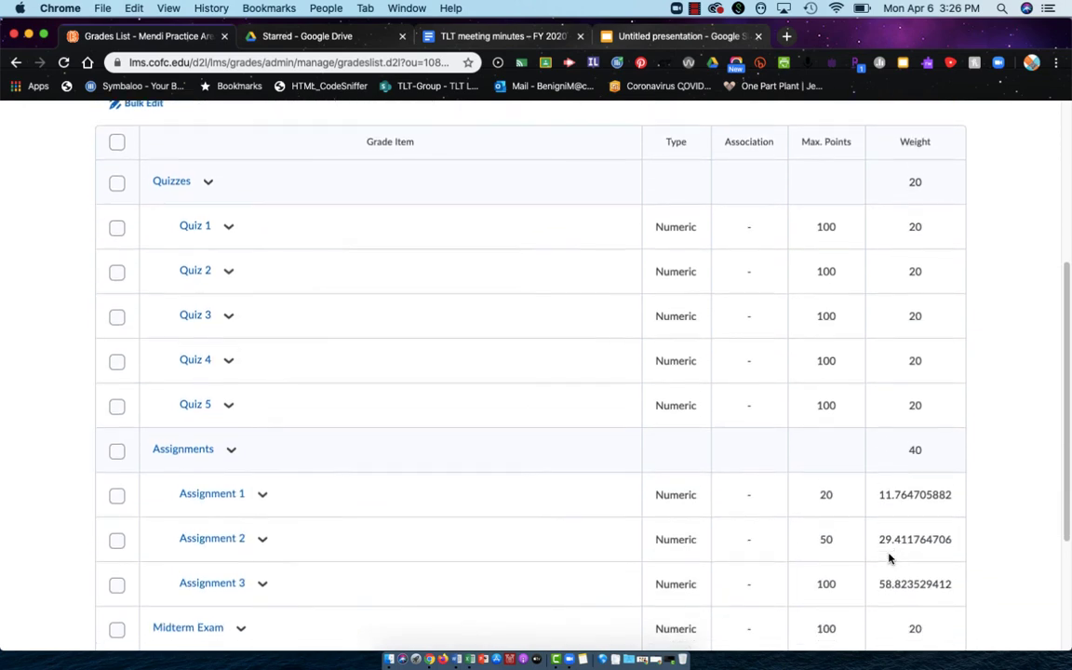
pyautogui.scroll(-3)
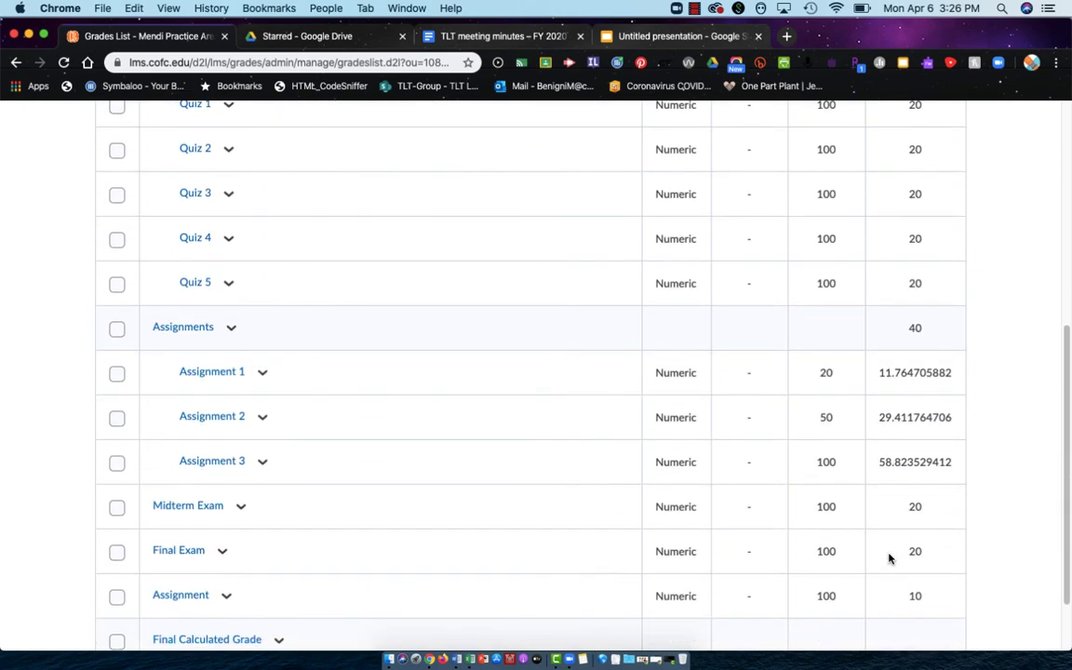
pyautogui.moveTo(903, 415)
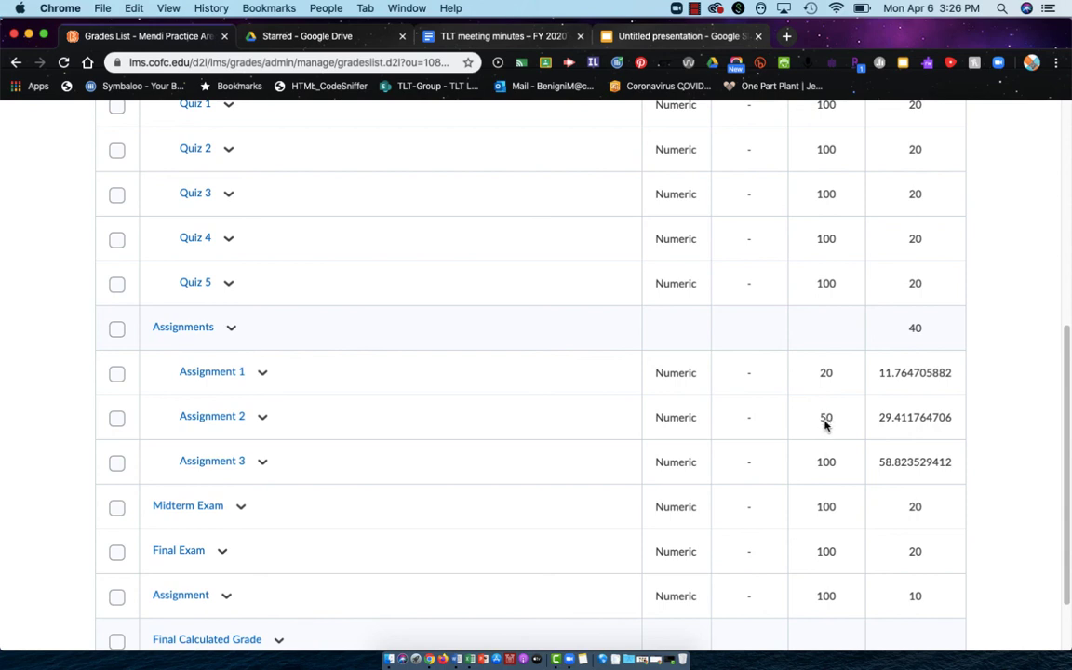
pyautogui.moveTo(828, 372)
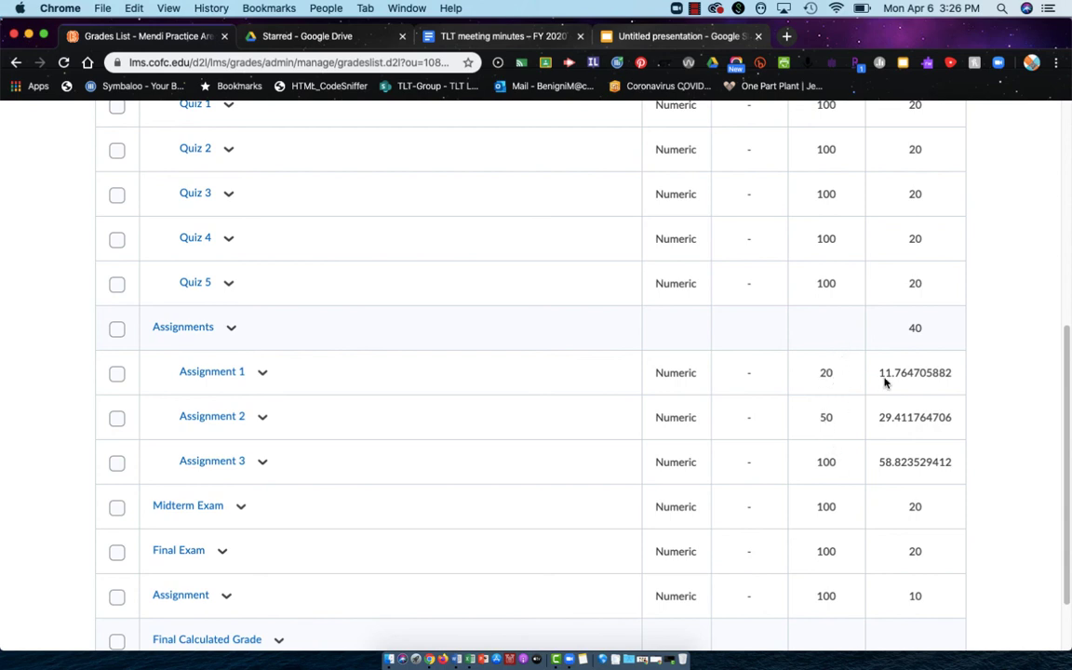
pyautogui.moveTo(898, 472)
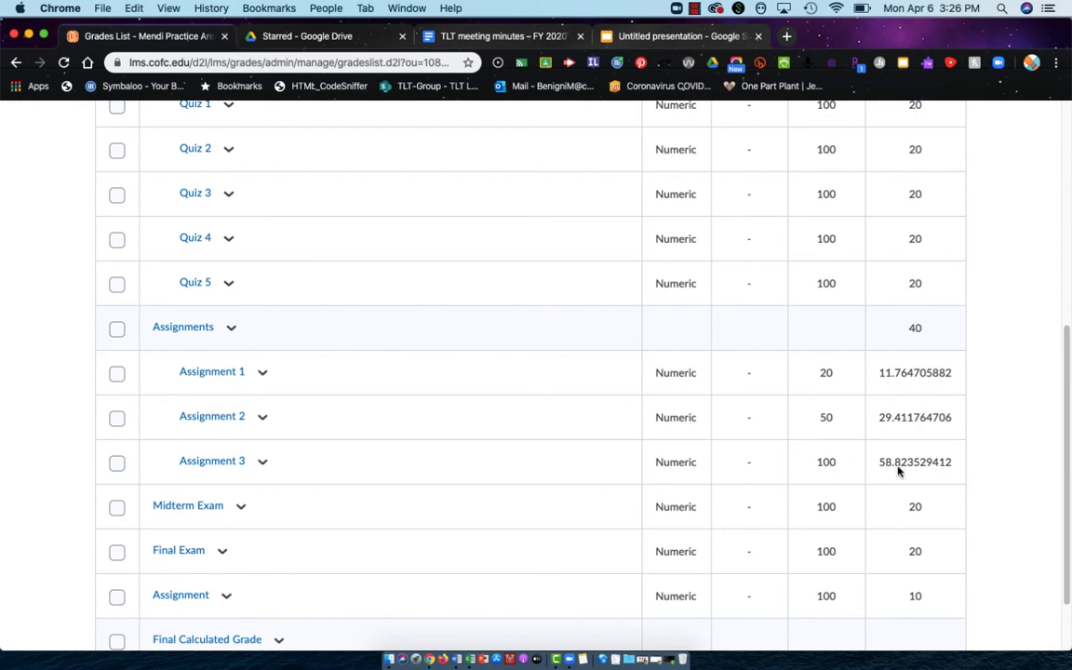
pyautogui.moveTo(181, 544)
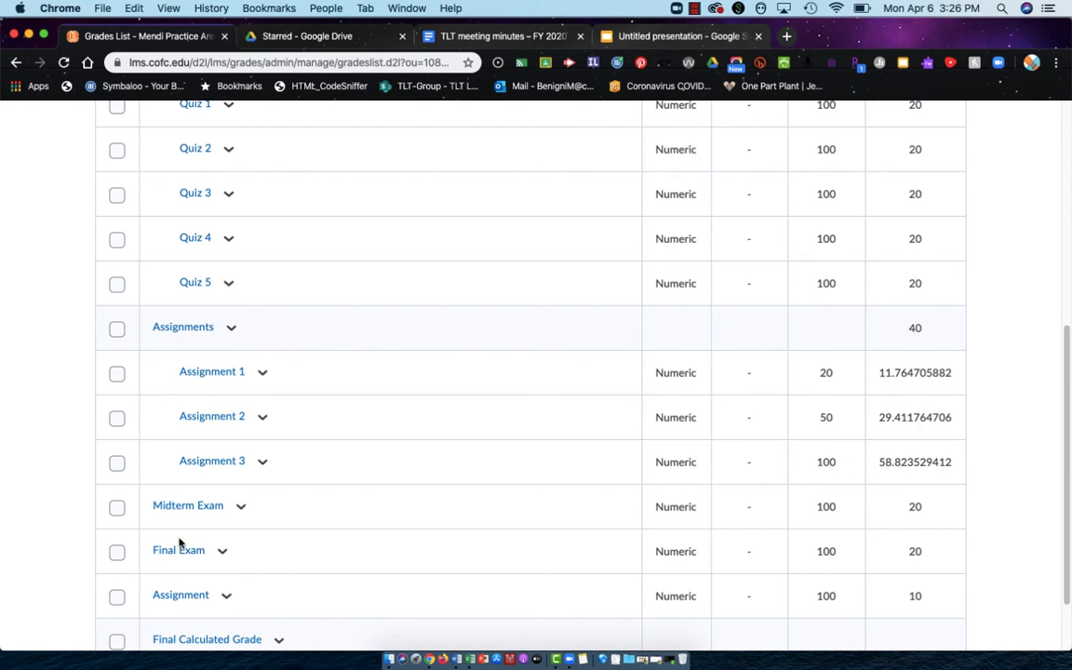
pyautogui.scroll(-3)
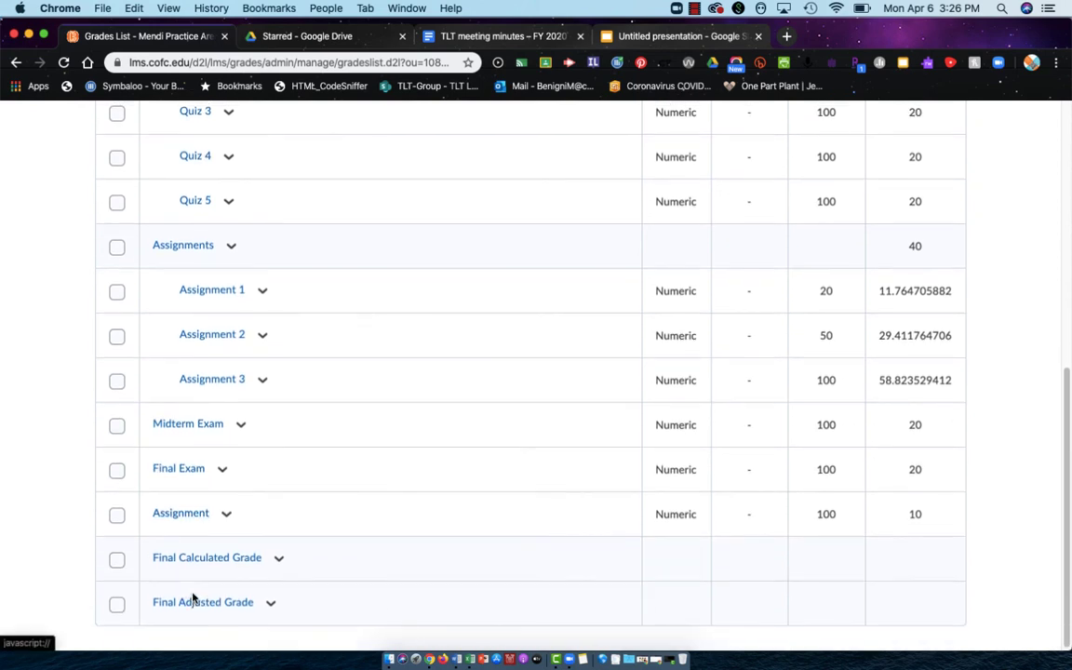
pyautogui.moveTo(228, 515)
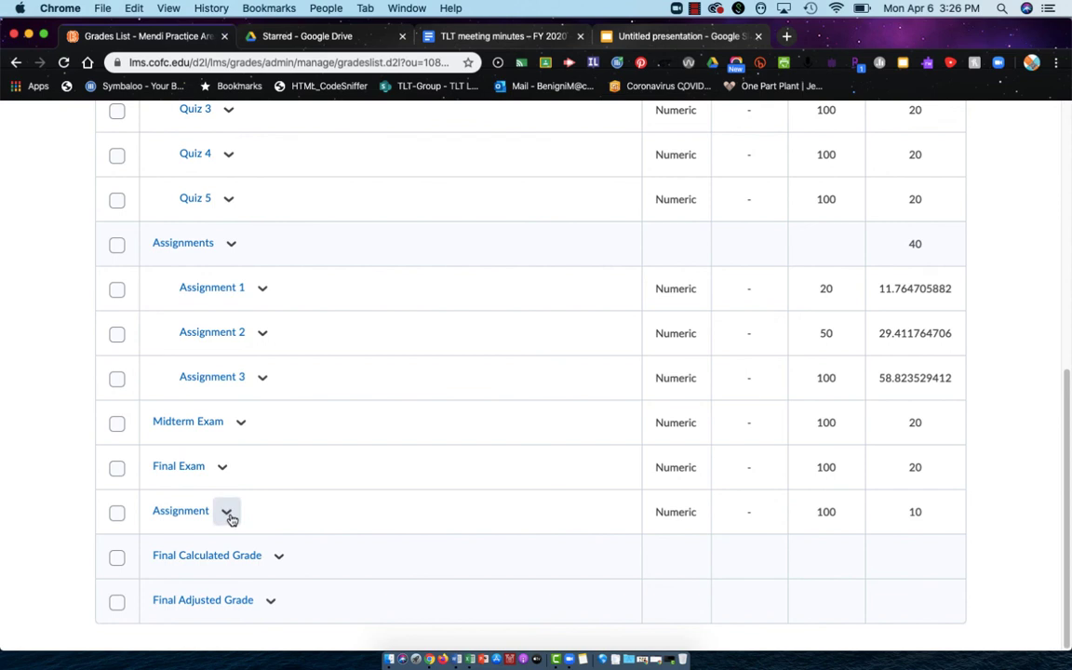
pyautogui.moveTo(227, 510)
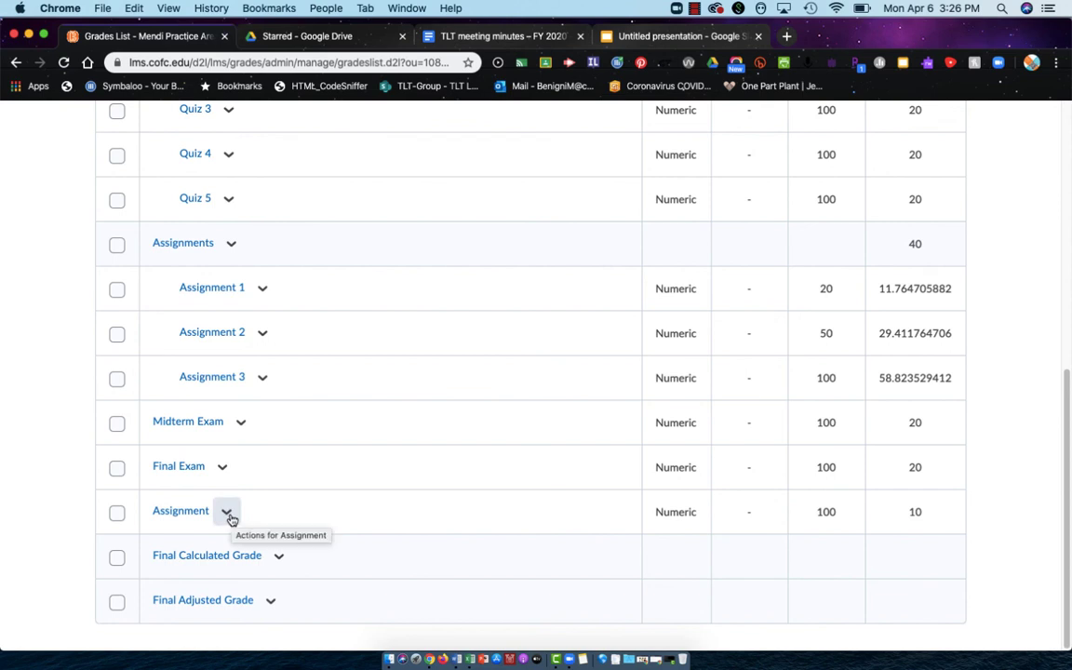
pyautogui.moveTo(199, 523)
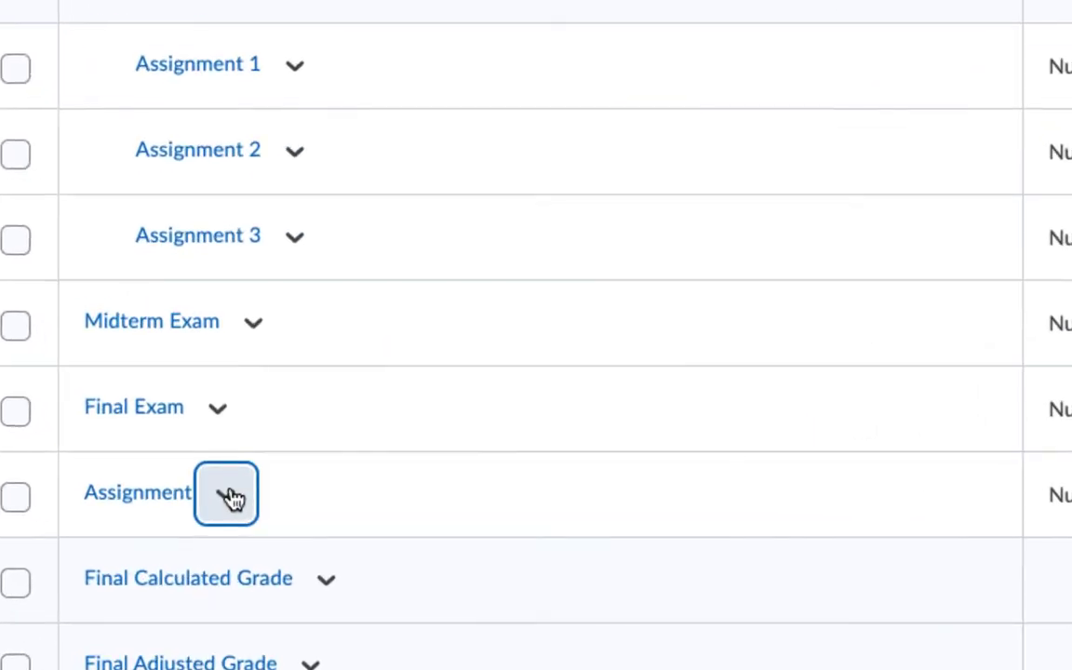
# - Move the standalone Assignment item into Assignments (40% of final grade) and save it
pyautogui.click(225, 493)
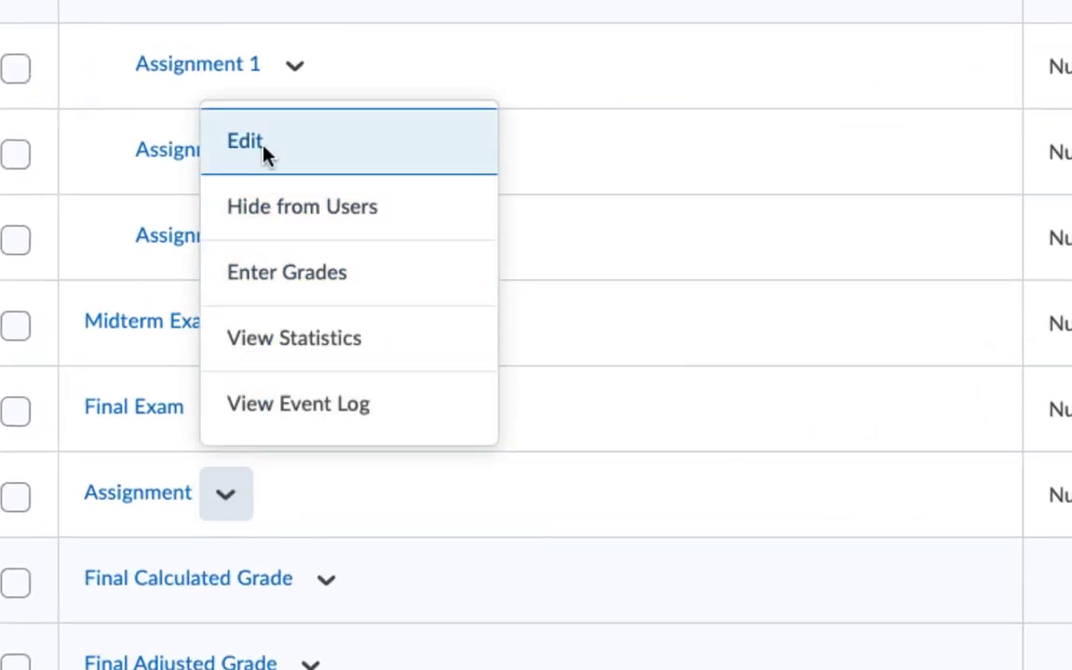
pyautogui.click(245, 140)
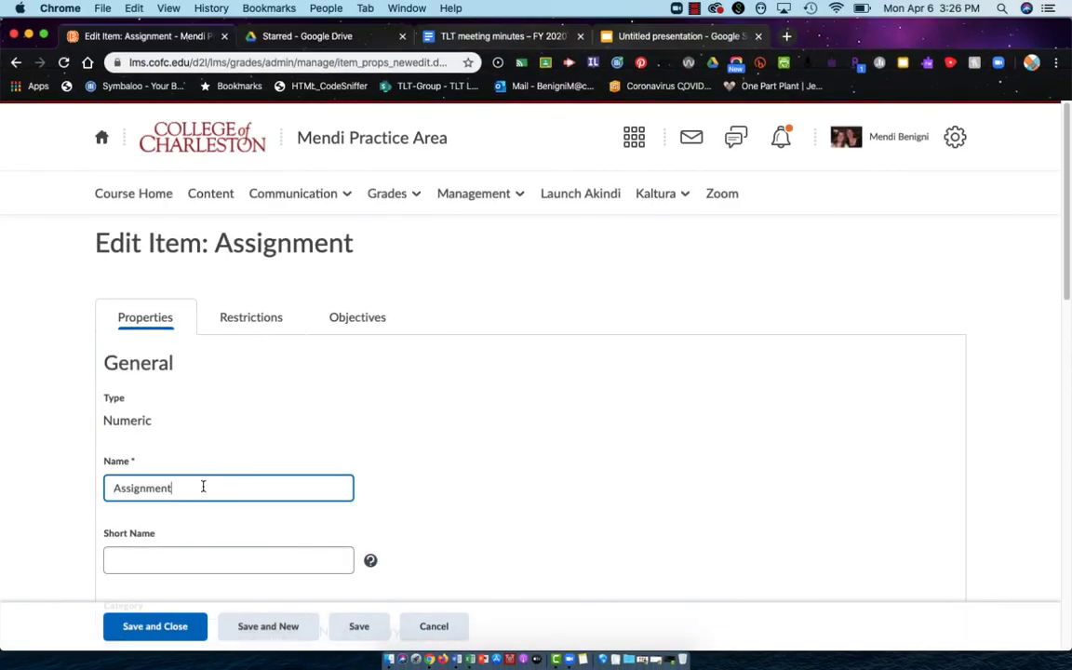
pyautogui.scroll(-3)
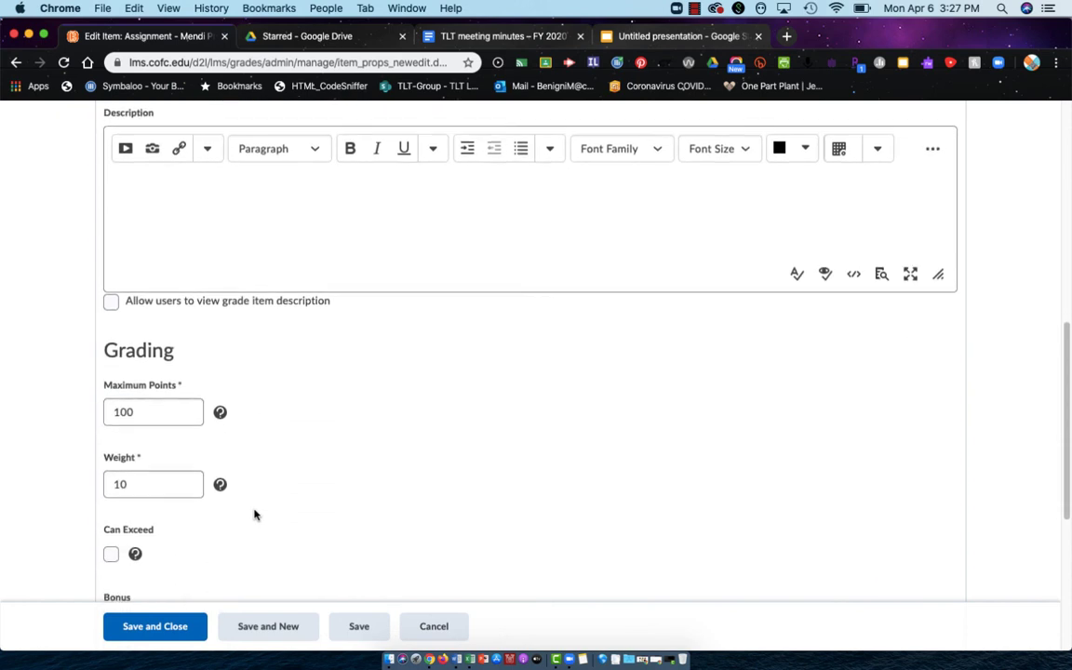
pyautogui.click(200, 175)
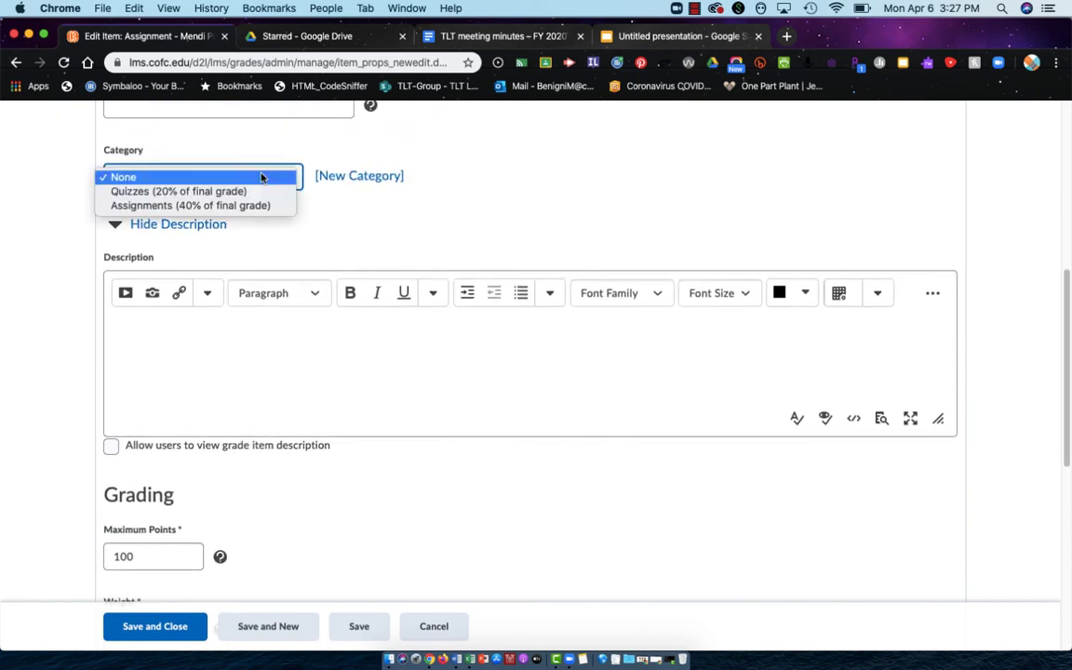
pyautogui.moveTo(190, 206)
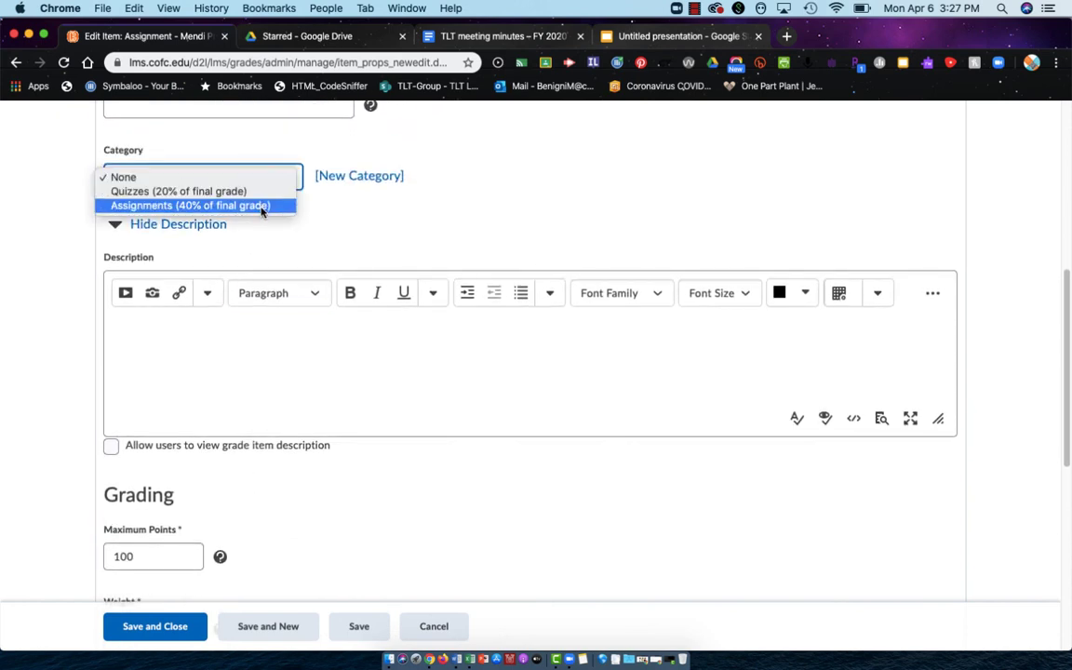
pyautogui.click(191, 204)
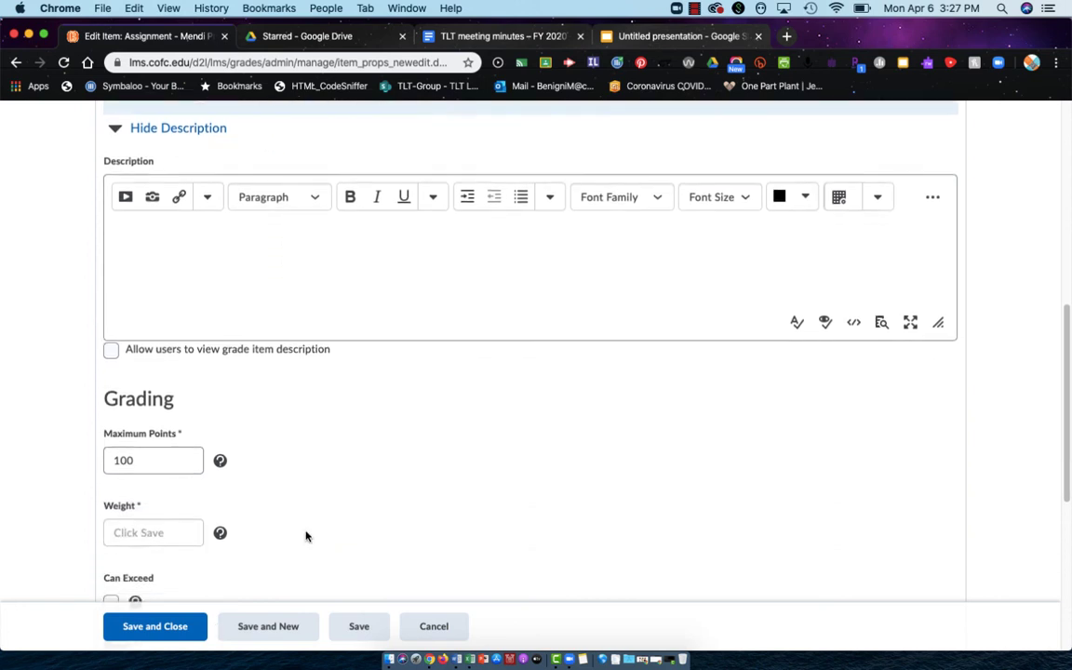
pyautogui.scroll(-3)
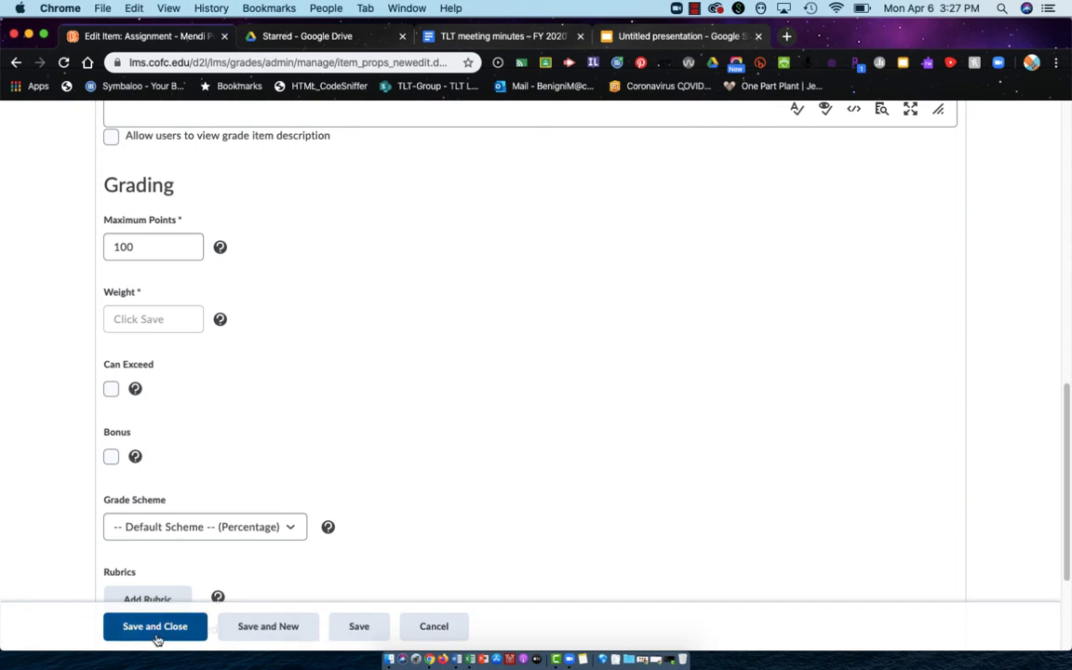
pyautogui.click(155, 625)
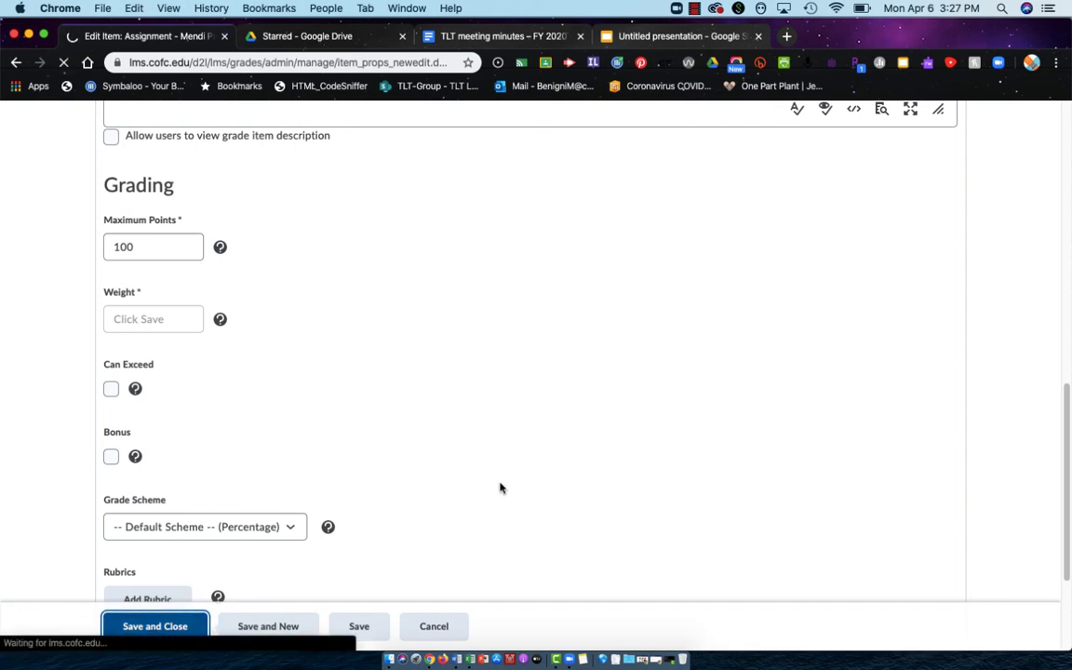
pyautogui.click(155, 625)
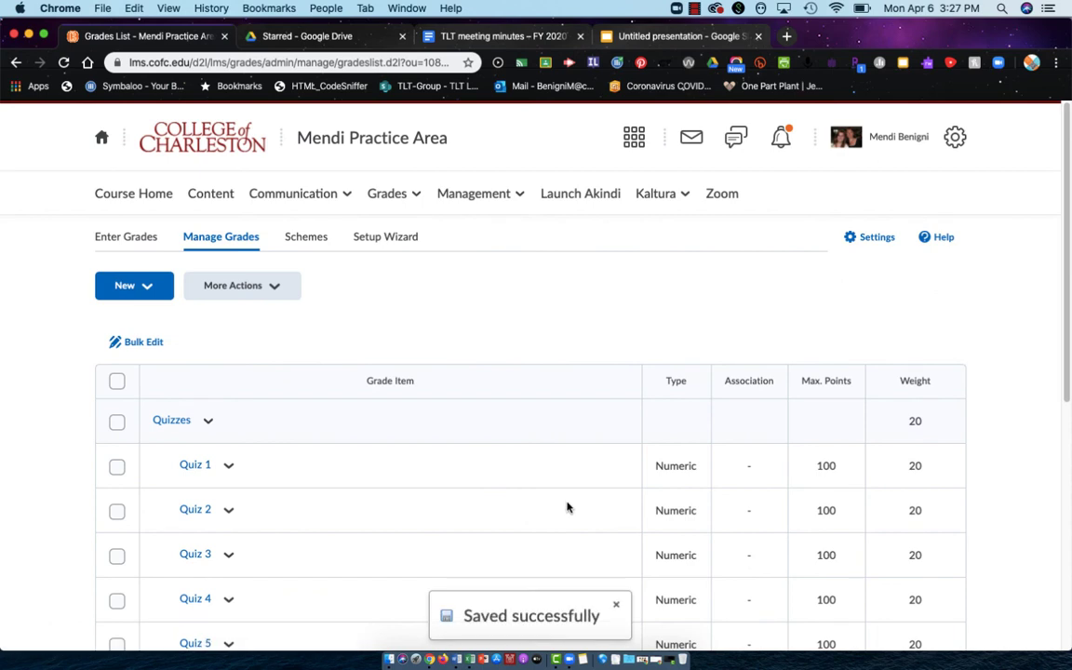
pyautogui.scroll(-3)
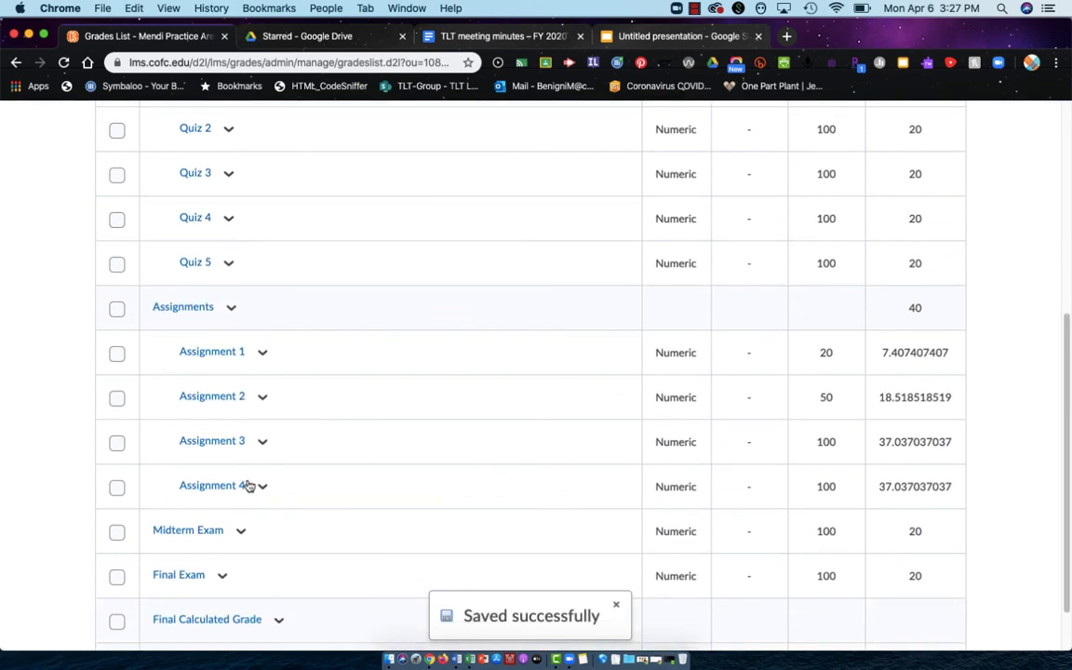
pyautogui.moveTo(199, 319)
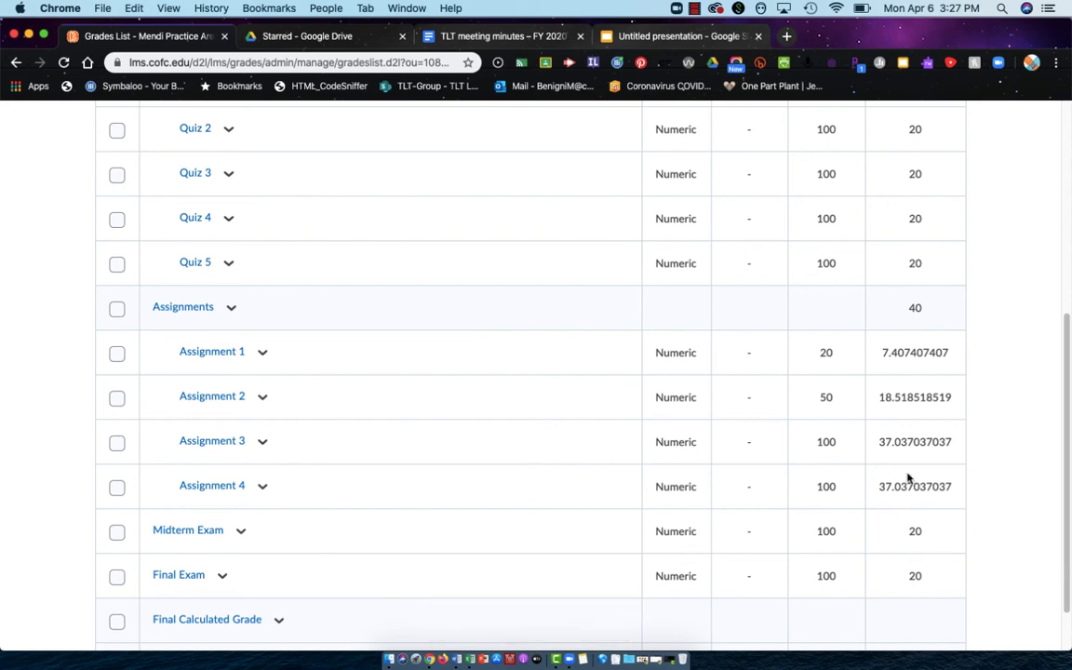
pyautogui.moveTo(912, 361)
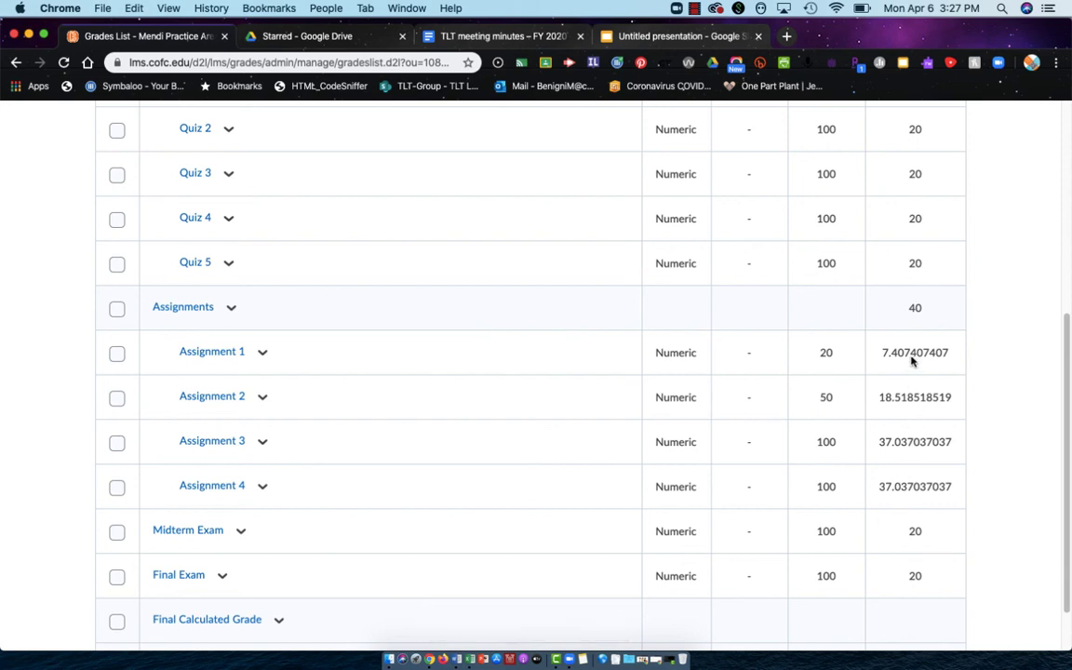
pyautogui.moveTo(908, 498)
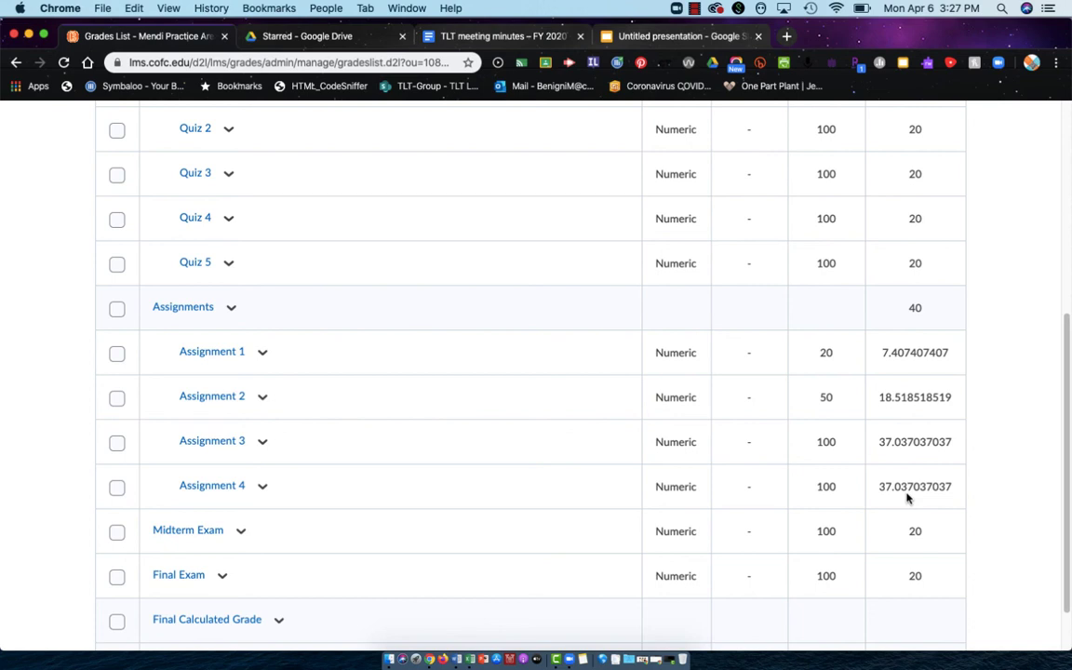
pyautogui.moveTo(828, 445)
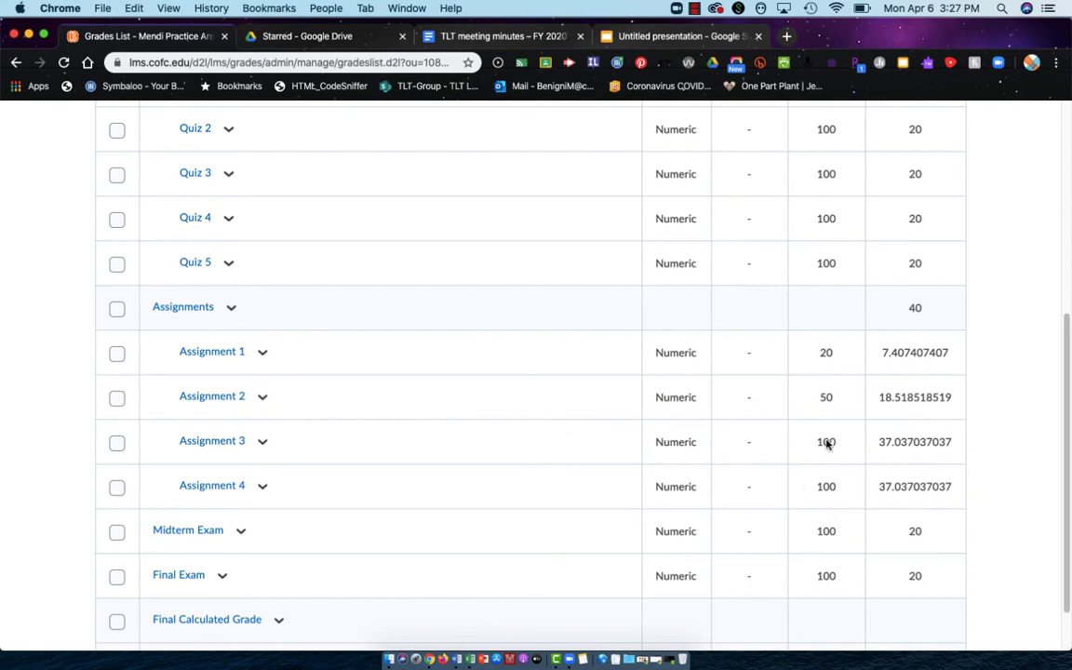
pyautogui.scroll(3)
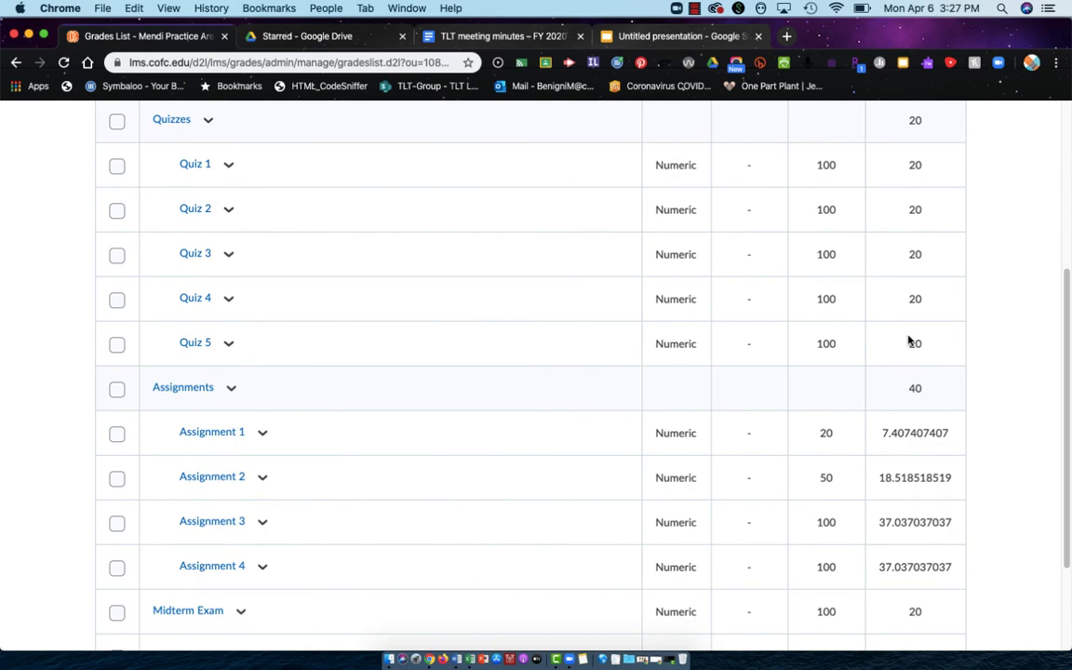
pyautogui.scroll(-3)
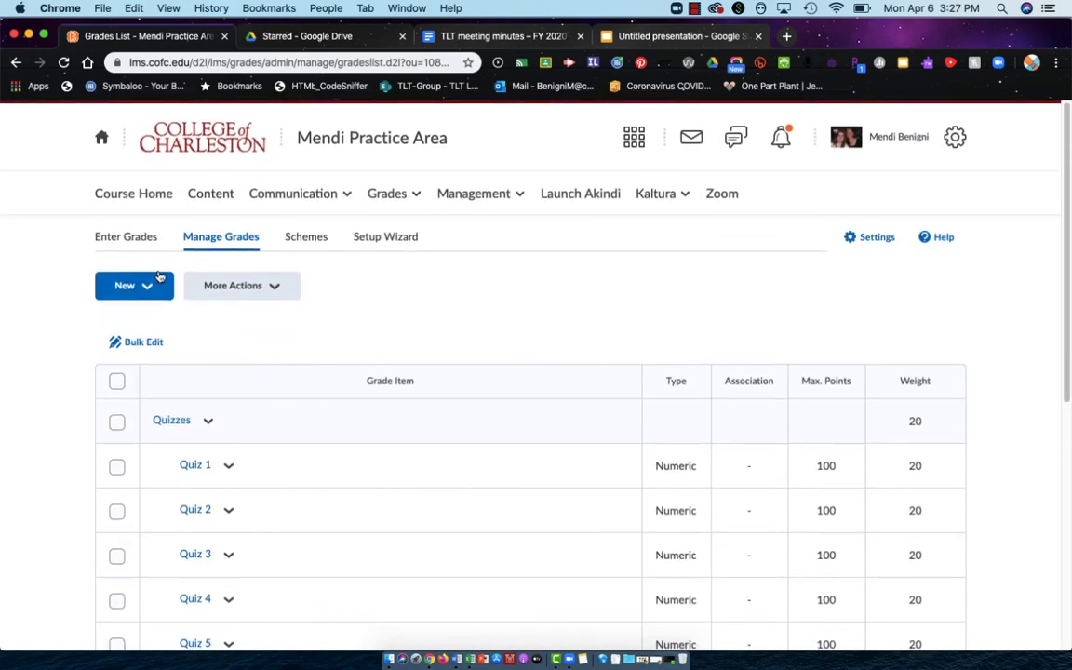
pyautogui.moveTo(866, 319)
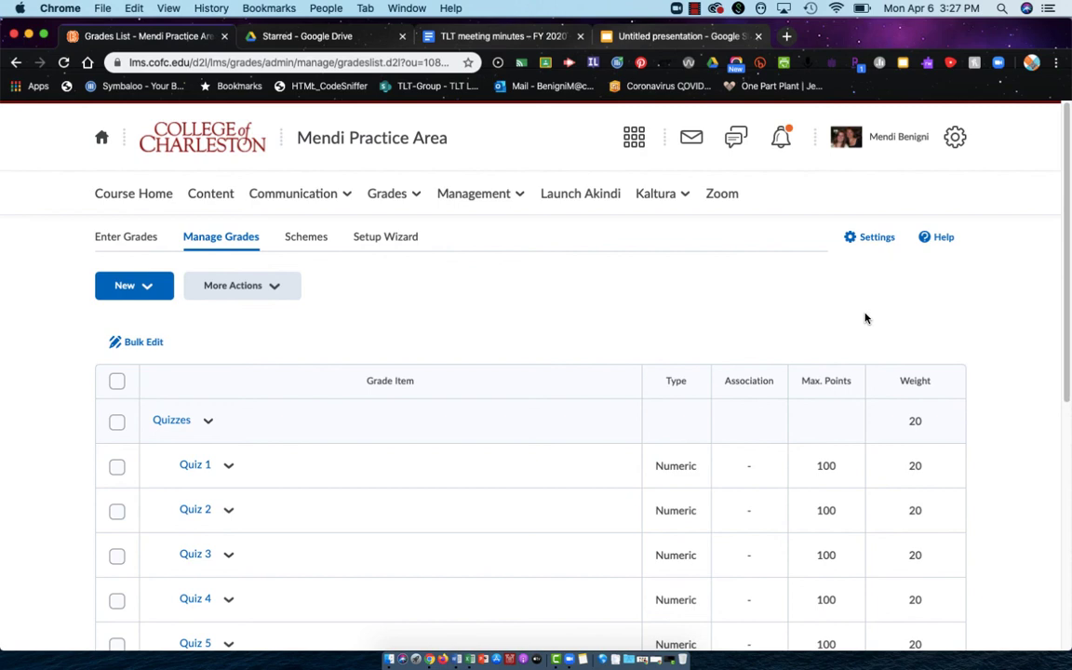
pyautogui.moveTo(740, 443)
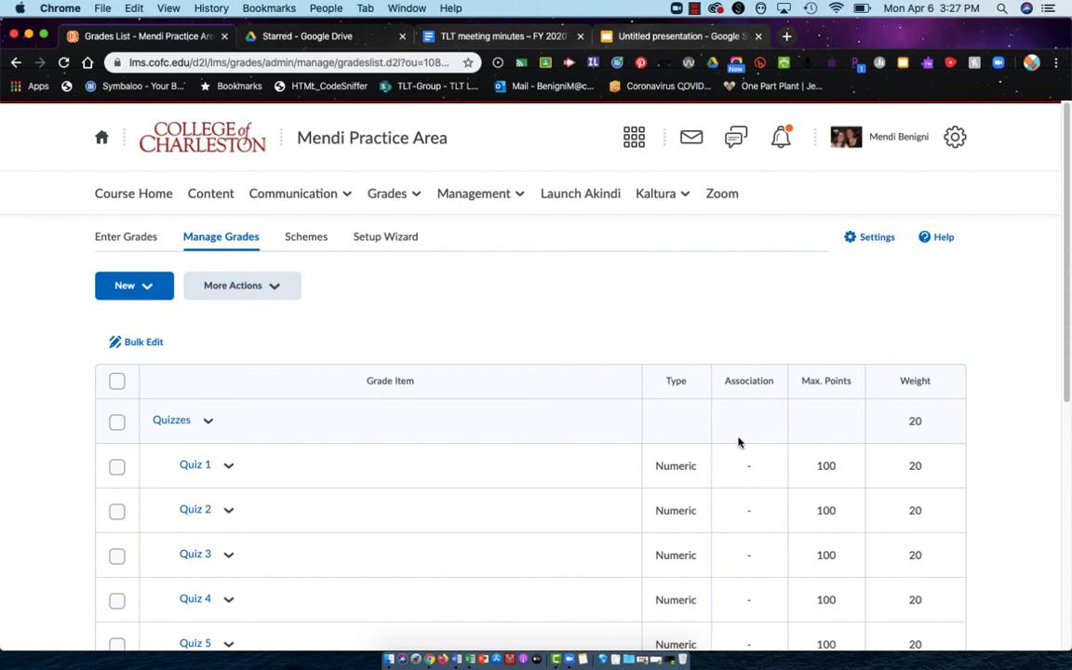
pyautogui.scroll(-3)
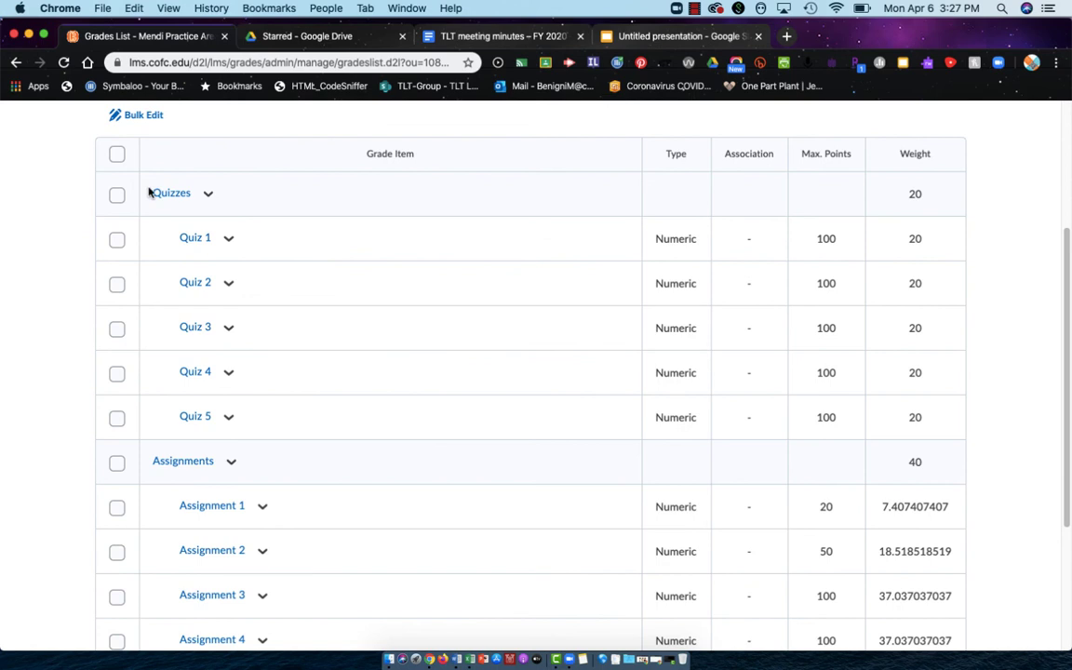
pyautogui.scroll(-3)
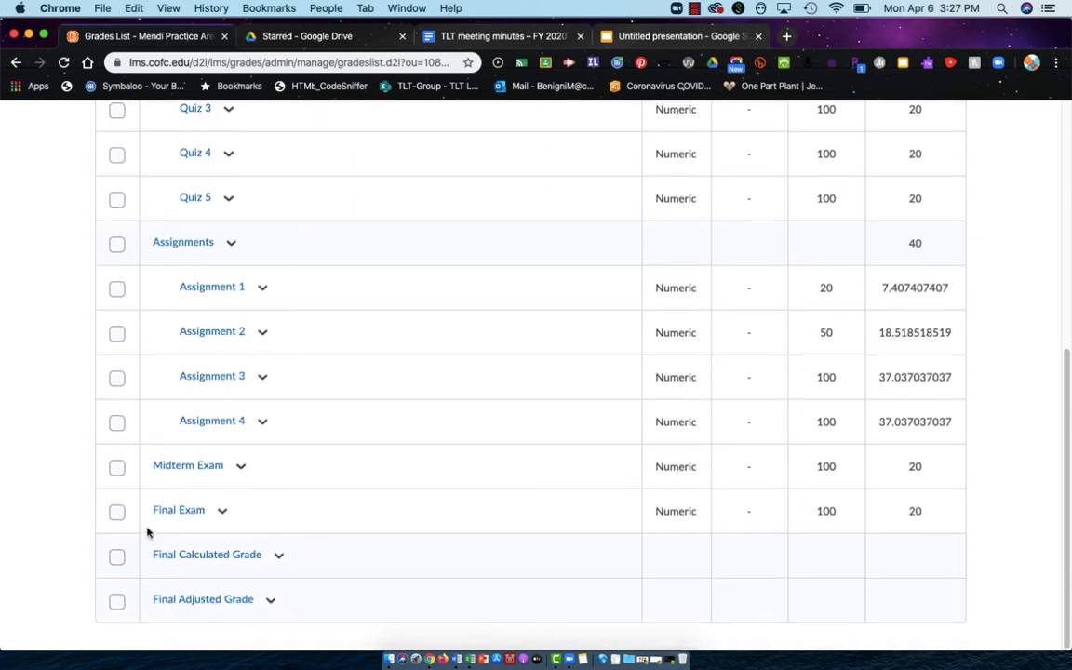
pyautogui.scroll(3)
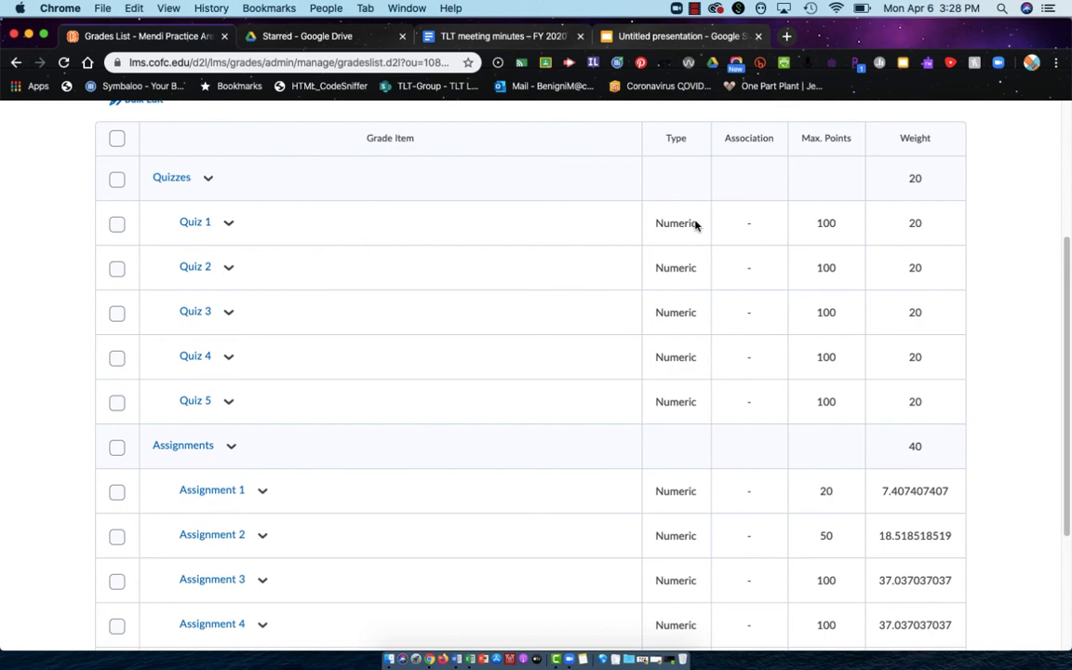
pyautogui.moveTo(731, 478)
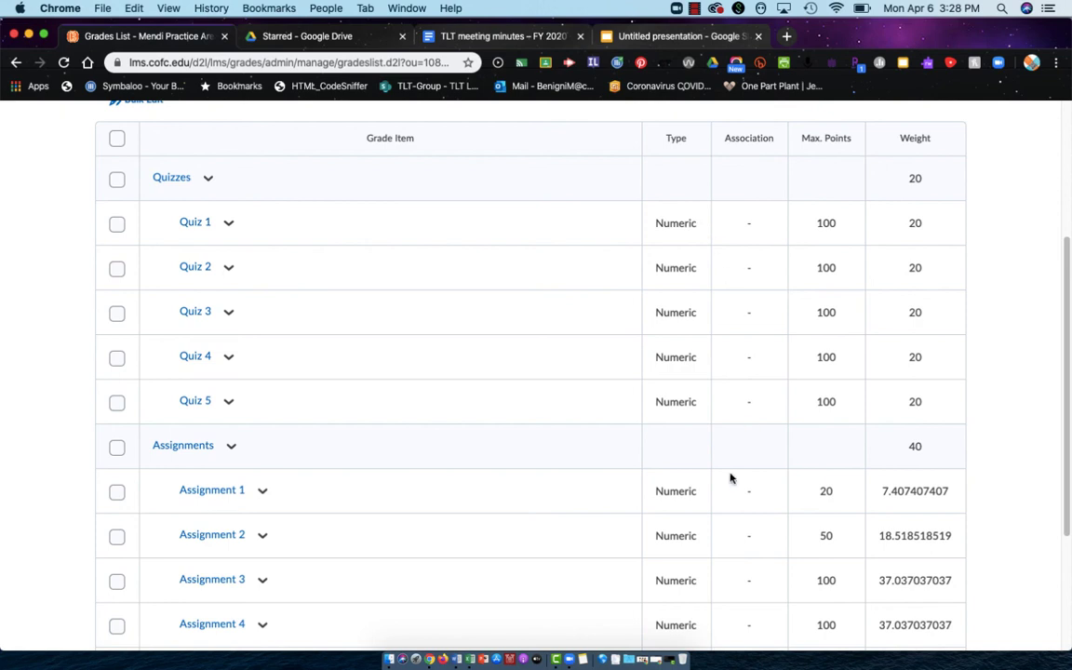
pyautogui.scroll(-3)
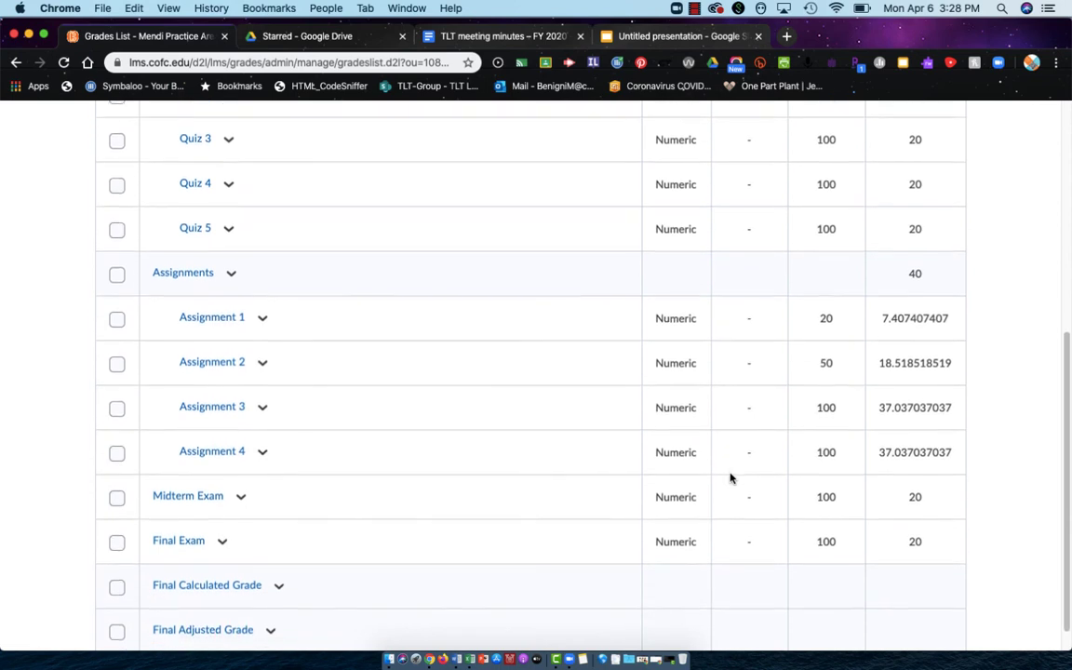
pyautogui.scroll(-3)
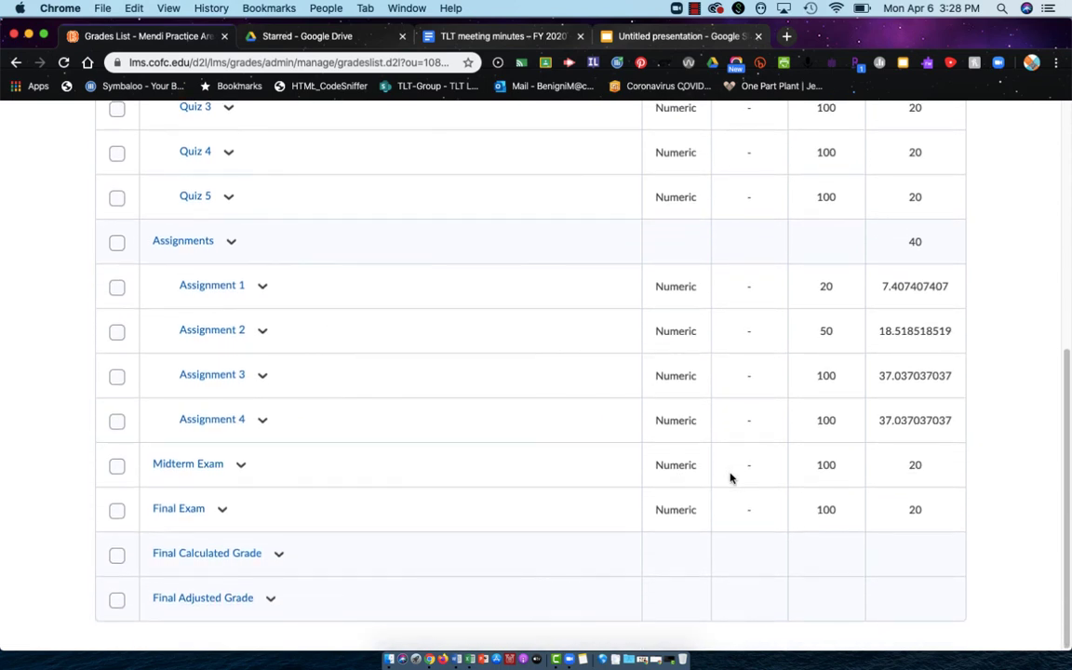
pyautogui.scroll(3)
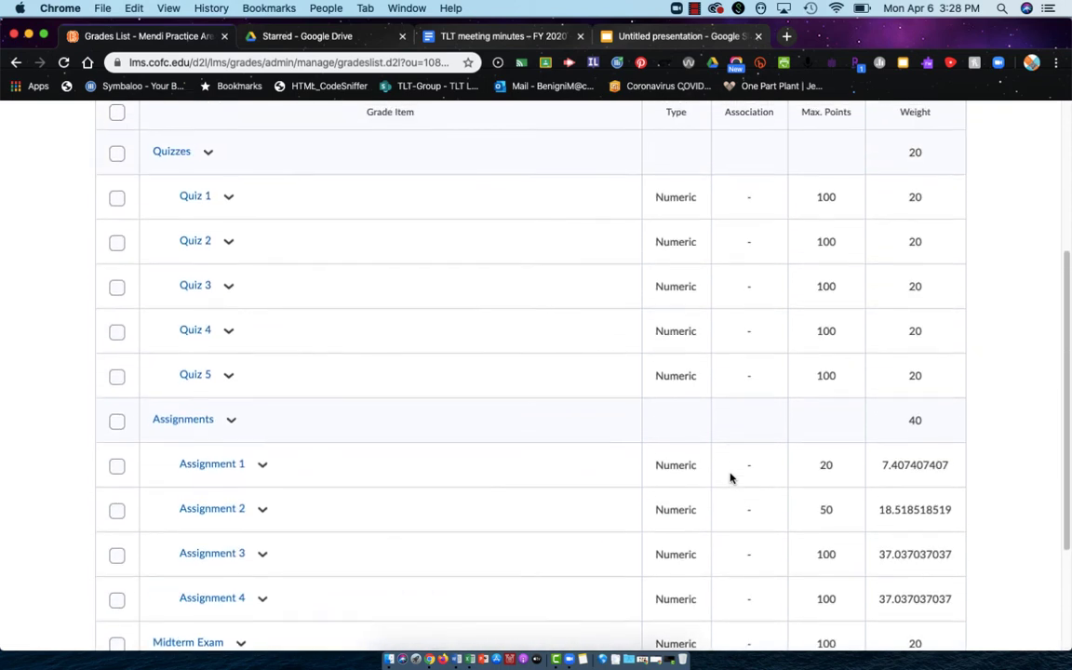
pyautogui.scroll(-3)
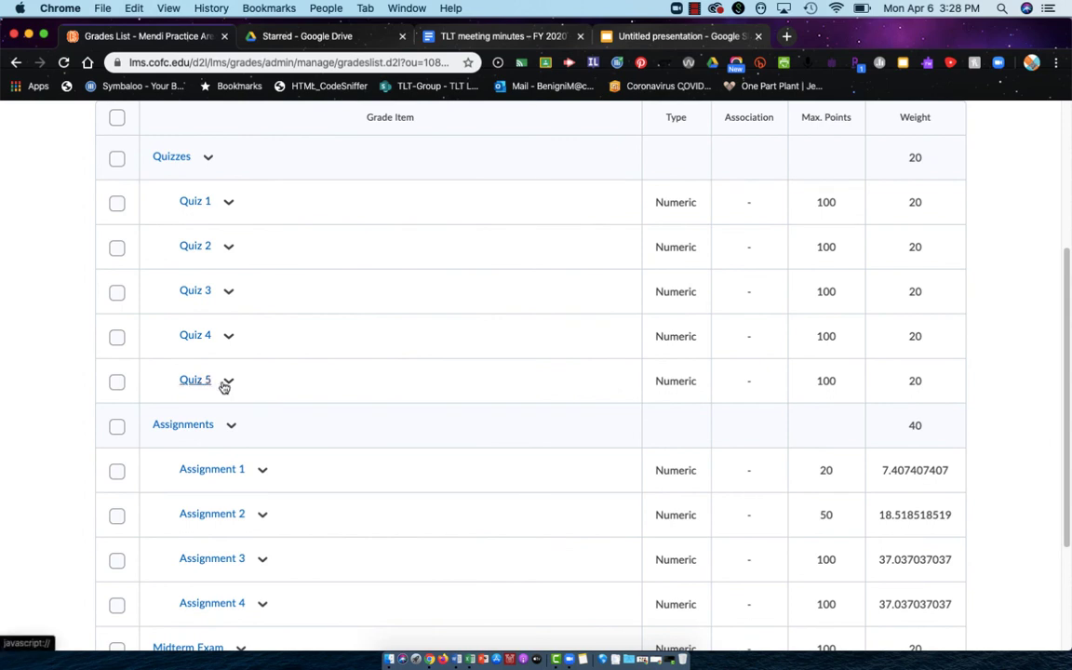
pyautogui.moveTo(226, 380)
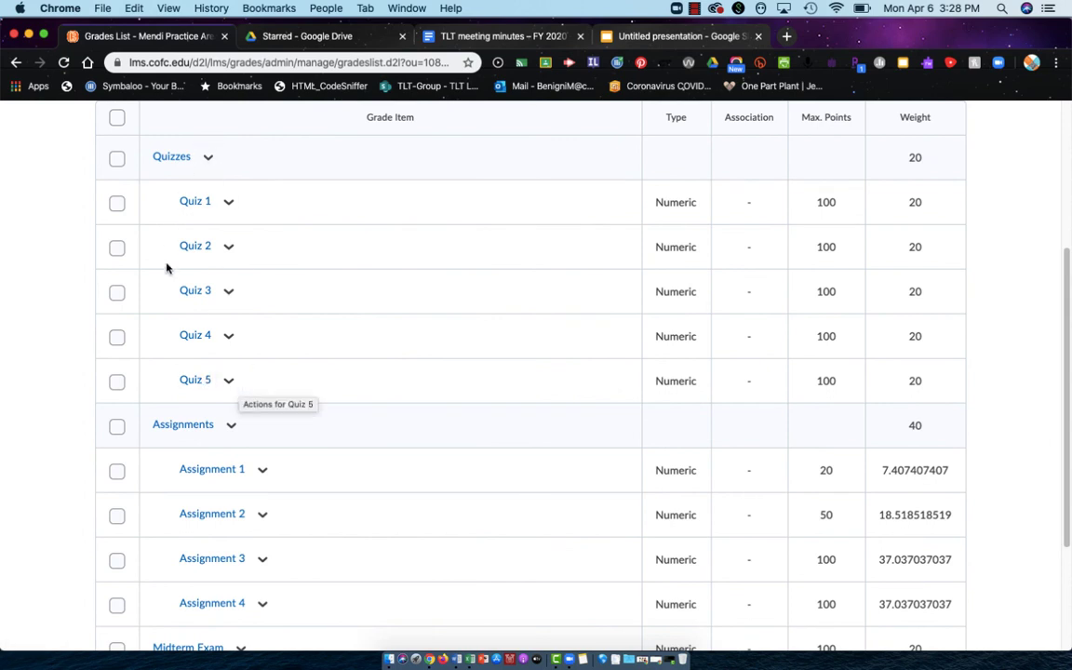
pyautogui.moveTo(927, 167)
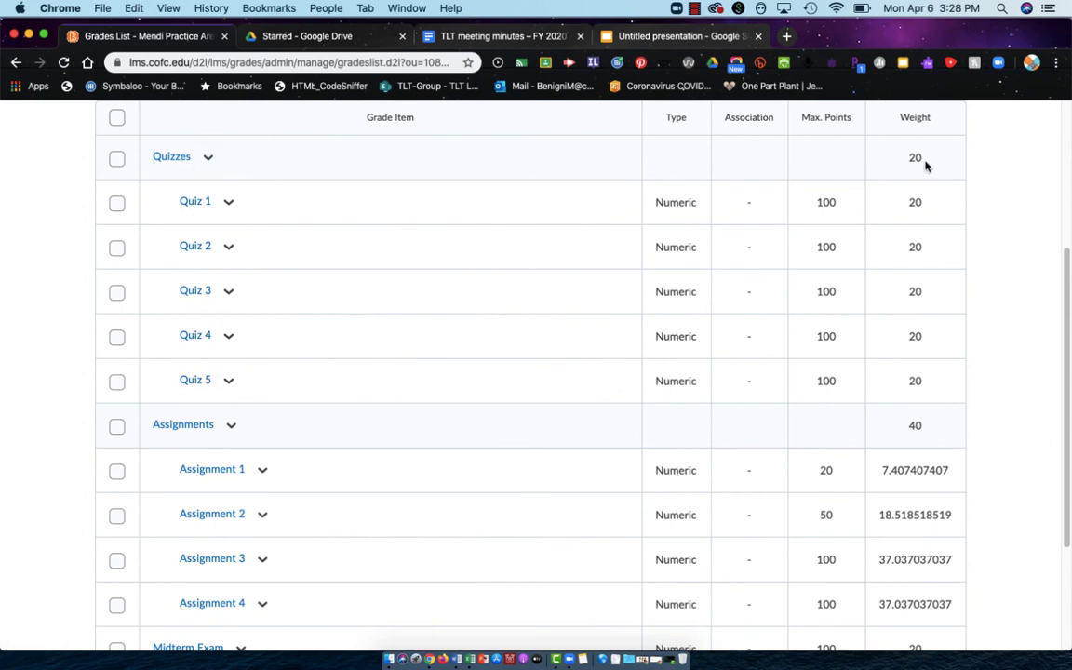
pyautogui.moveTo(894, 391)
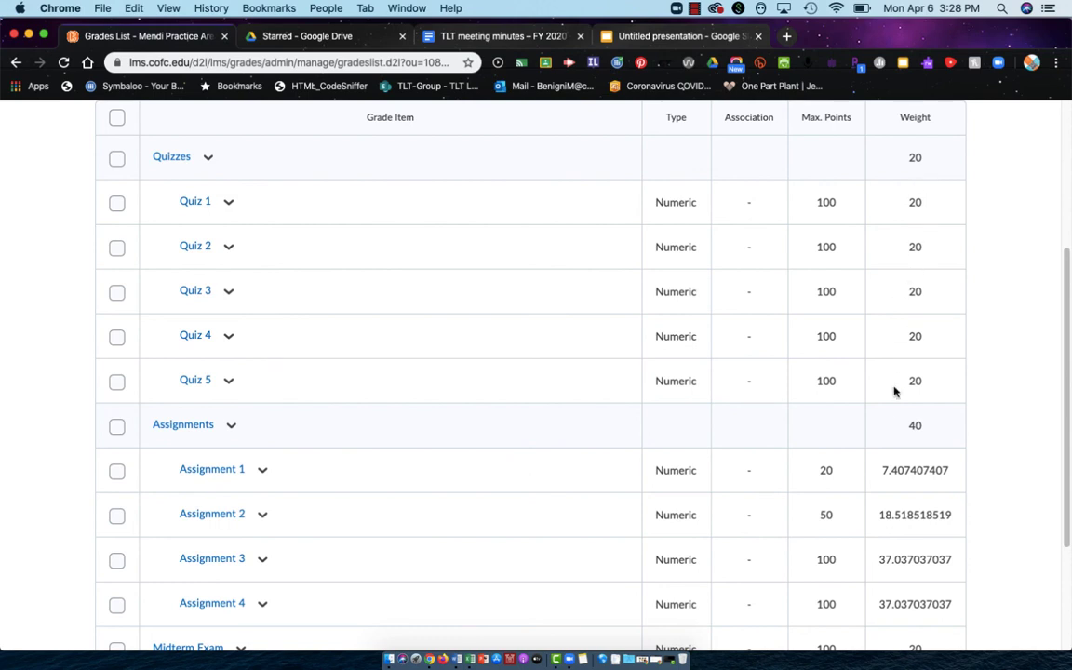
pyautogui.moveTo(895, 262)
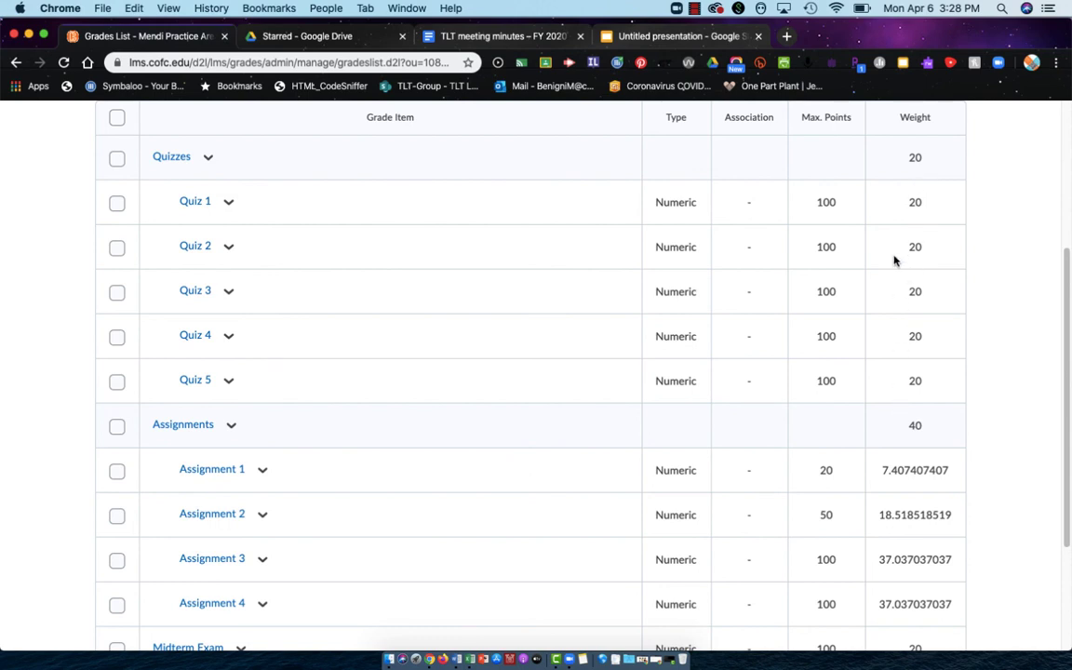